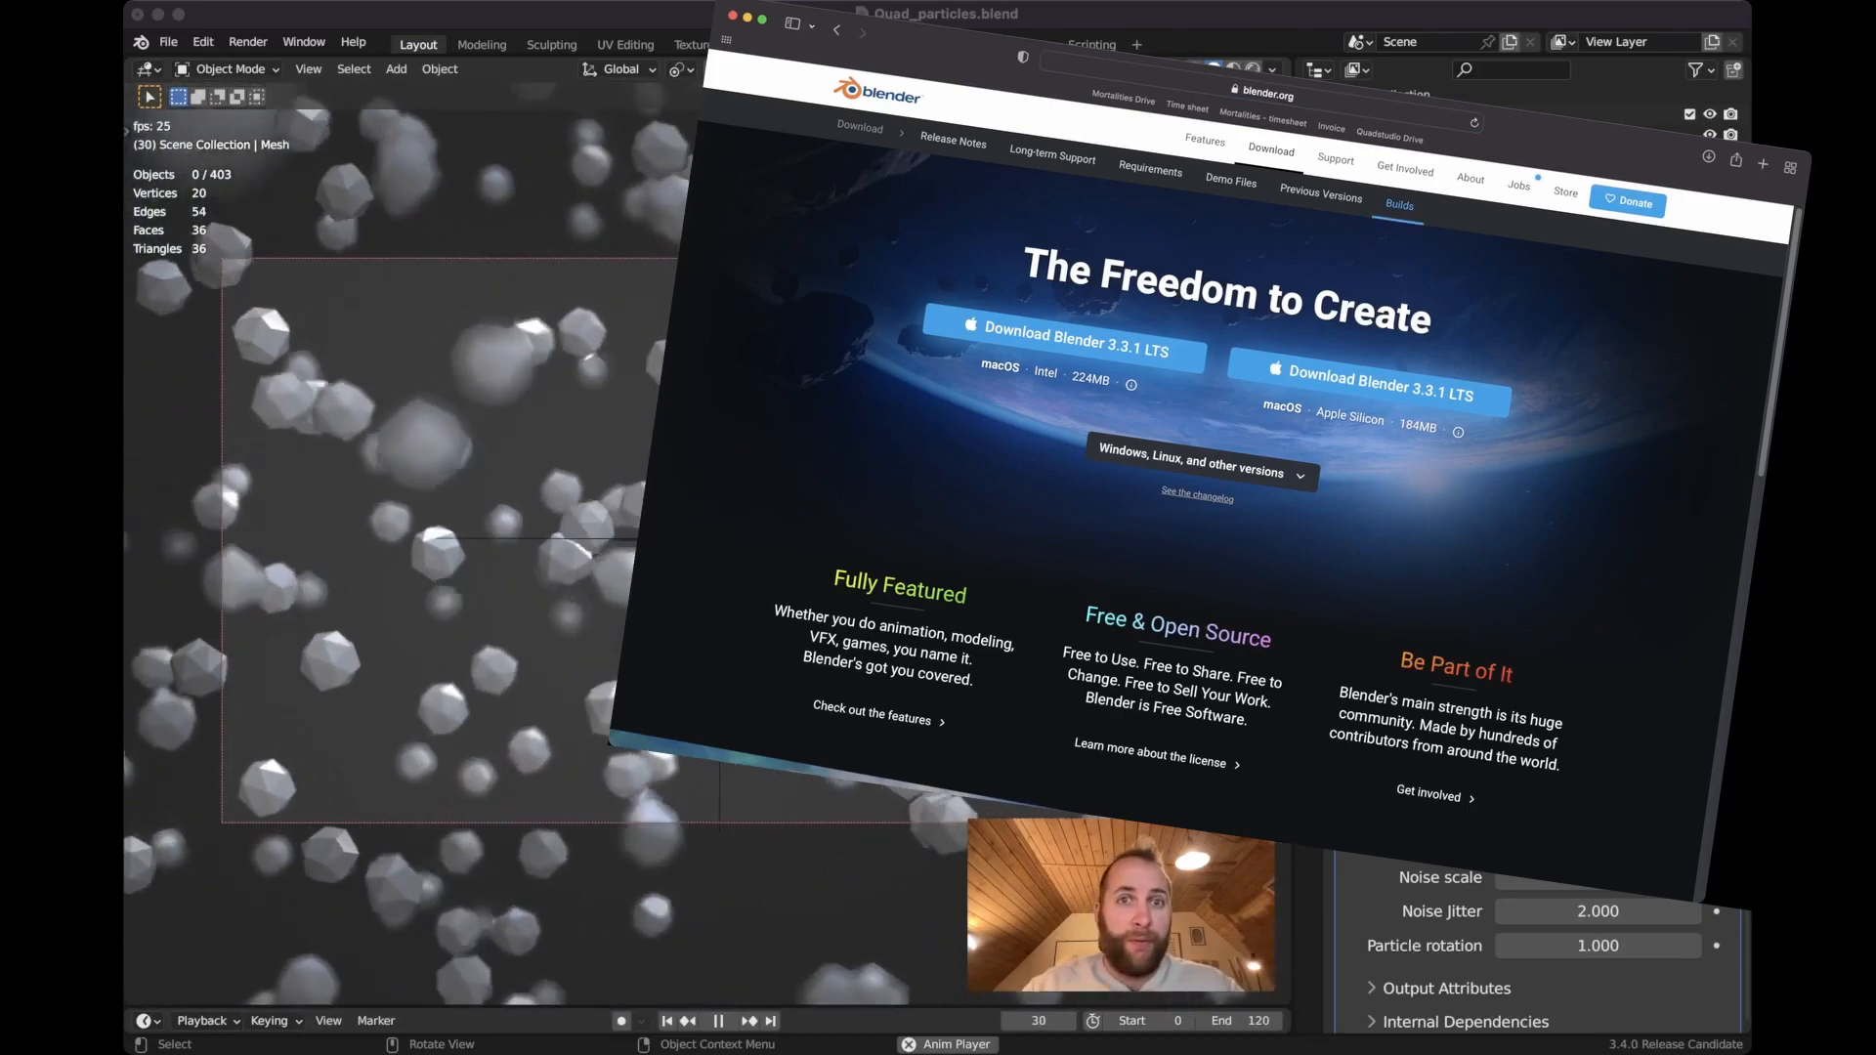
- Step the Quad Particles Arrangement value up until it reads 12
{"action": "left_click", "coordinate": [1397, 205]}
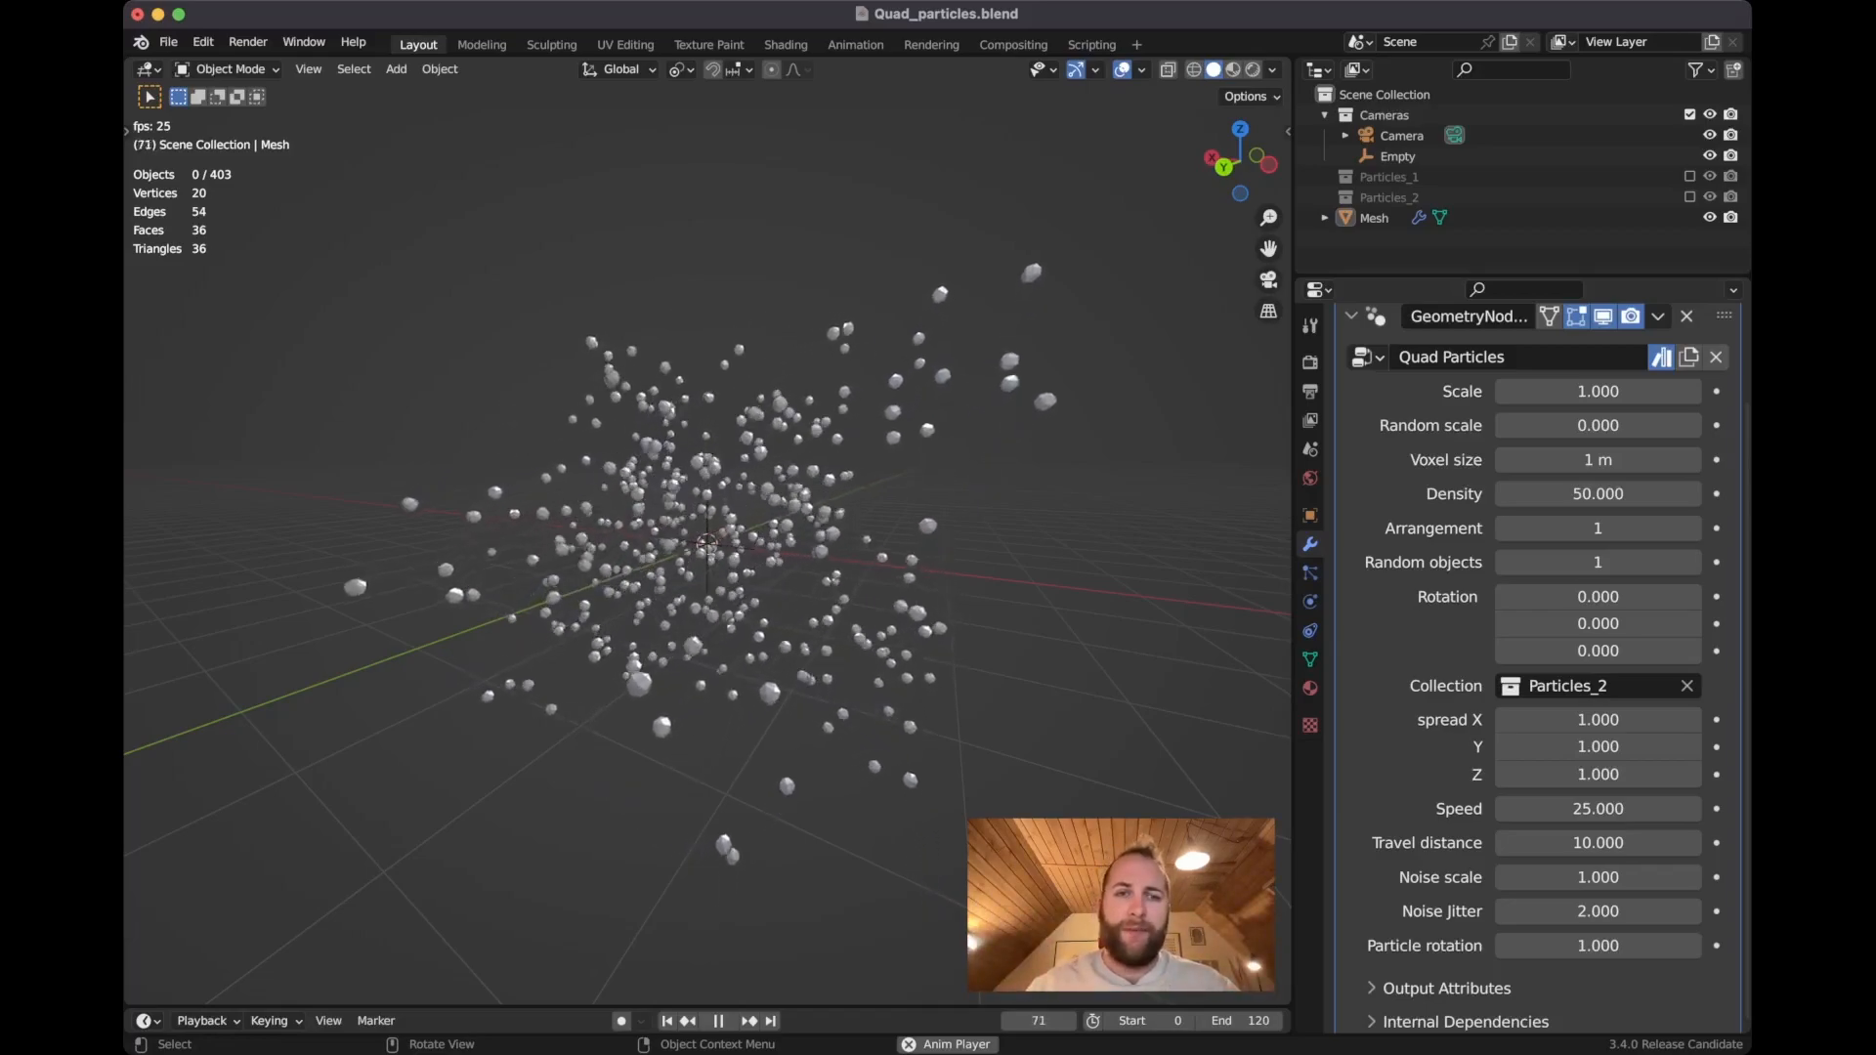
{"action": "left_click", "coordinate": [667, 1020]}
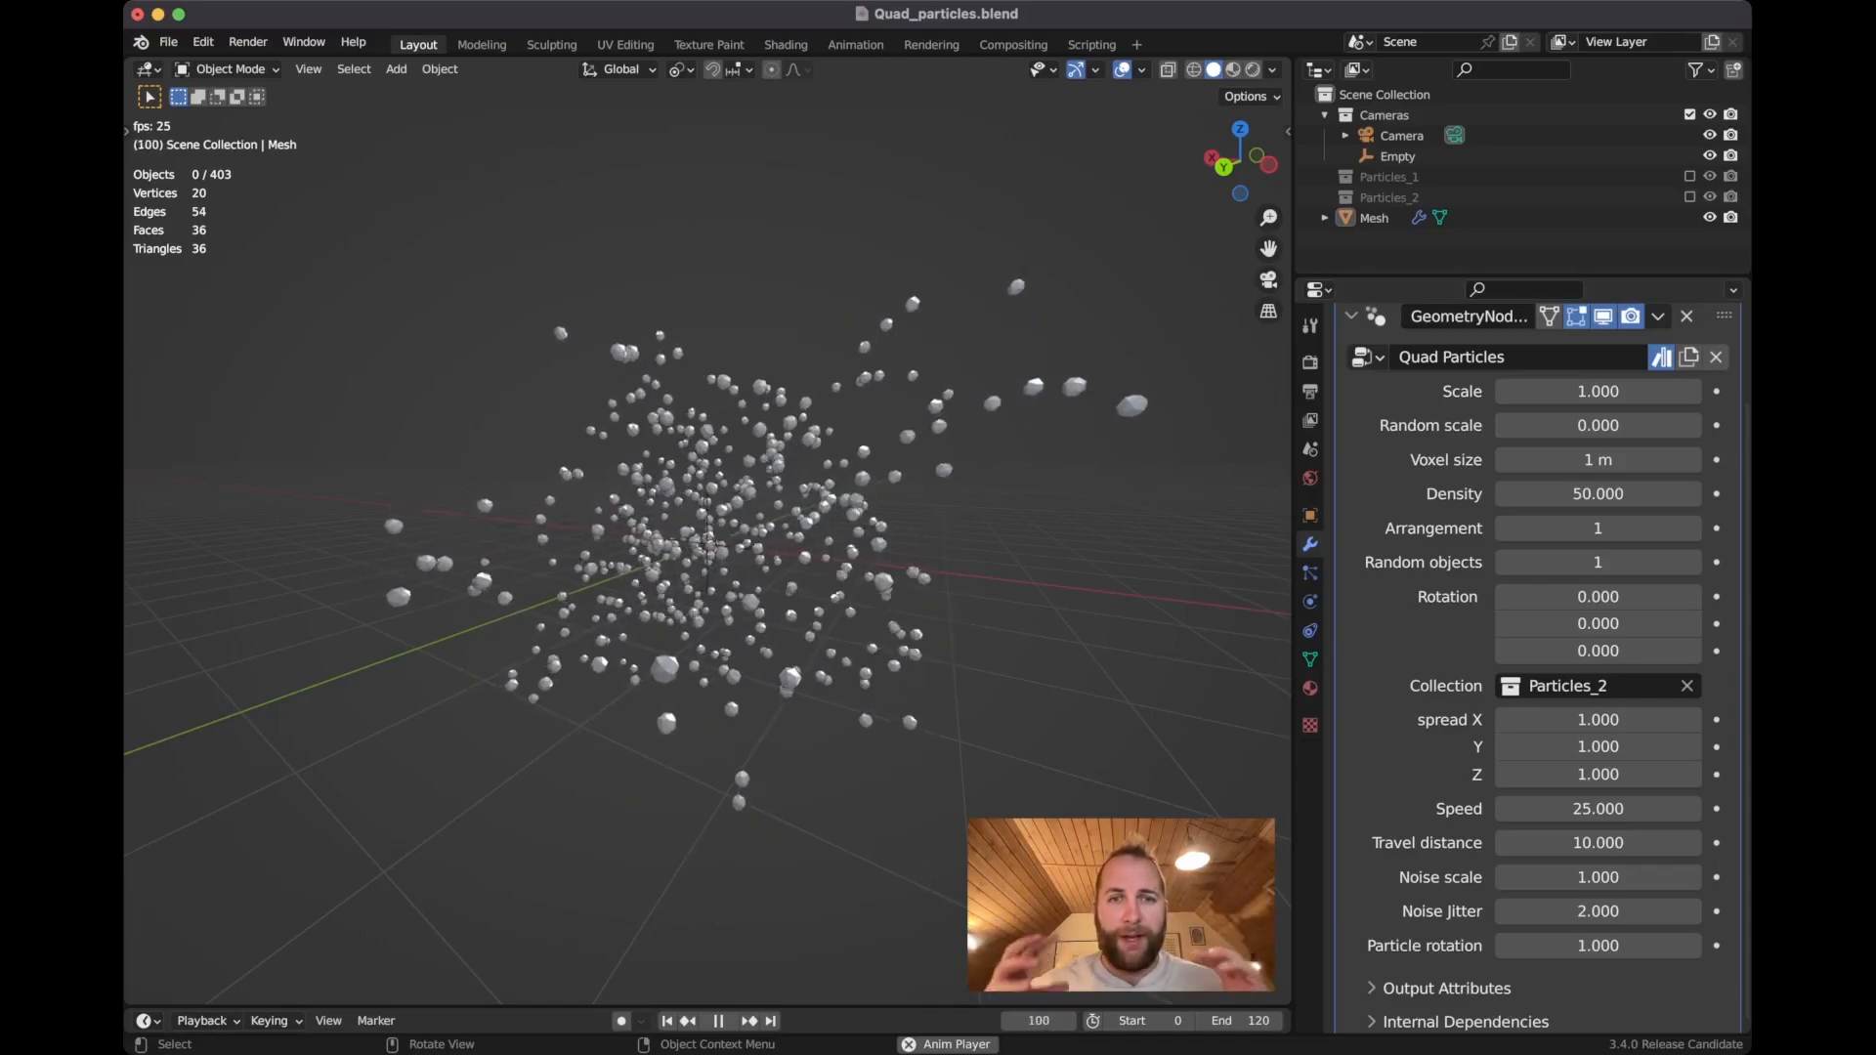
{"action": "left_click", "coordinate": [718, 1021]}
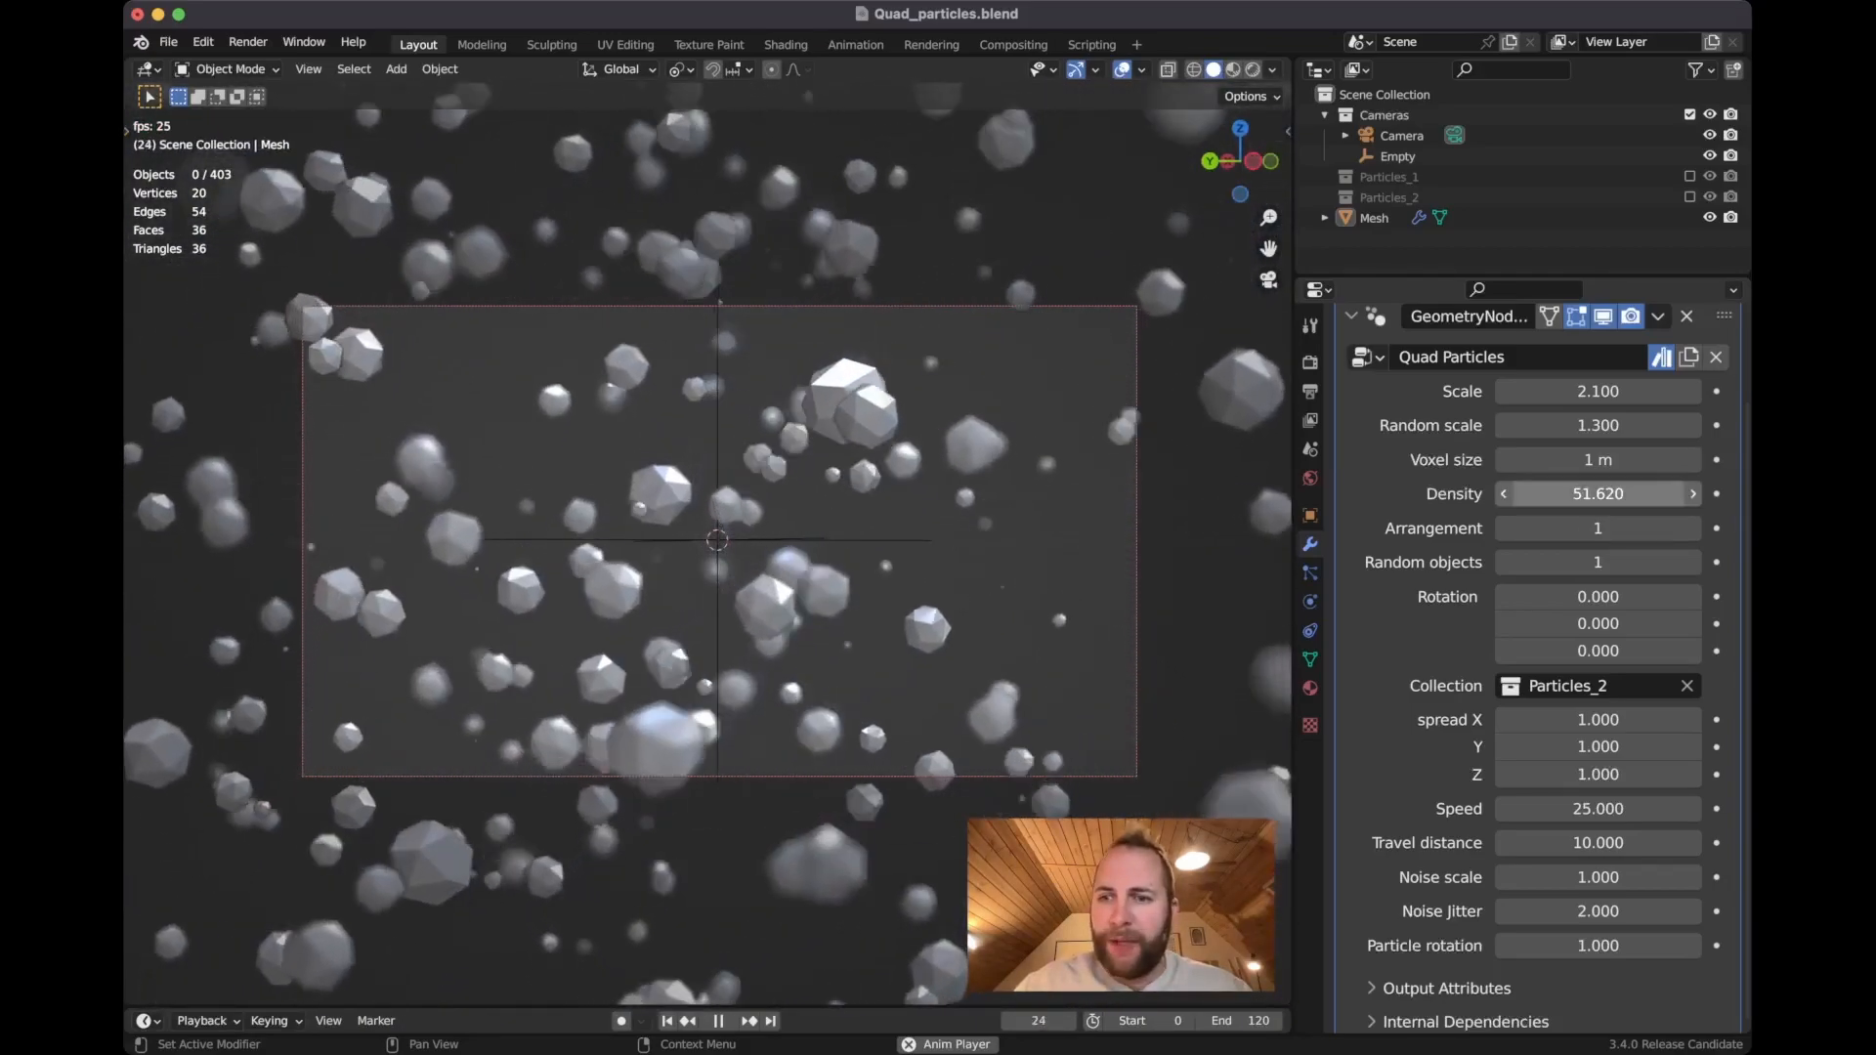
{"action": "left_click", "coordinate": [1692, 527]}
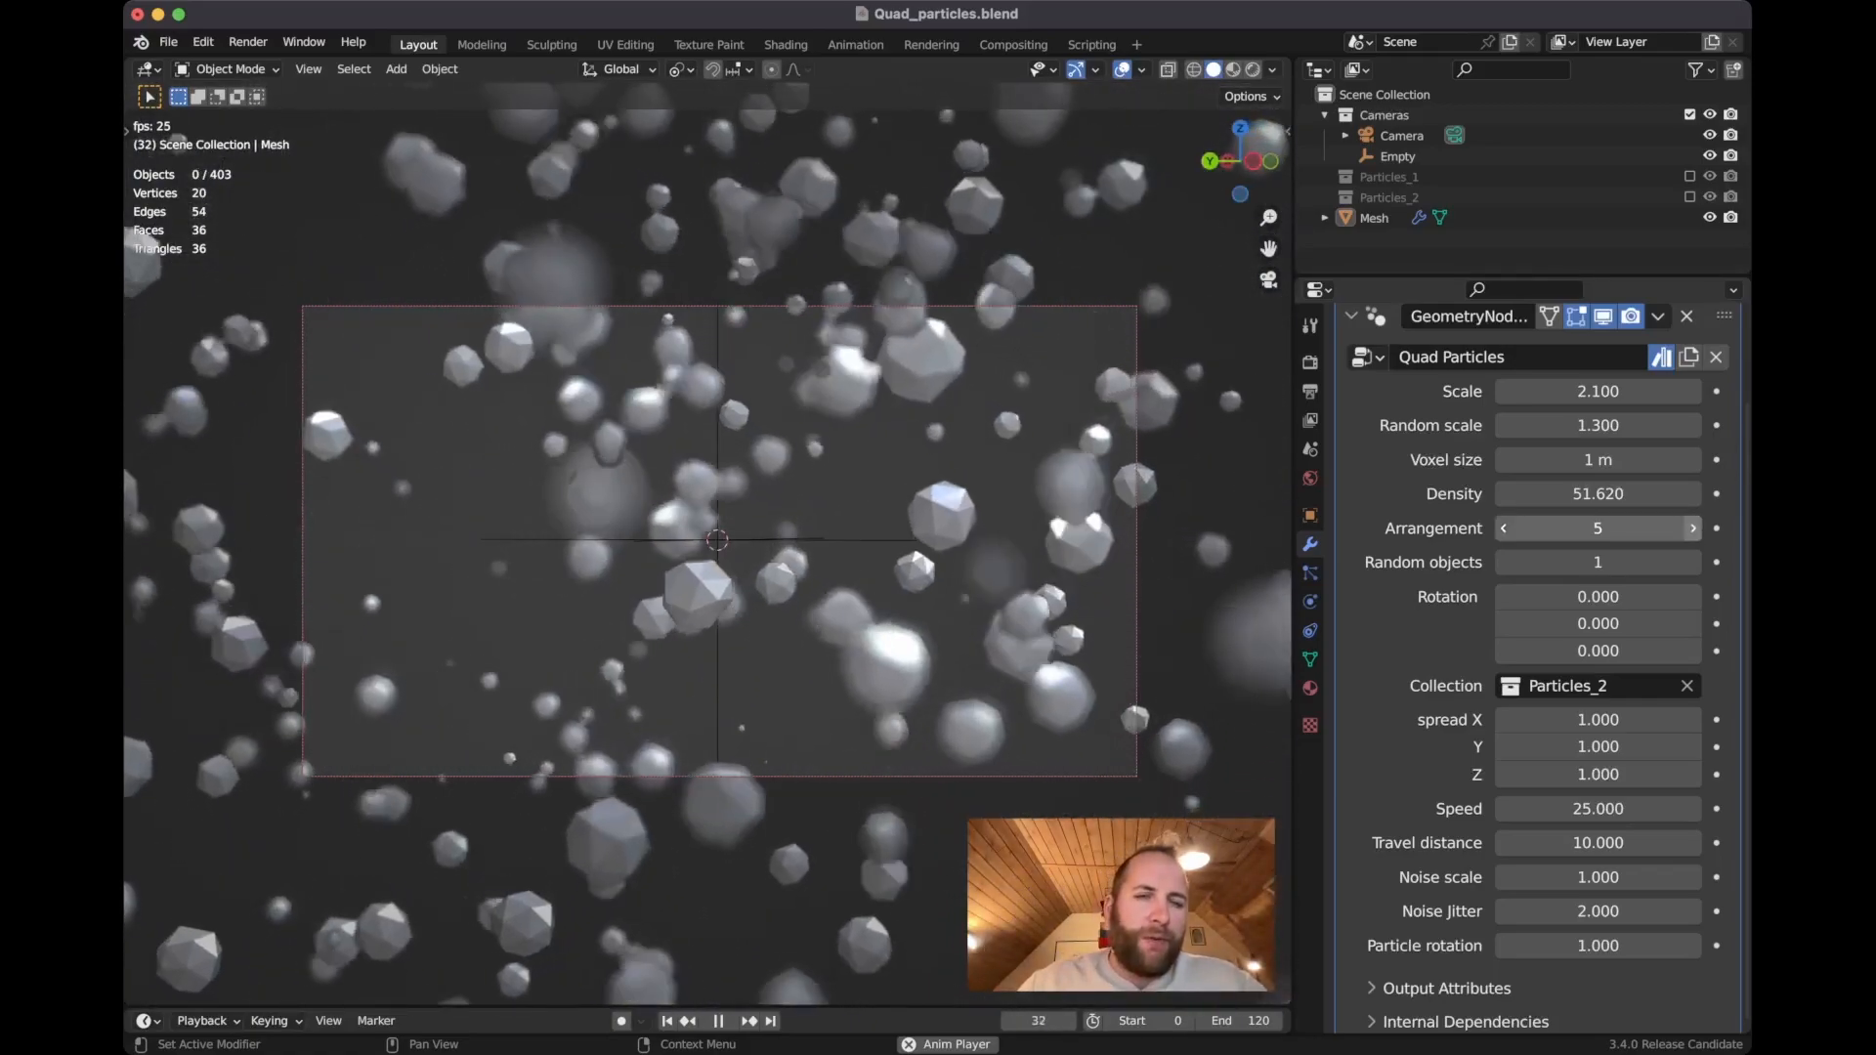
{"action": "left_click", "coordinate": [1692, 528]}
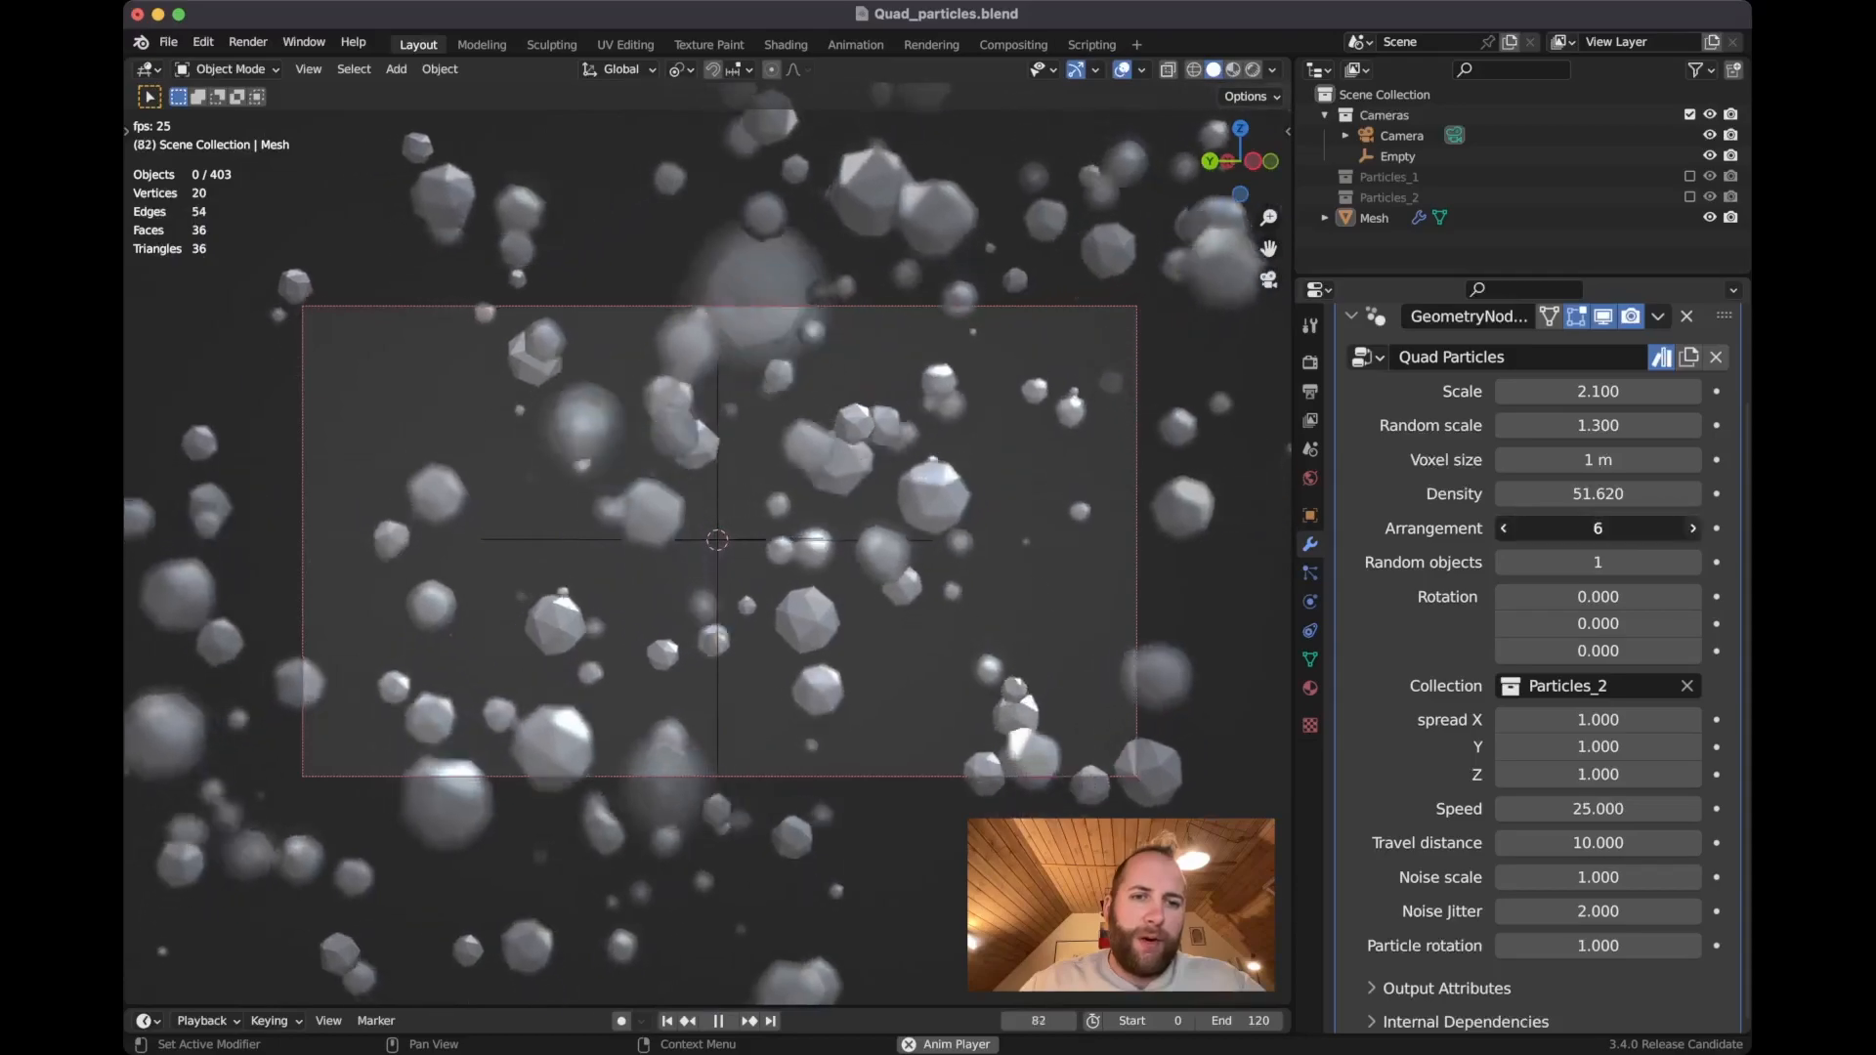
{"action": "left_click", "coordinate": [1691, 528]}
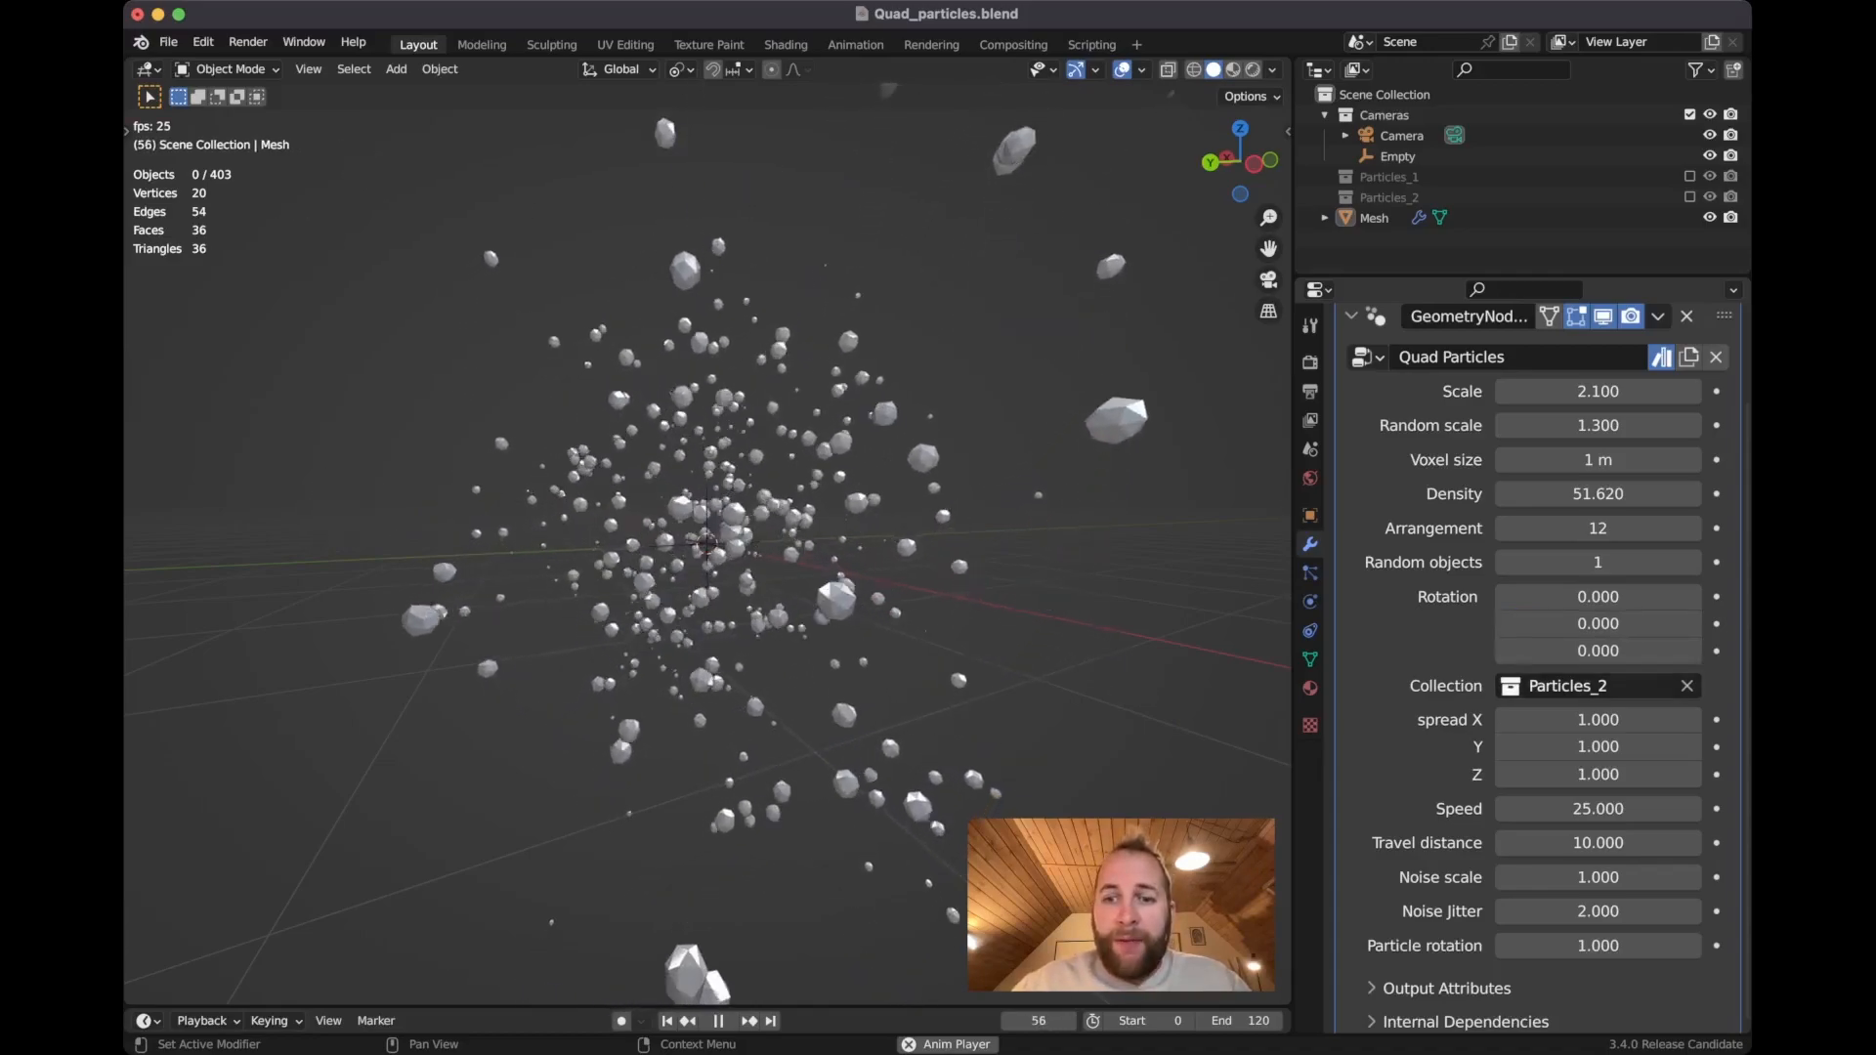
- Set the modifier's Collection to Particles_1 to emit cubes, cones, spheres and monkeys
{"action": "left_click", "coordinate": [1597, 686]}
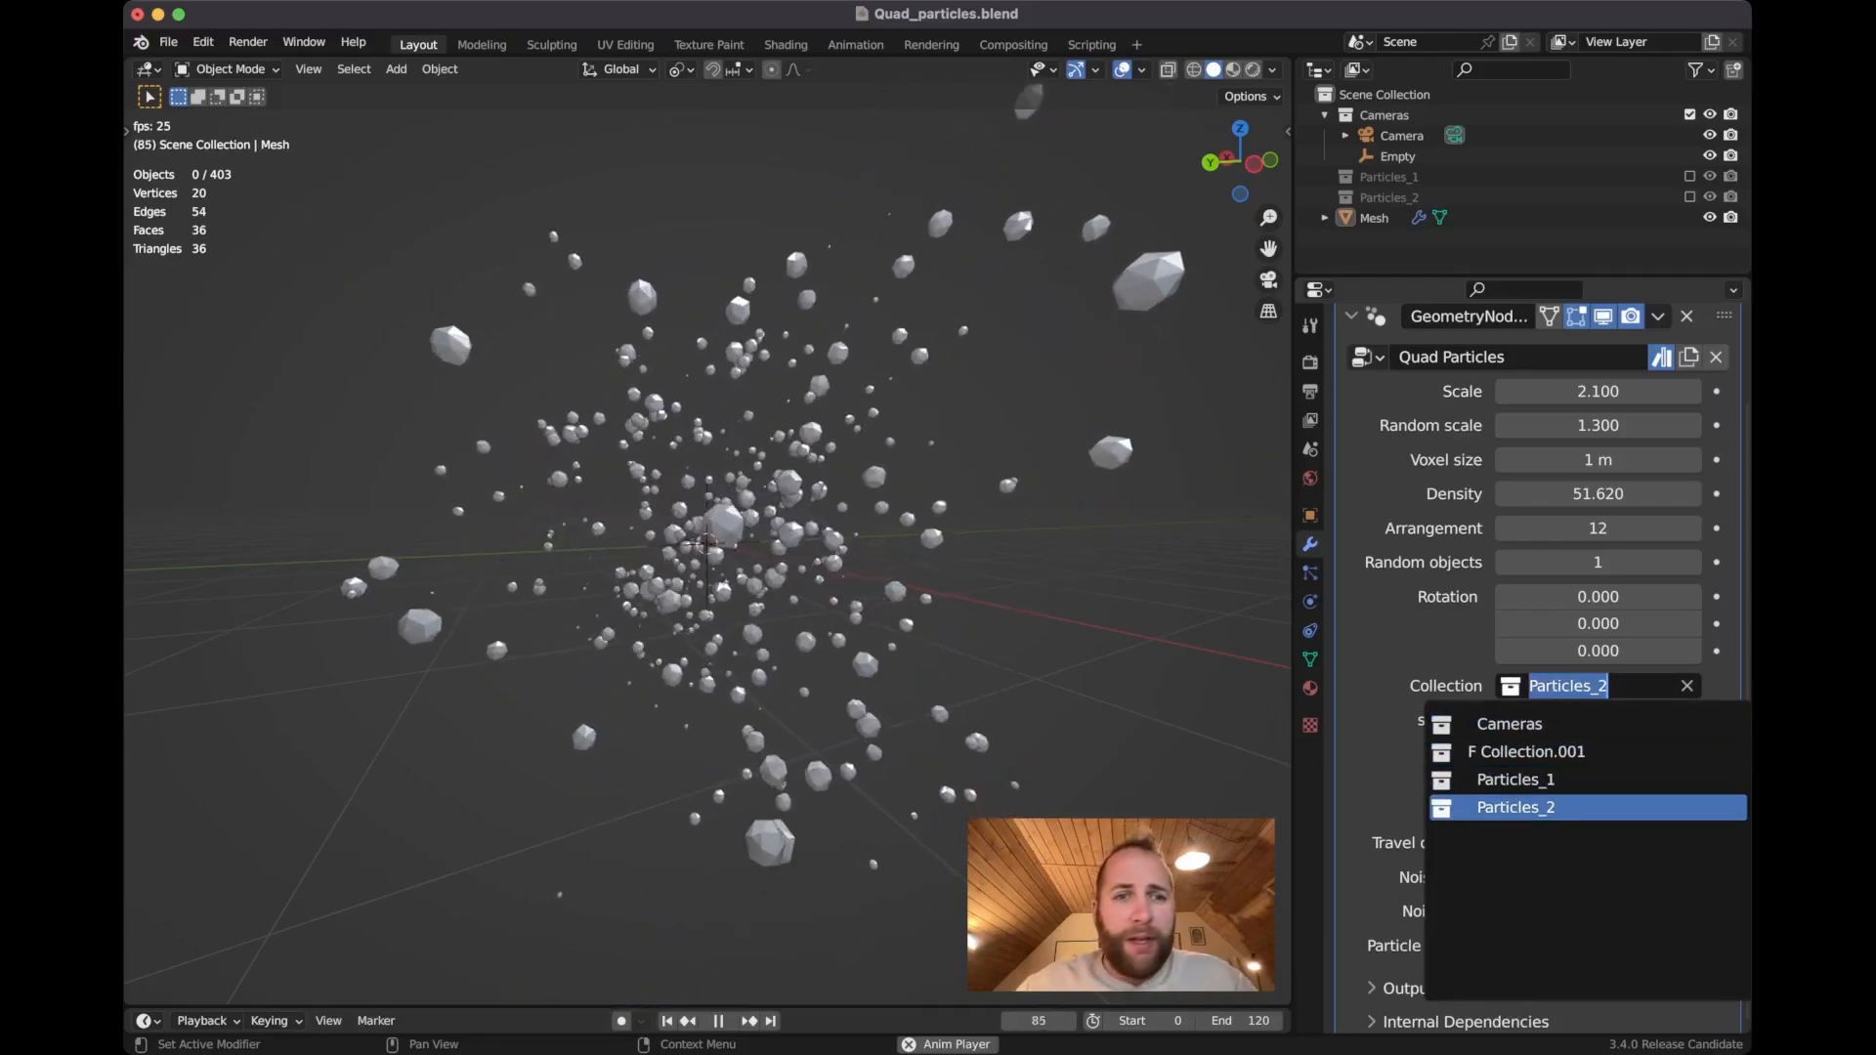
{"action": "left_click", "coordinate": [1514, 779]}
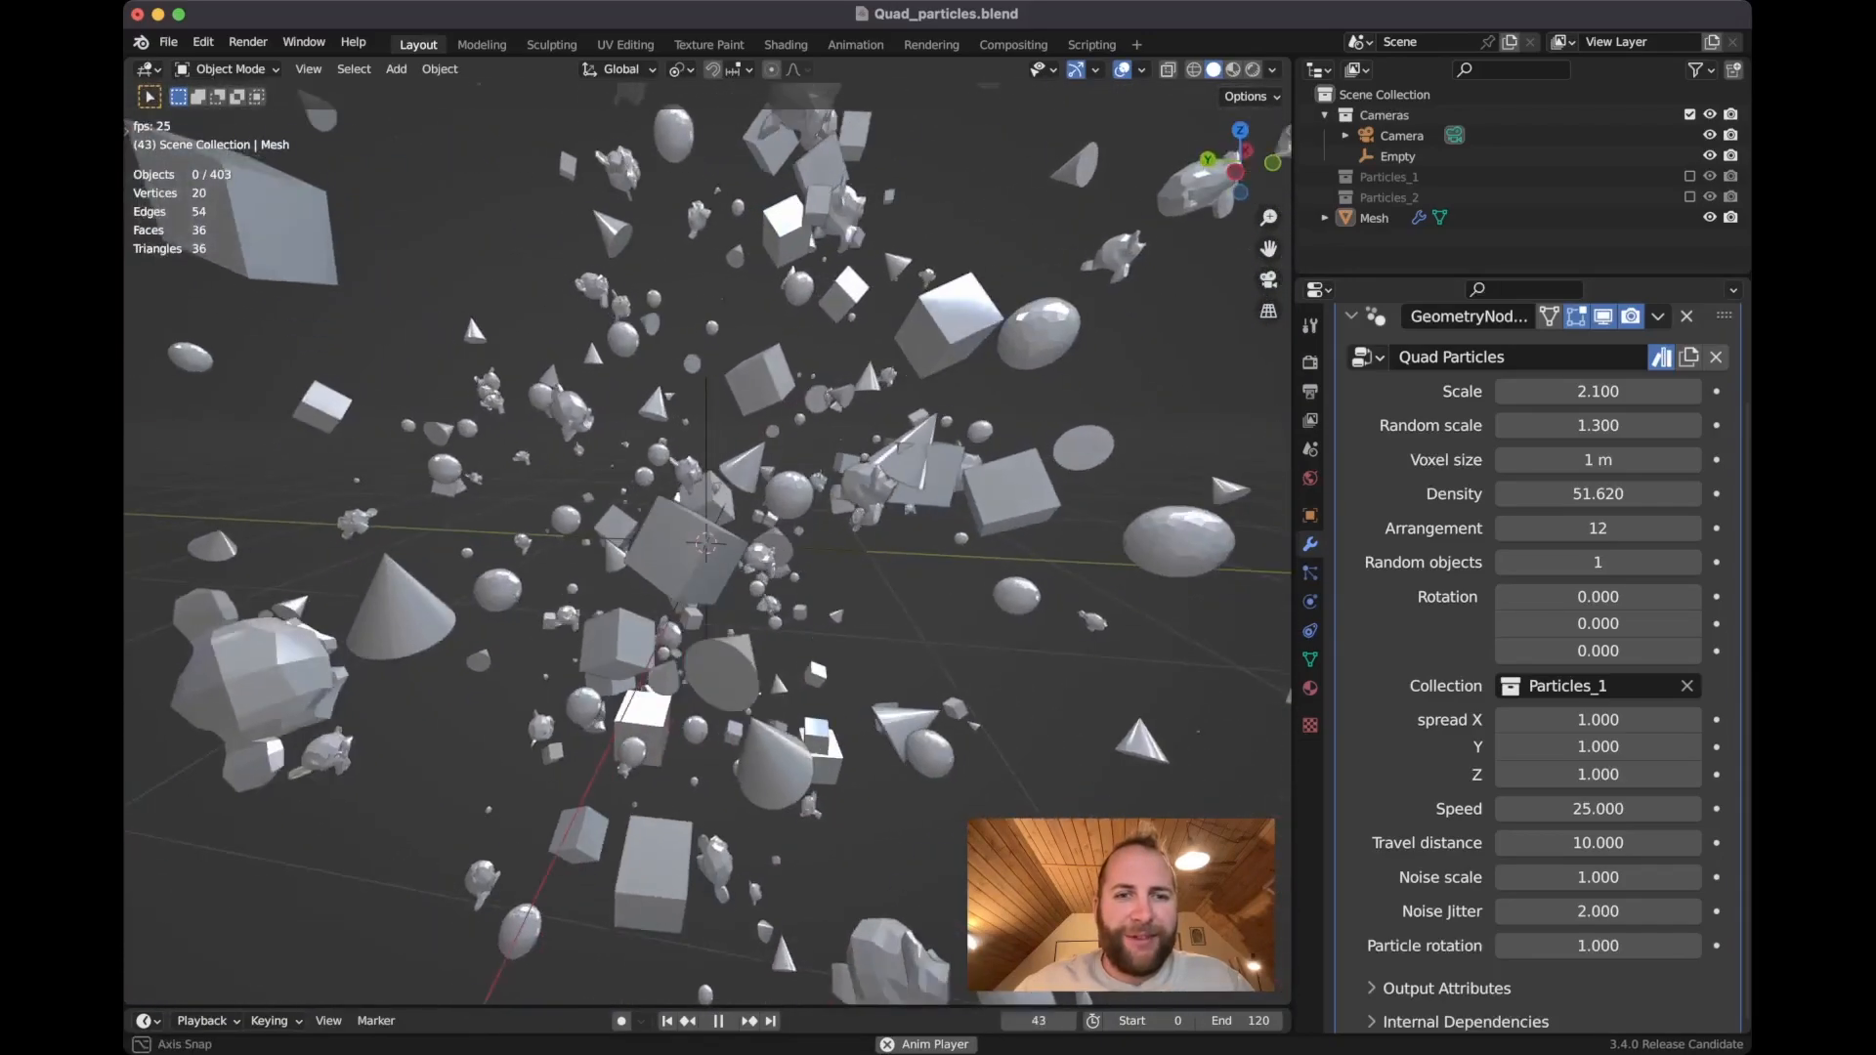
{"action": "left_click", "coordinate": [717, 1020]}
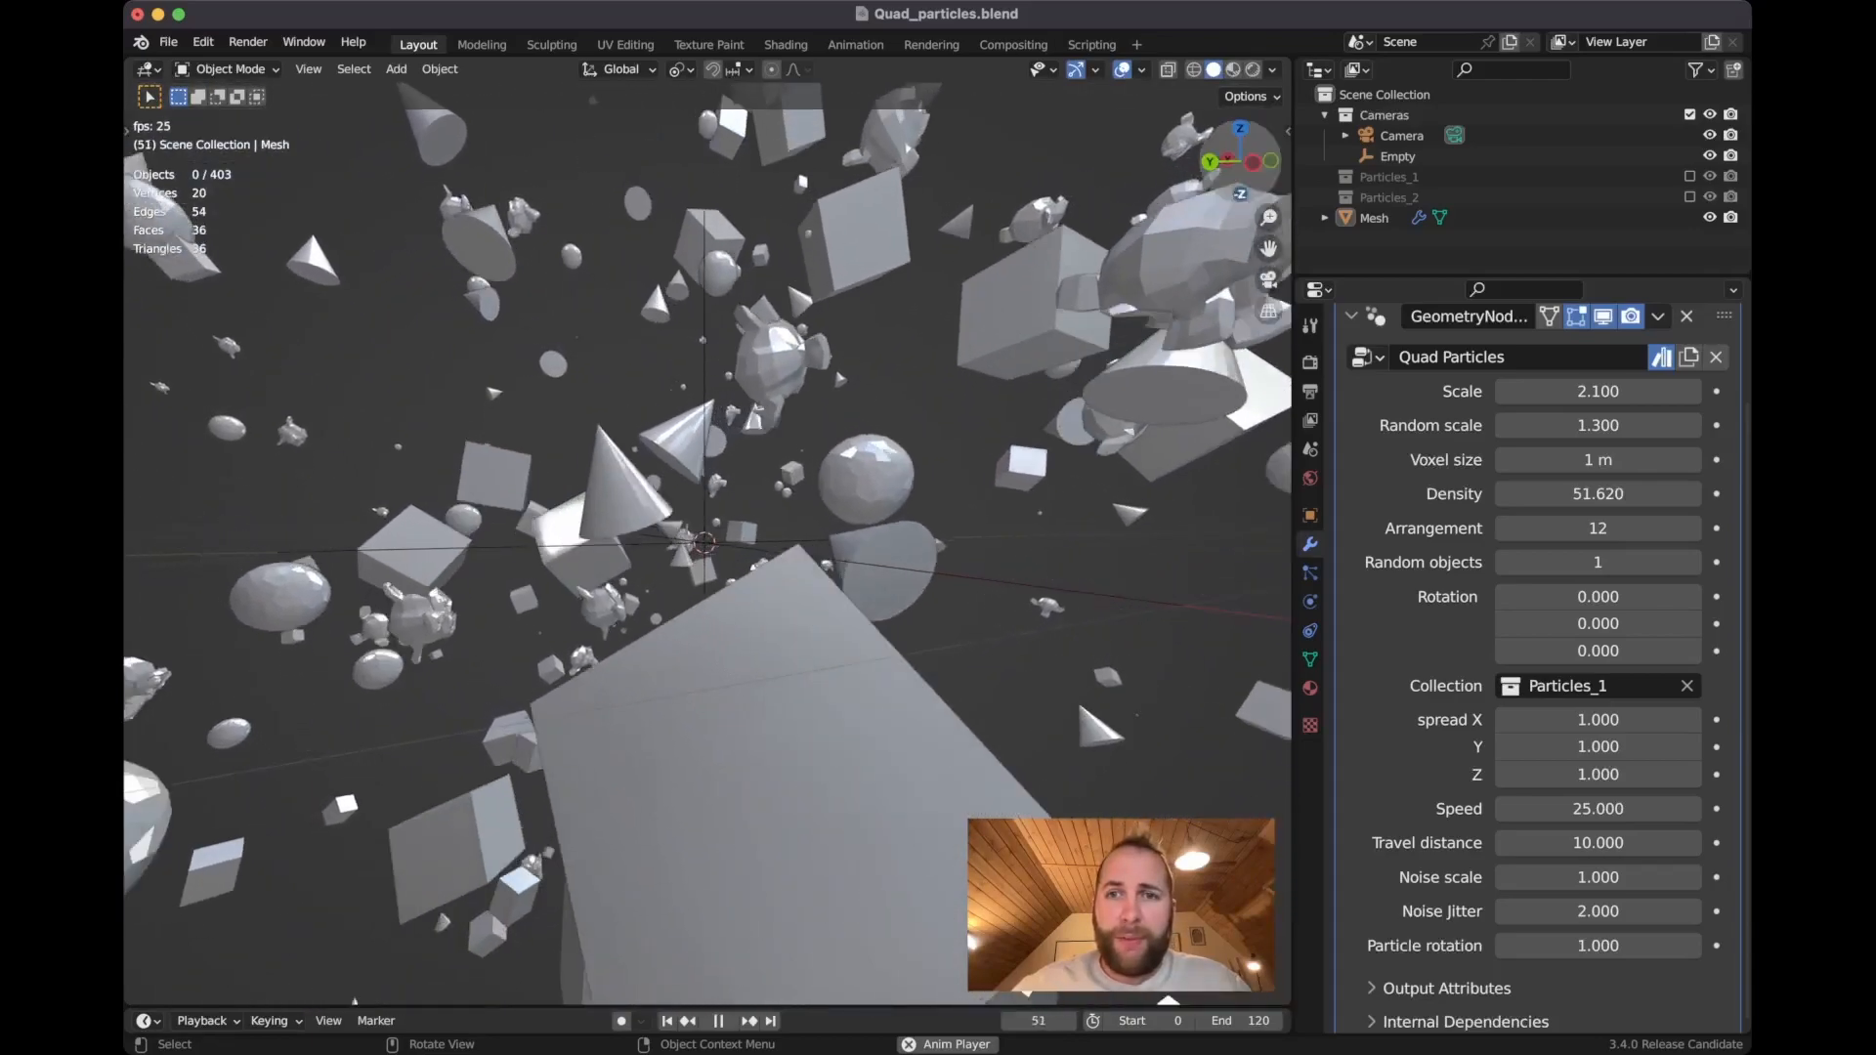
{"action": "left_click", "coordinate": [1229, 68]}
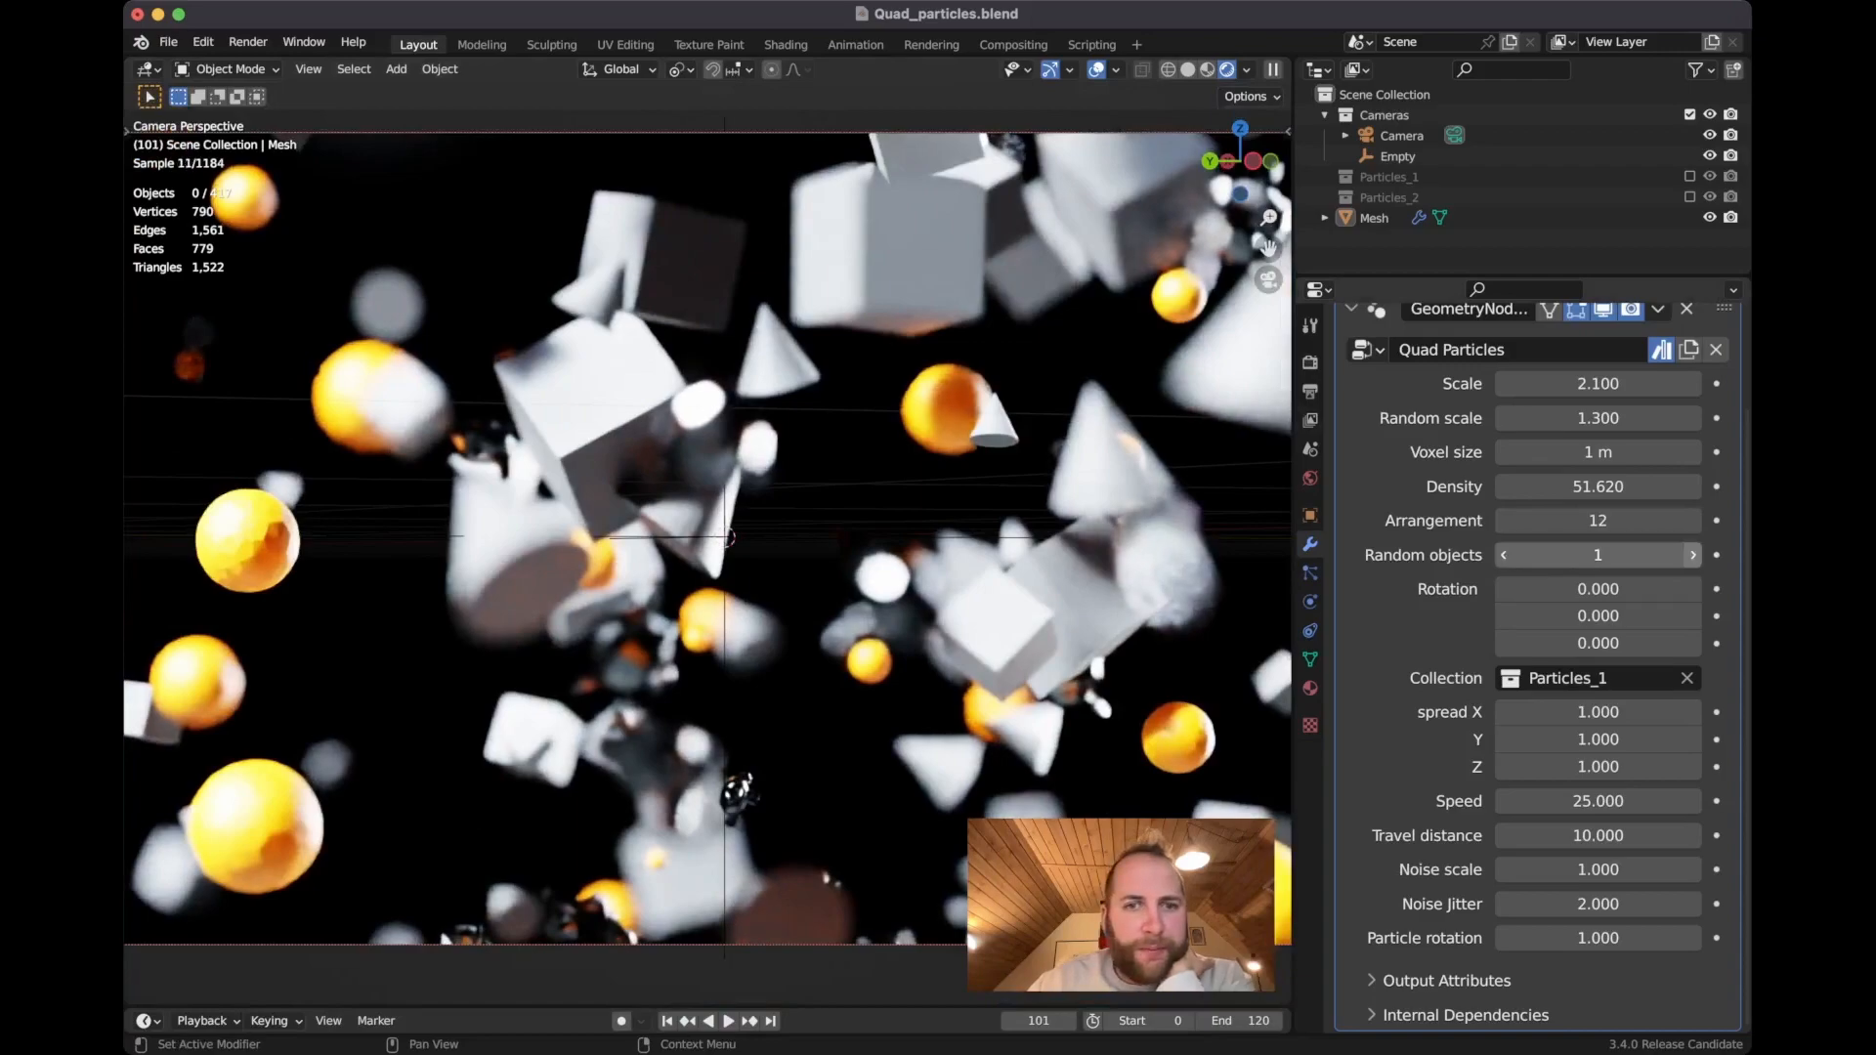
- Raise the Random objects value to 12 in the modifier panel
{"action": "left_click", "coordinate": [1691, 554]}
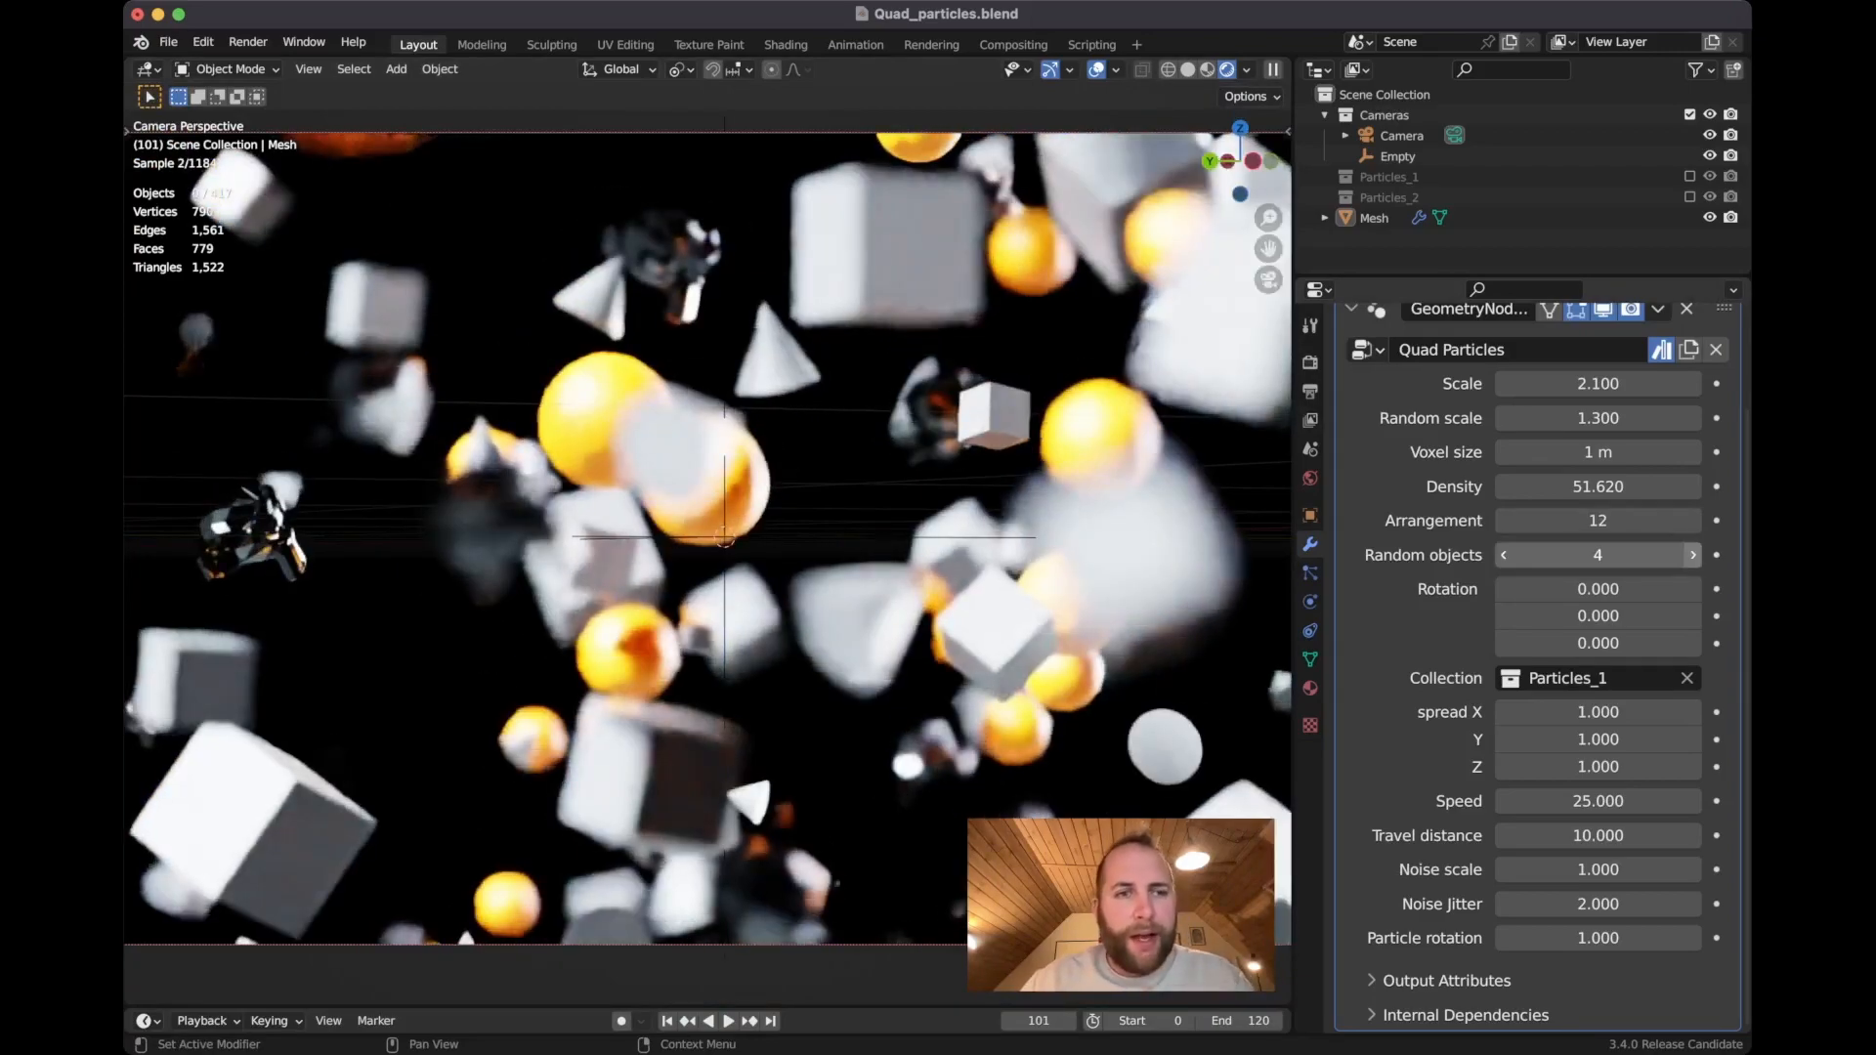
{"action": "left_click", "coordinate": [1691, 555]}
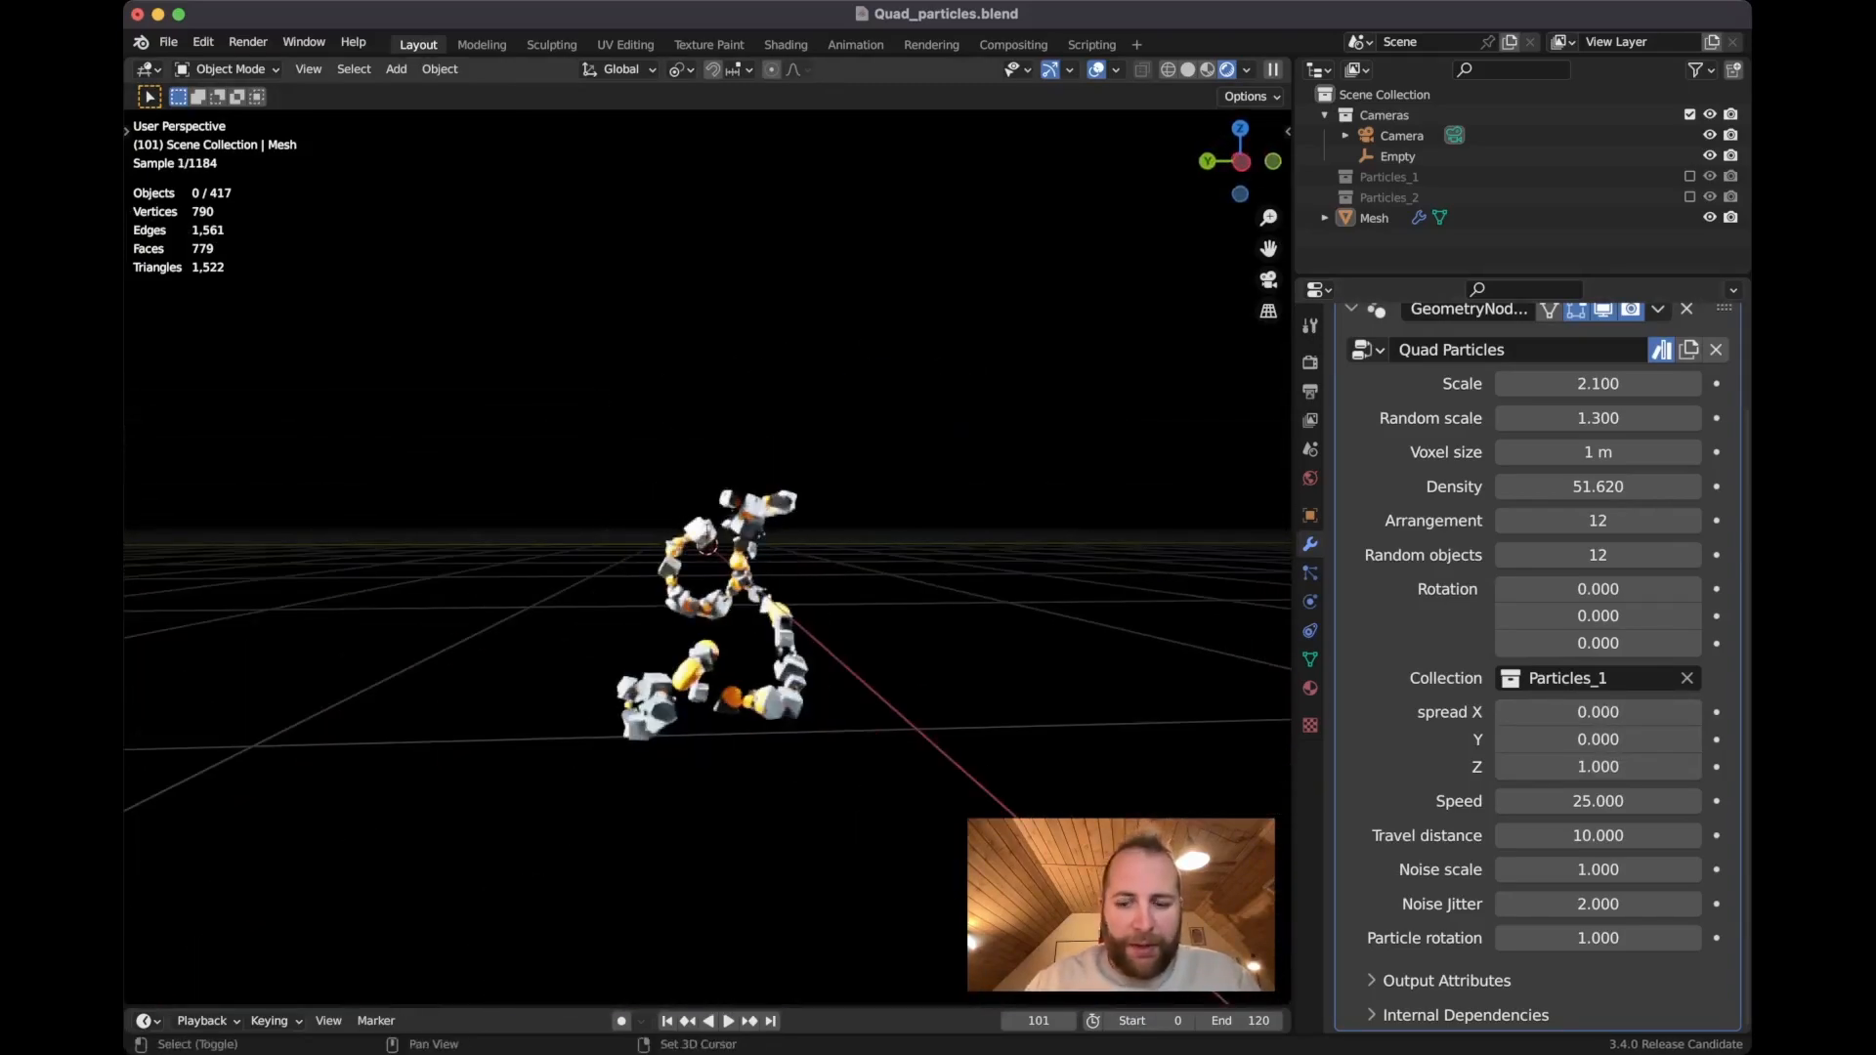
- Set spread X and Y to 0 so particles form a narrow column
{"action": "left_click", "coordinate": [729, 1020]}
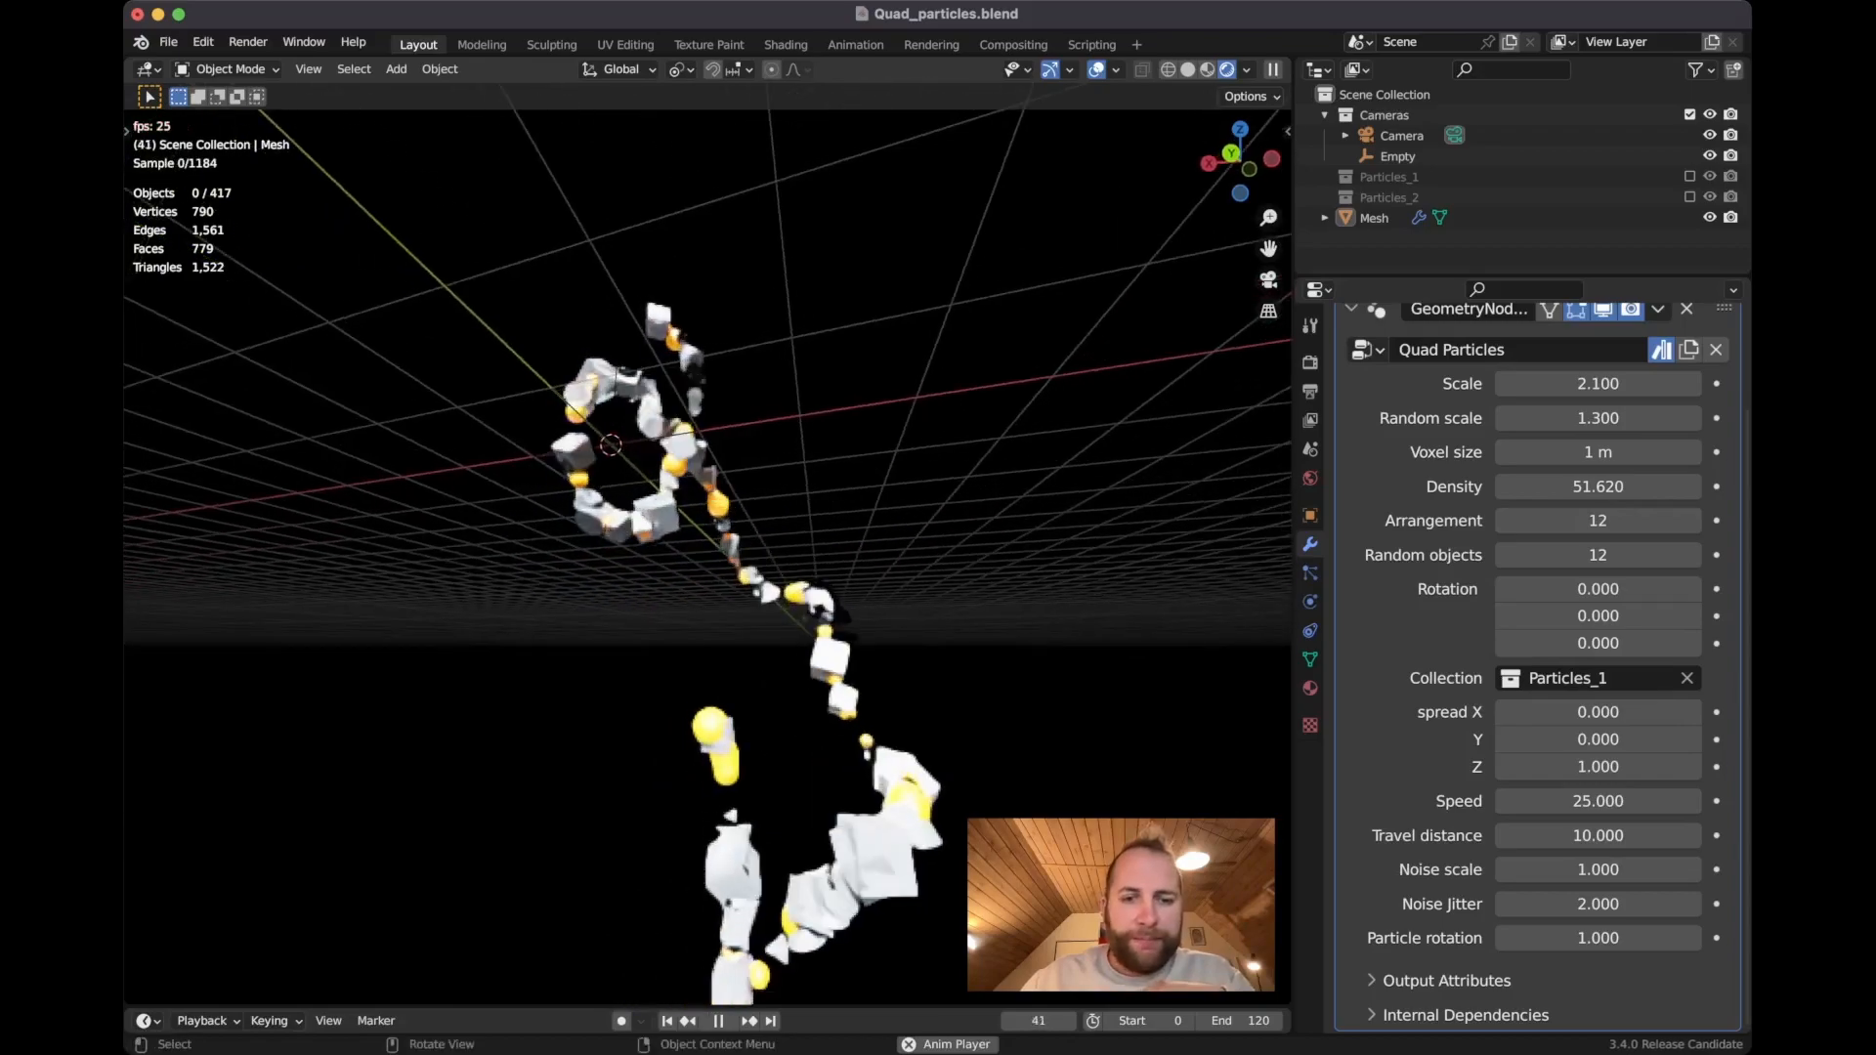
{"action": "left_click", "coordinate": [749, 1020]}
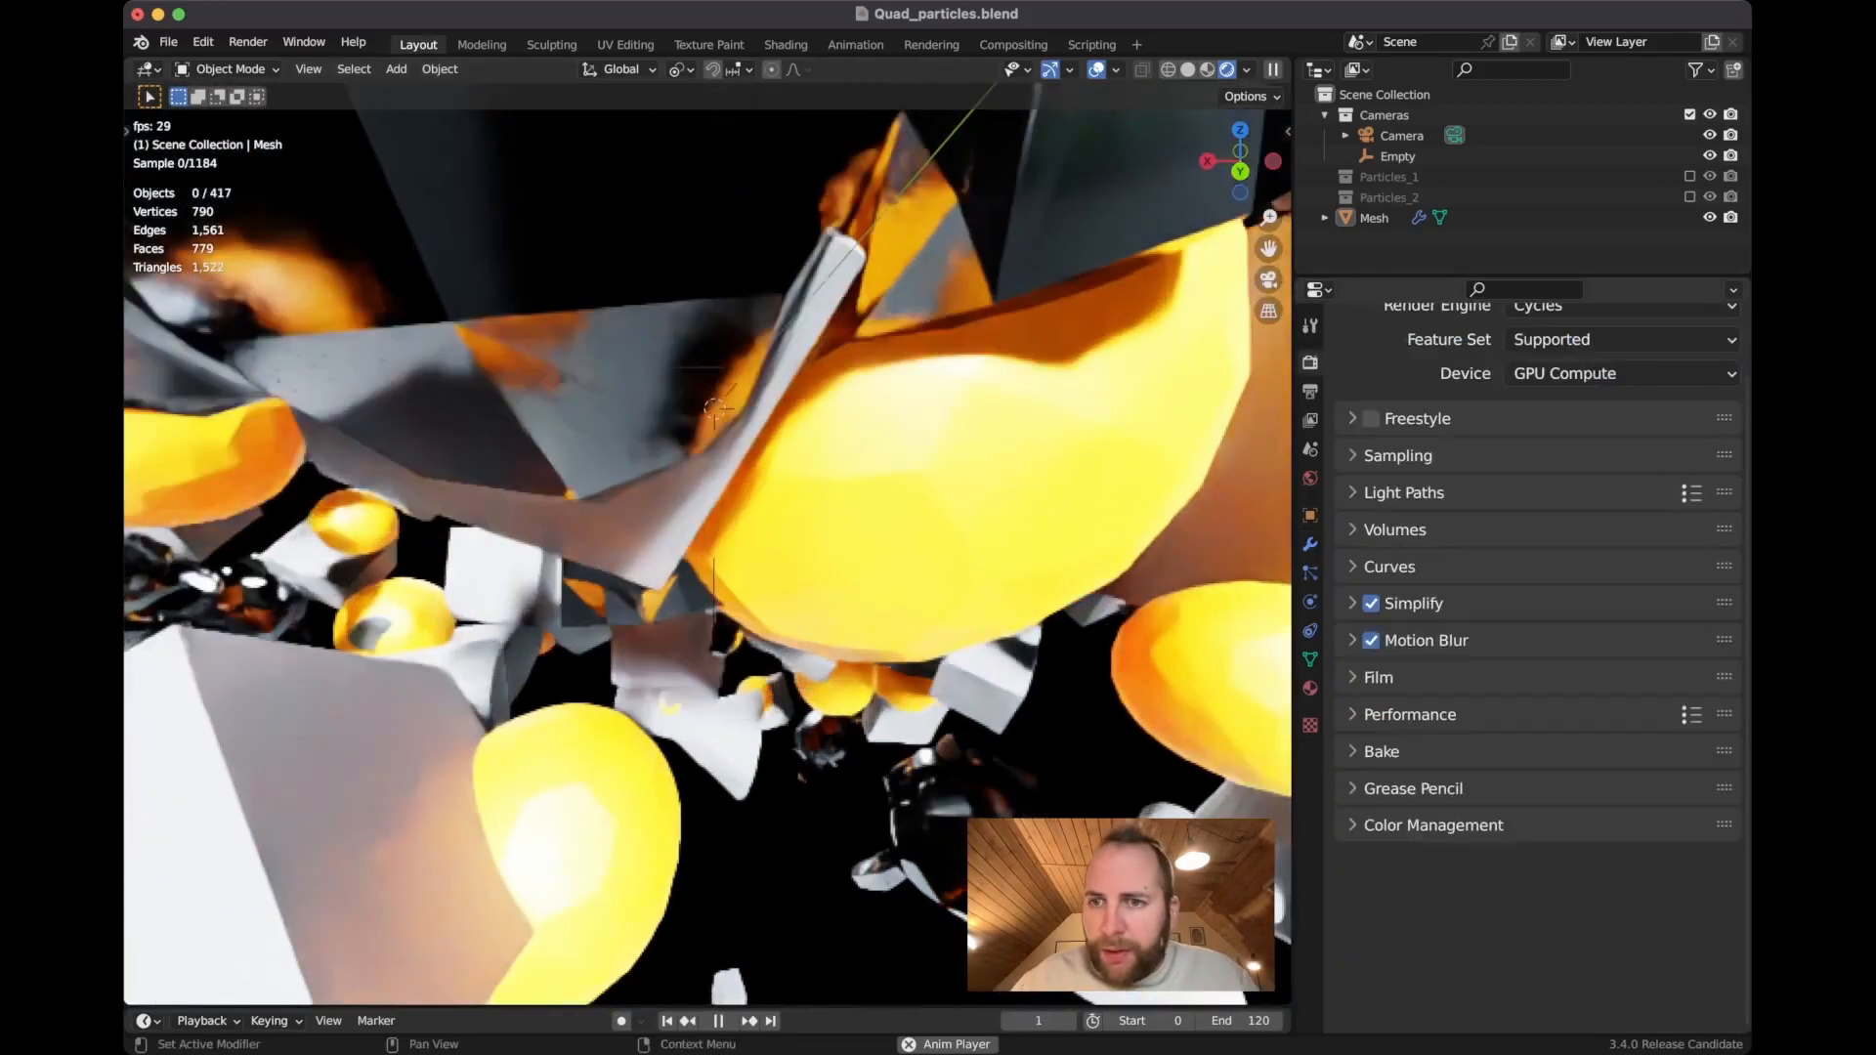
- Change the Render Engine dropdown from Cycles to Eevee
{"action": "left_click", "coordinate": [1619, 377]}
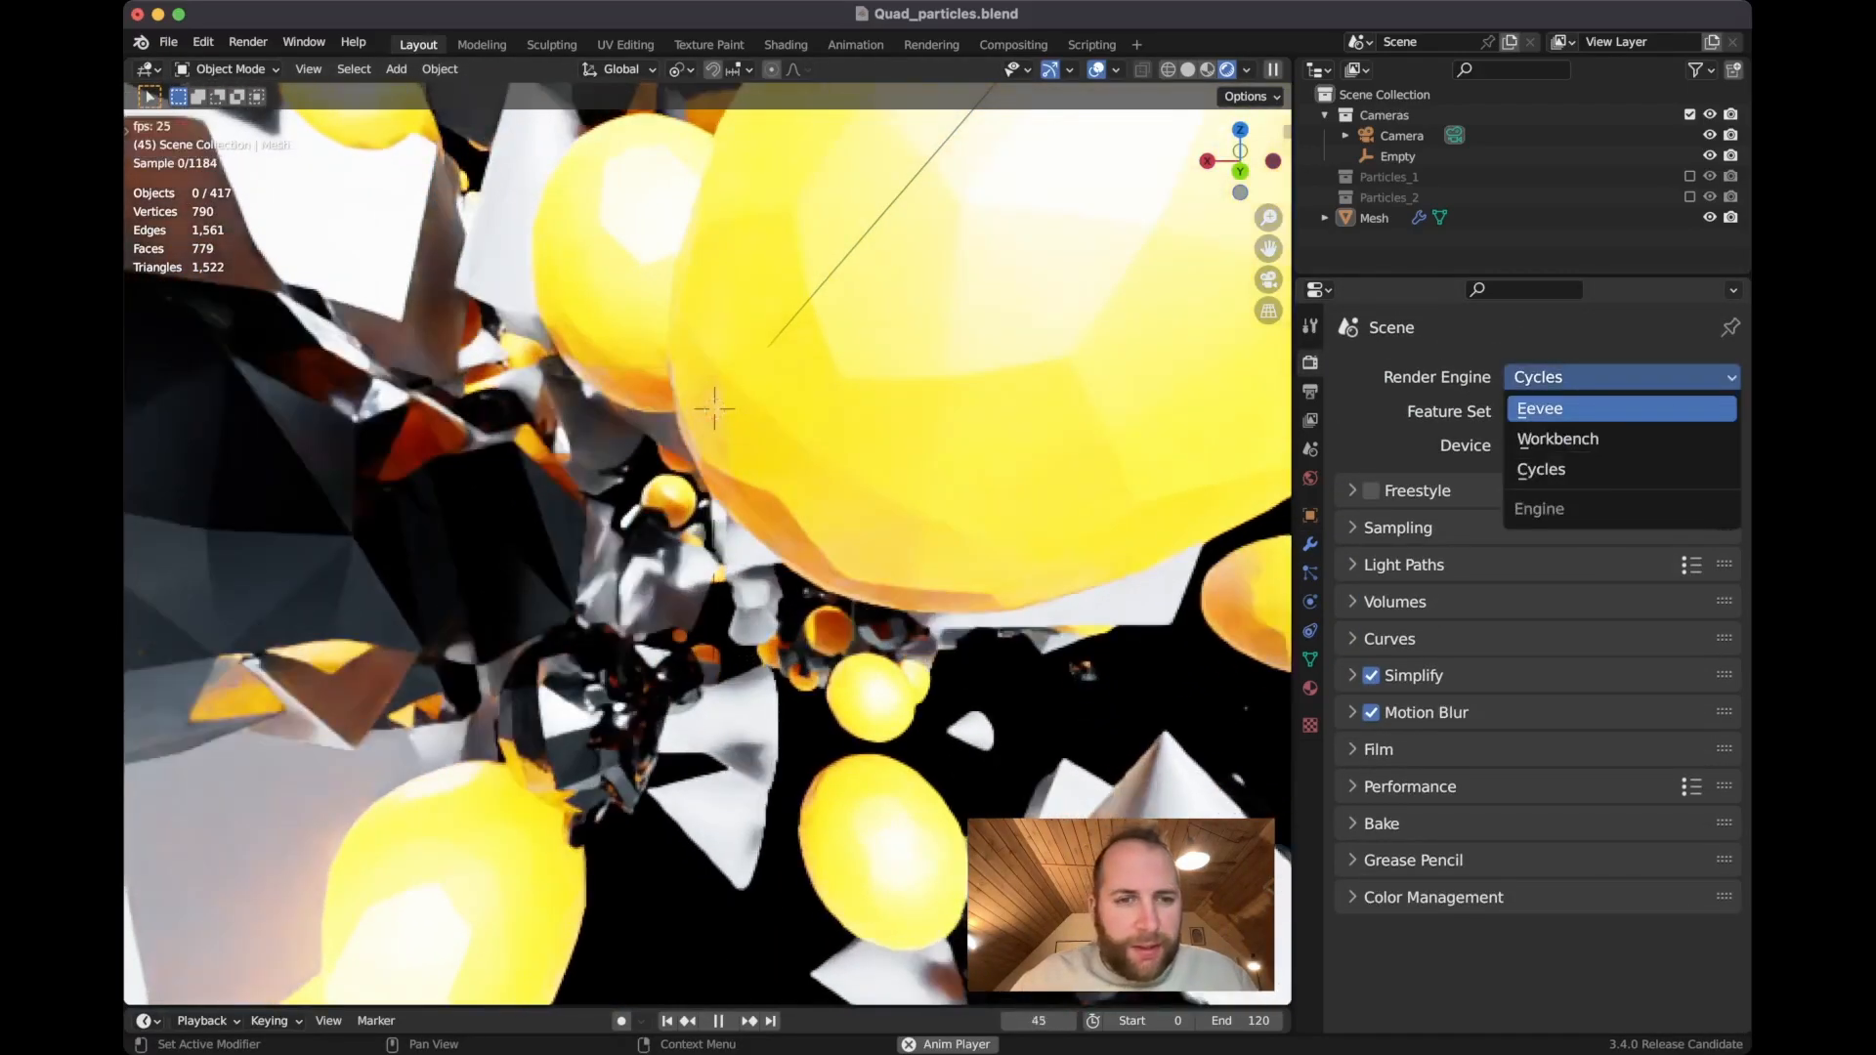
{"action": "left_click", "coordinate": [1542, 408]}
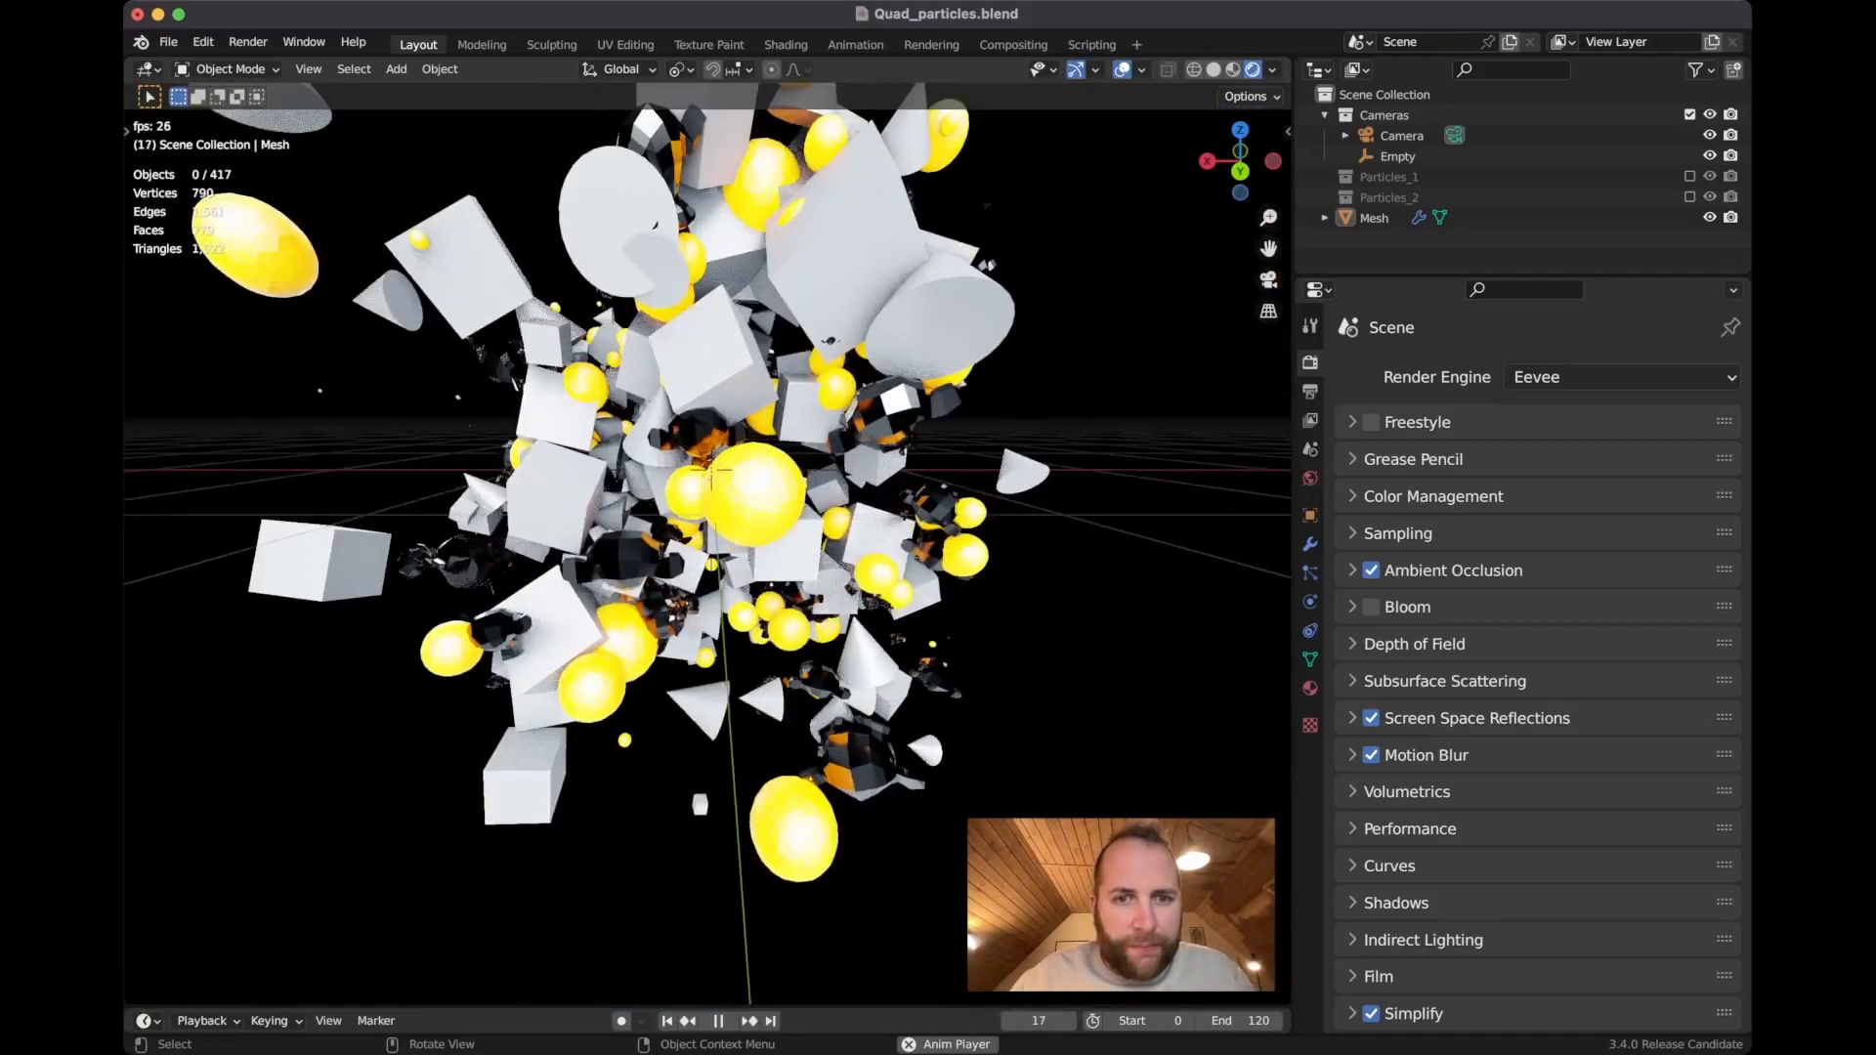
{"action": "left_click", "coordinate": [719, 1021]}
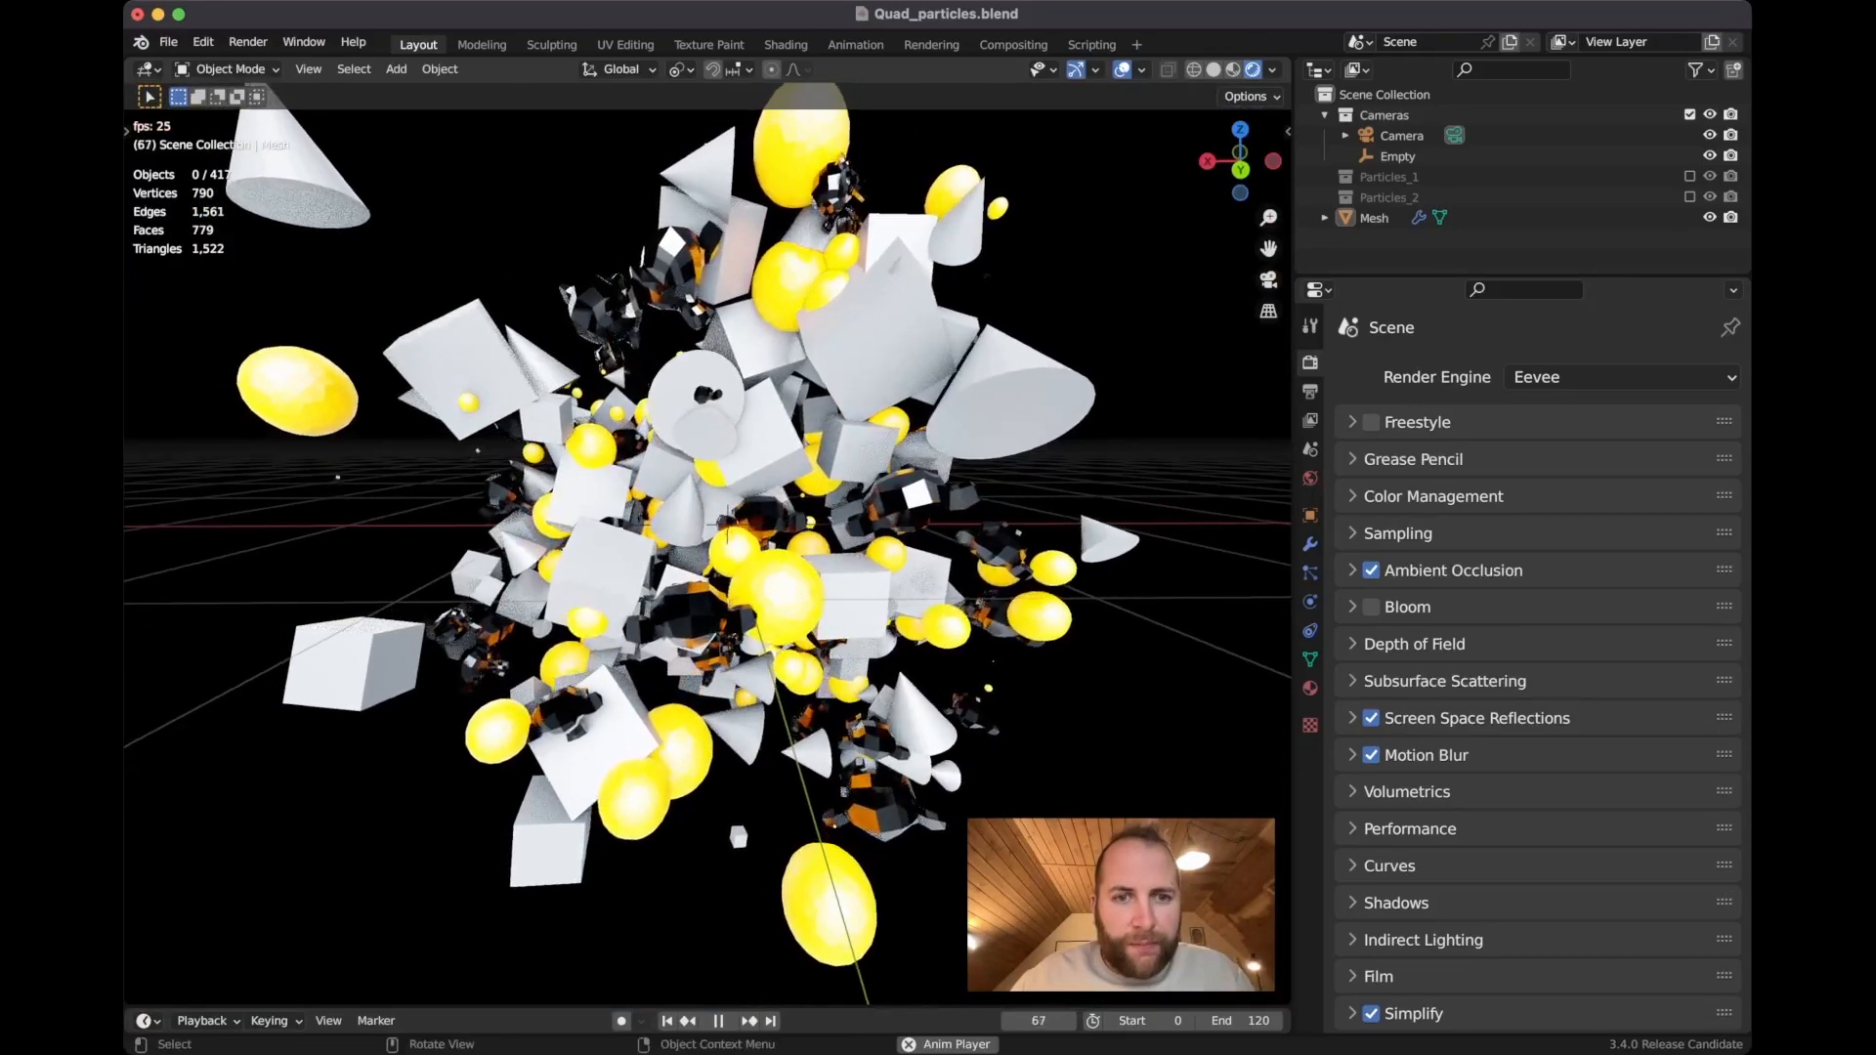
{"action": "left_click", "coordinate": [718, 1020]}
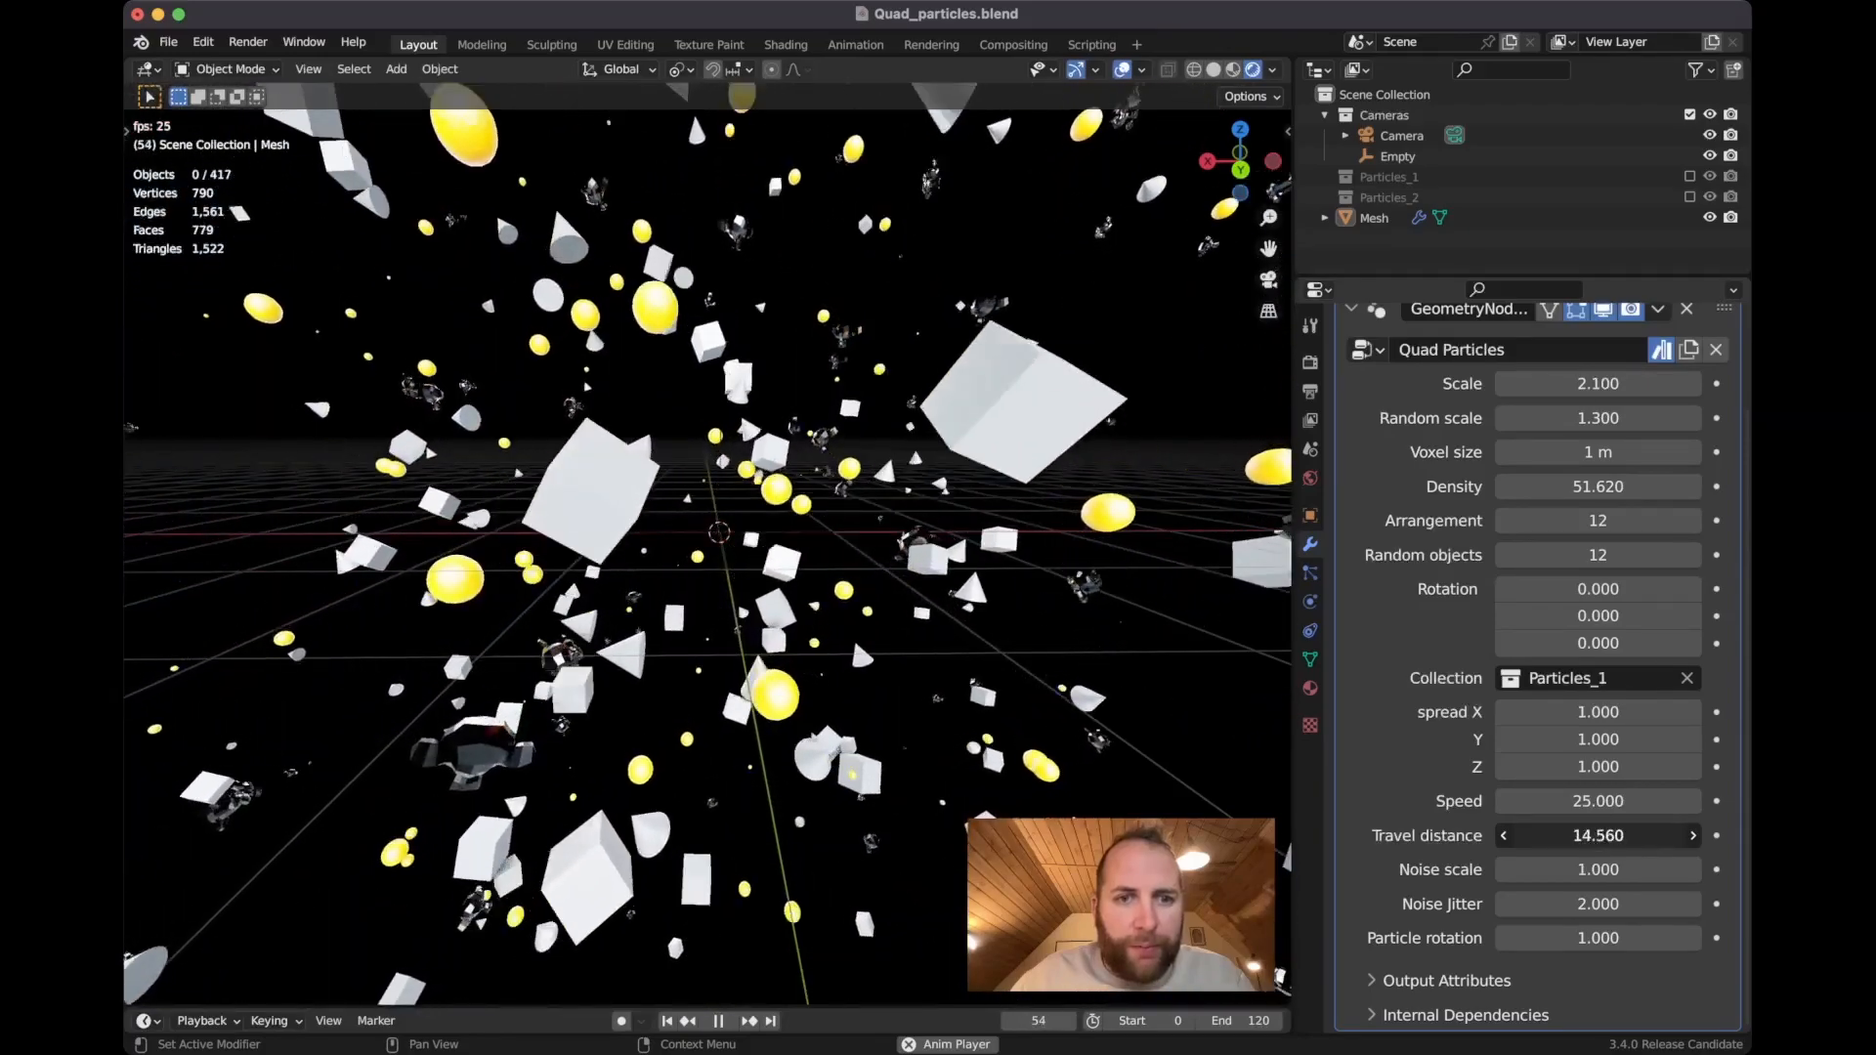
- Set Travel distance to 2 and Noise scale to 0.2
{"action": "left_click", "coordinate": [718, 1021]}
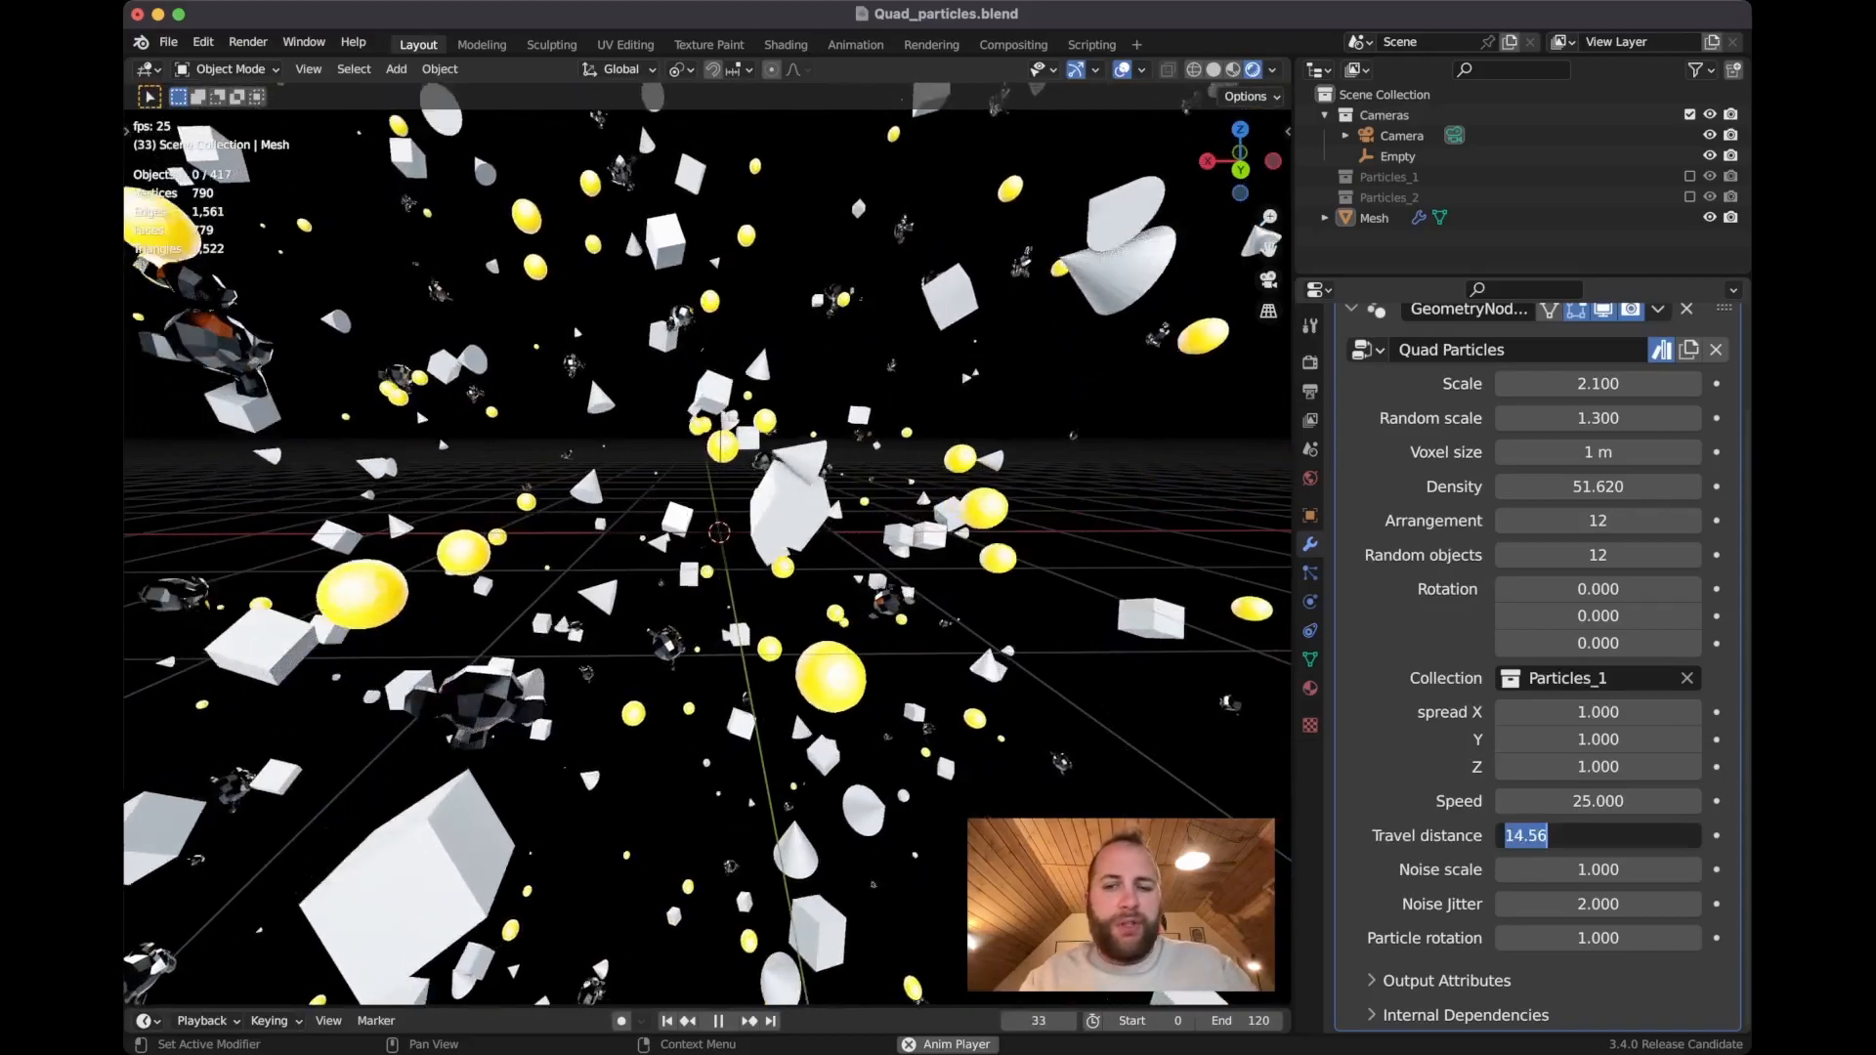
{"action": "type", "text": "2.000"}
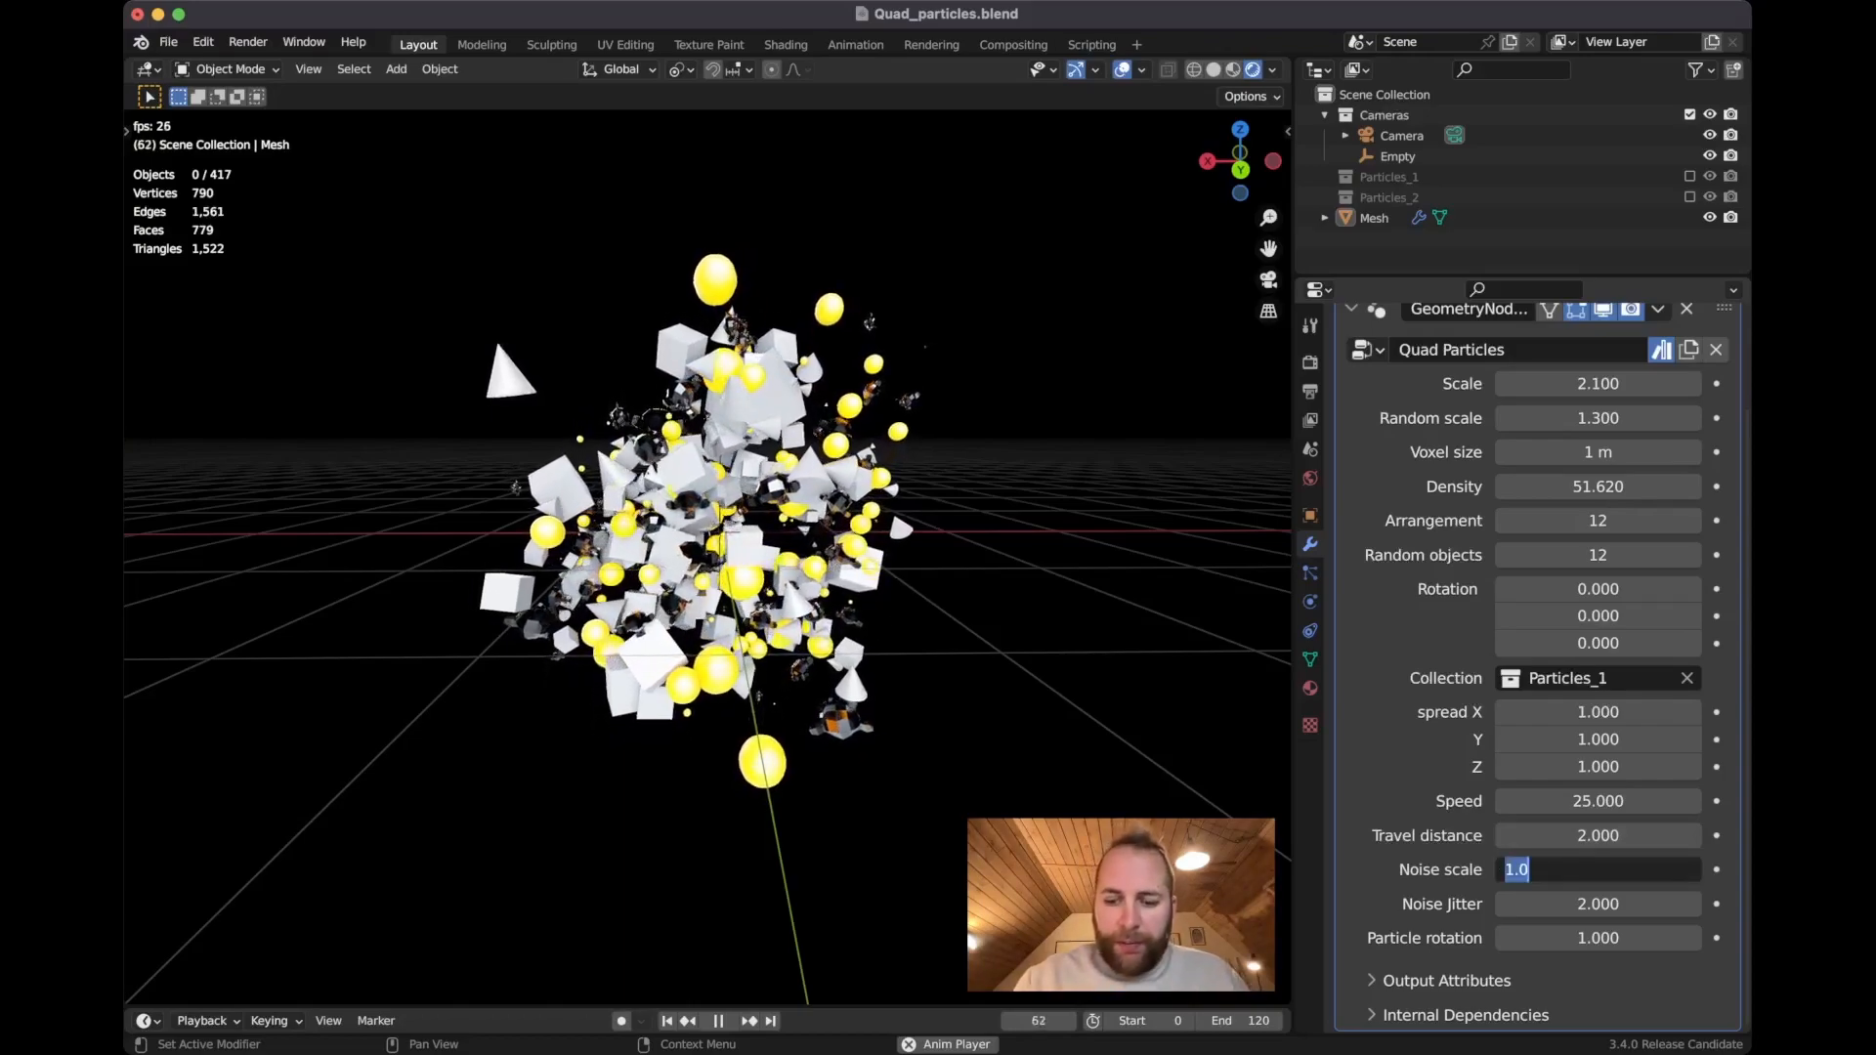
{"action": "type", "text": "0.200"}
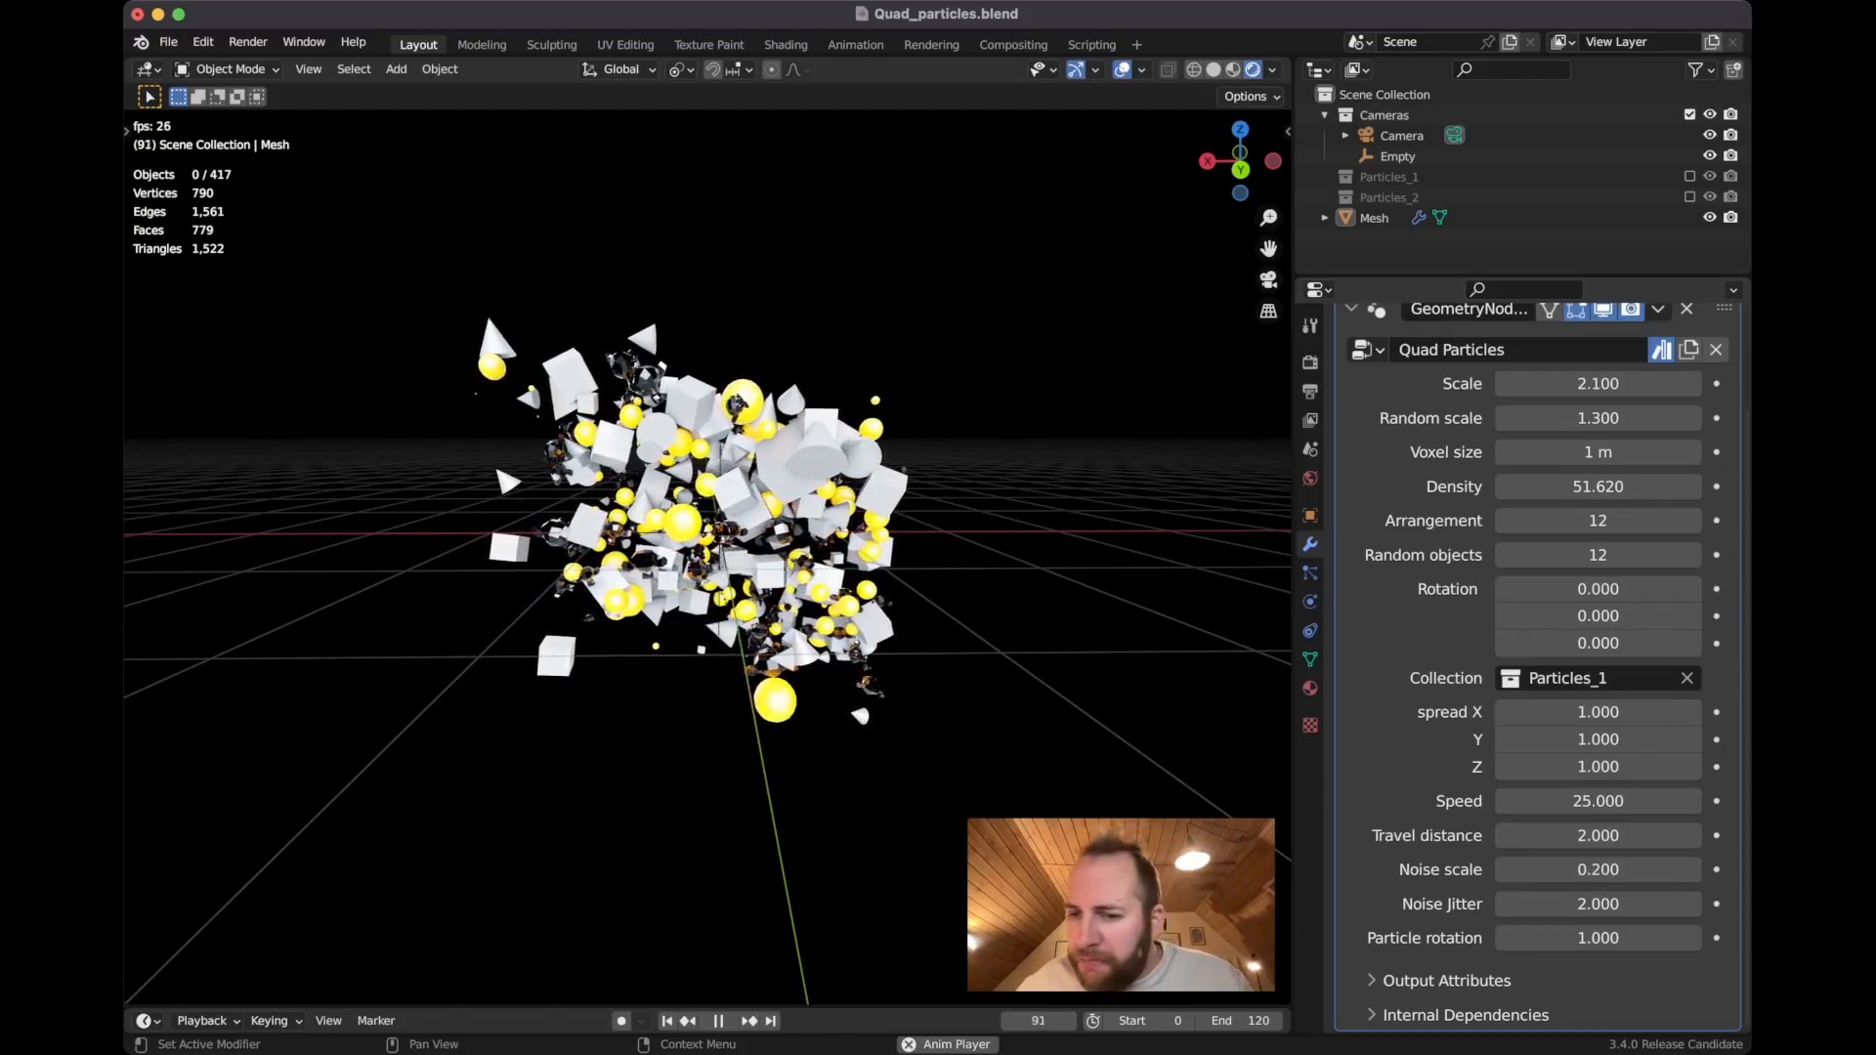
{"action": "double_click", "coordinate": [1598, 383]}
{"action": "type", "text": "1.000"}
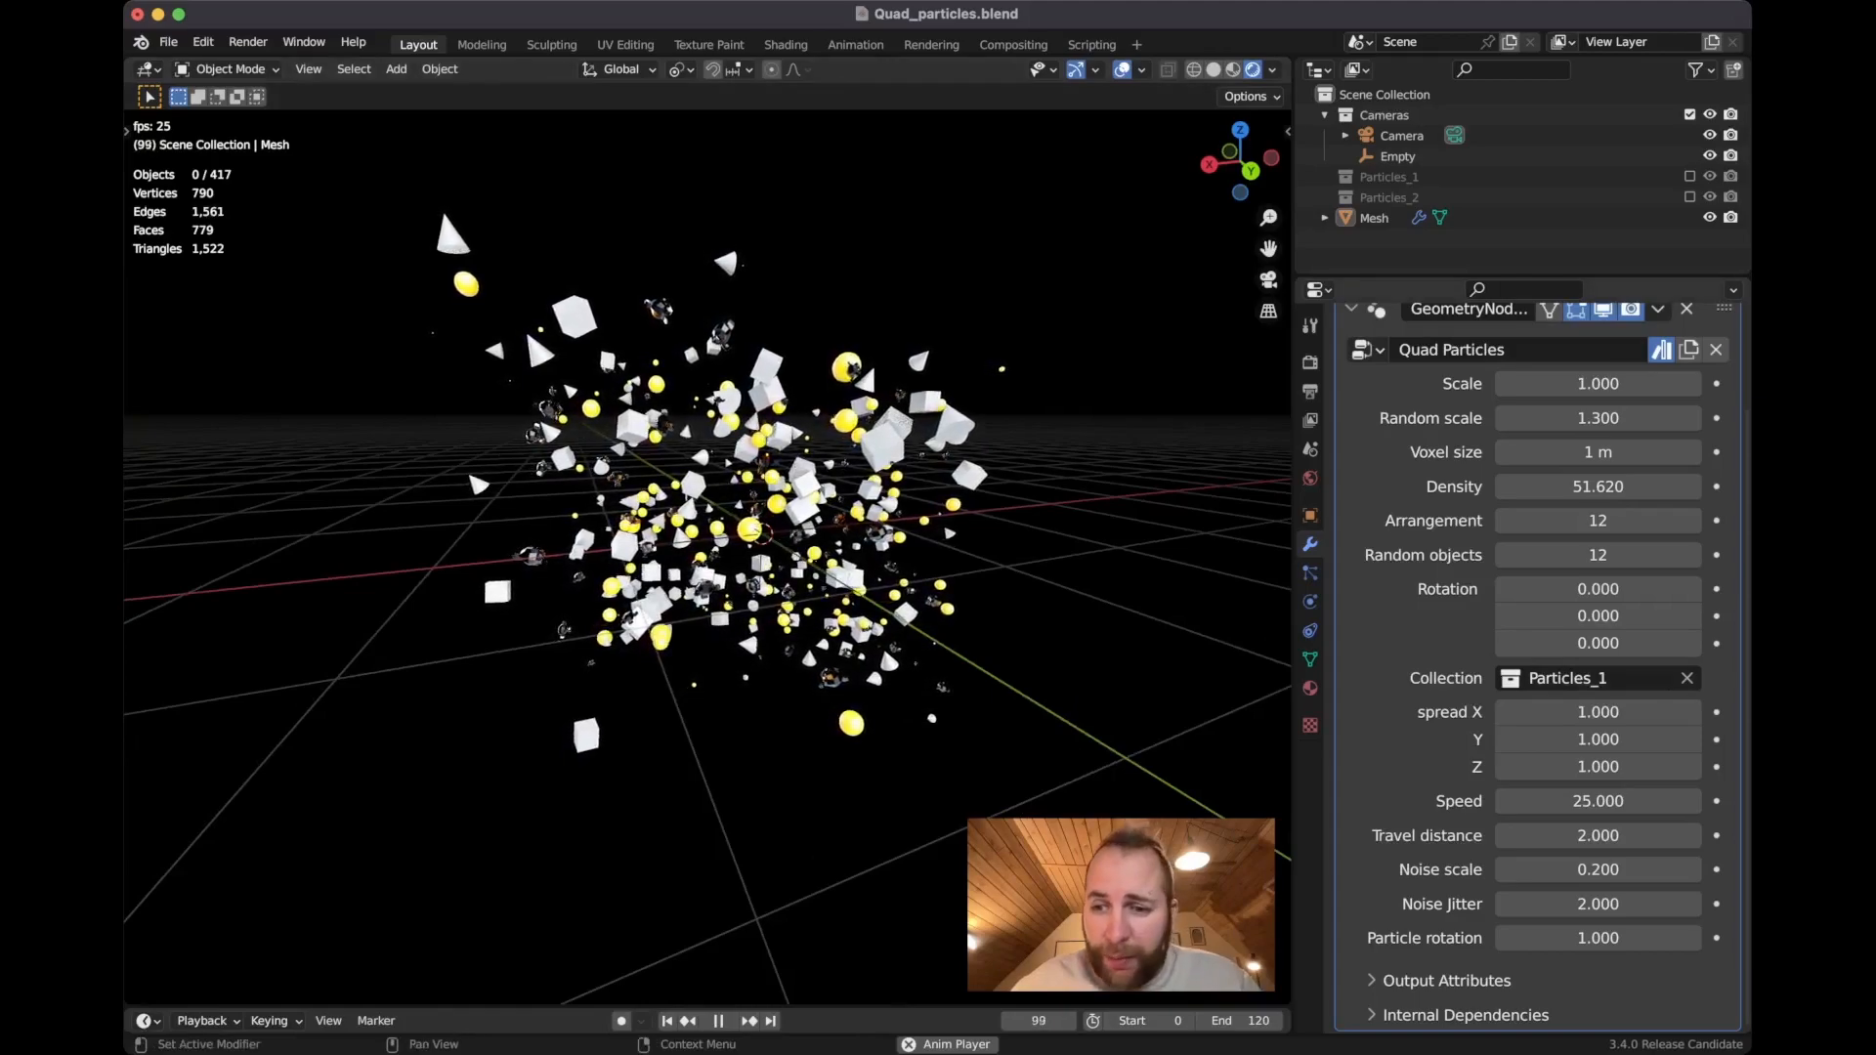
- Set particle Speed to 10 and Particle rotation to 50
{"action": "type", "text": "150"}
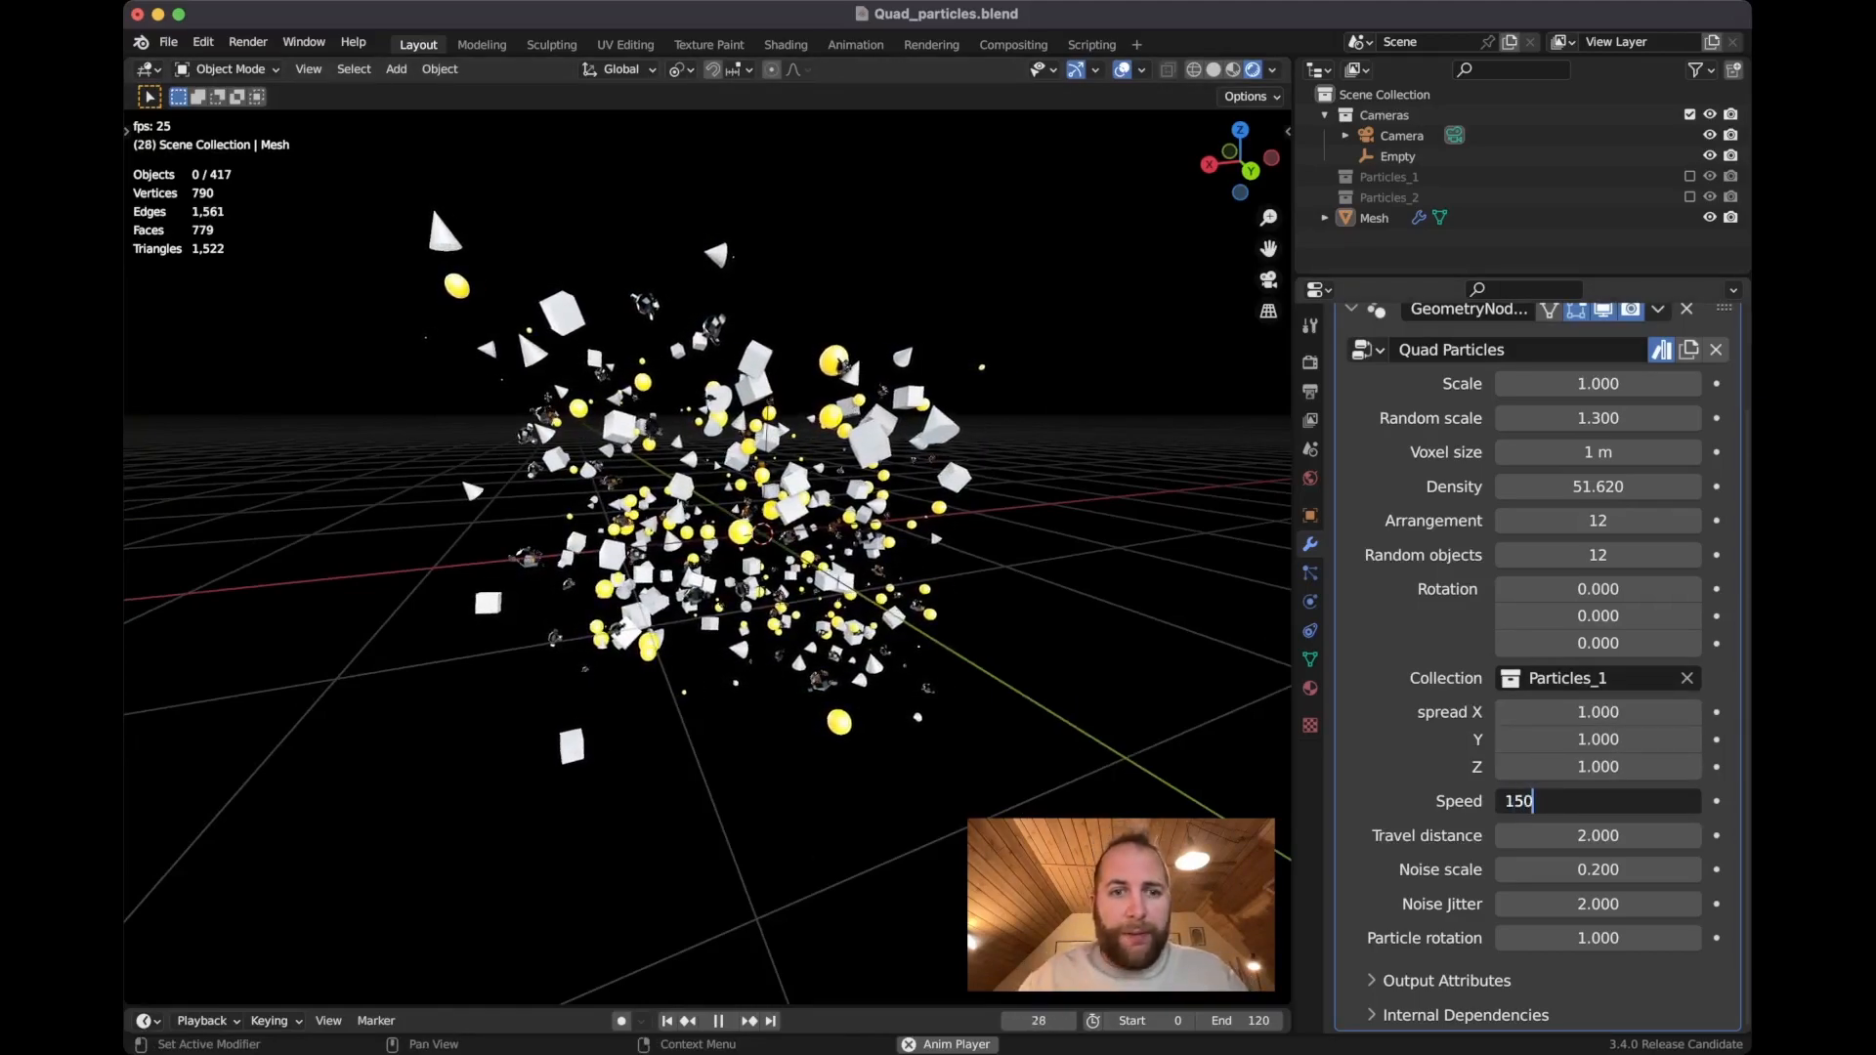
{"action": "key", "text": "Return"}
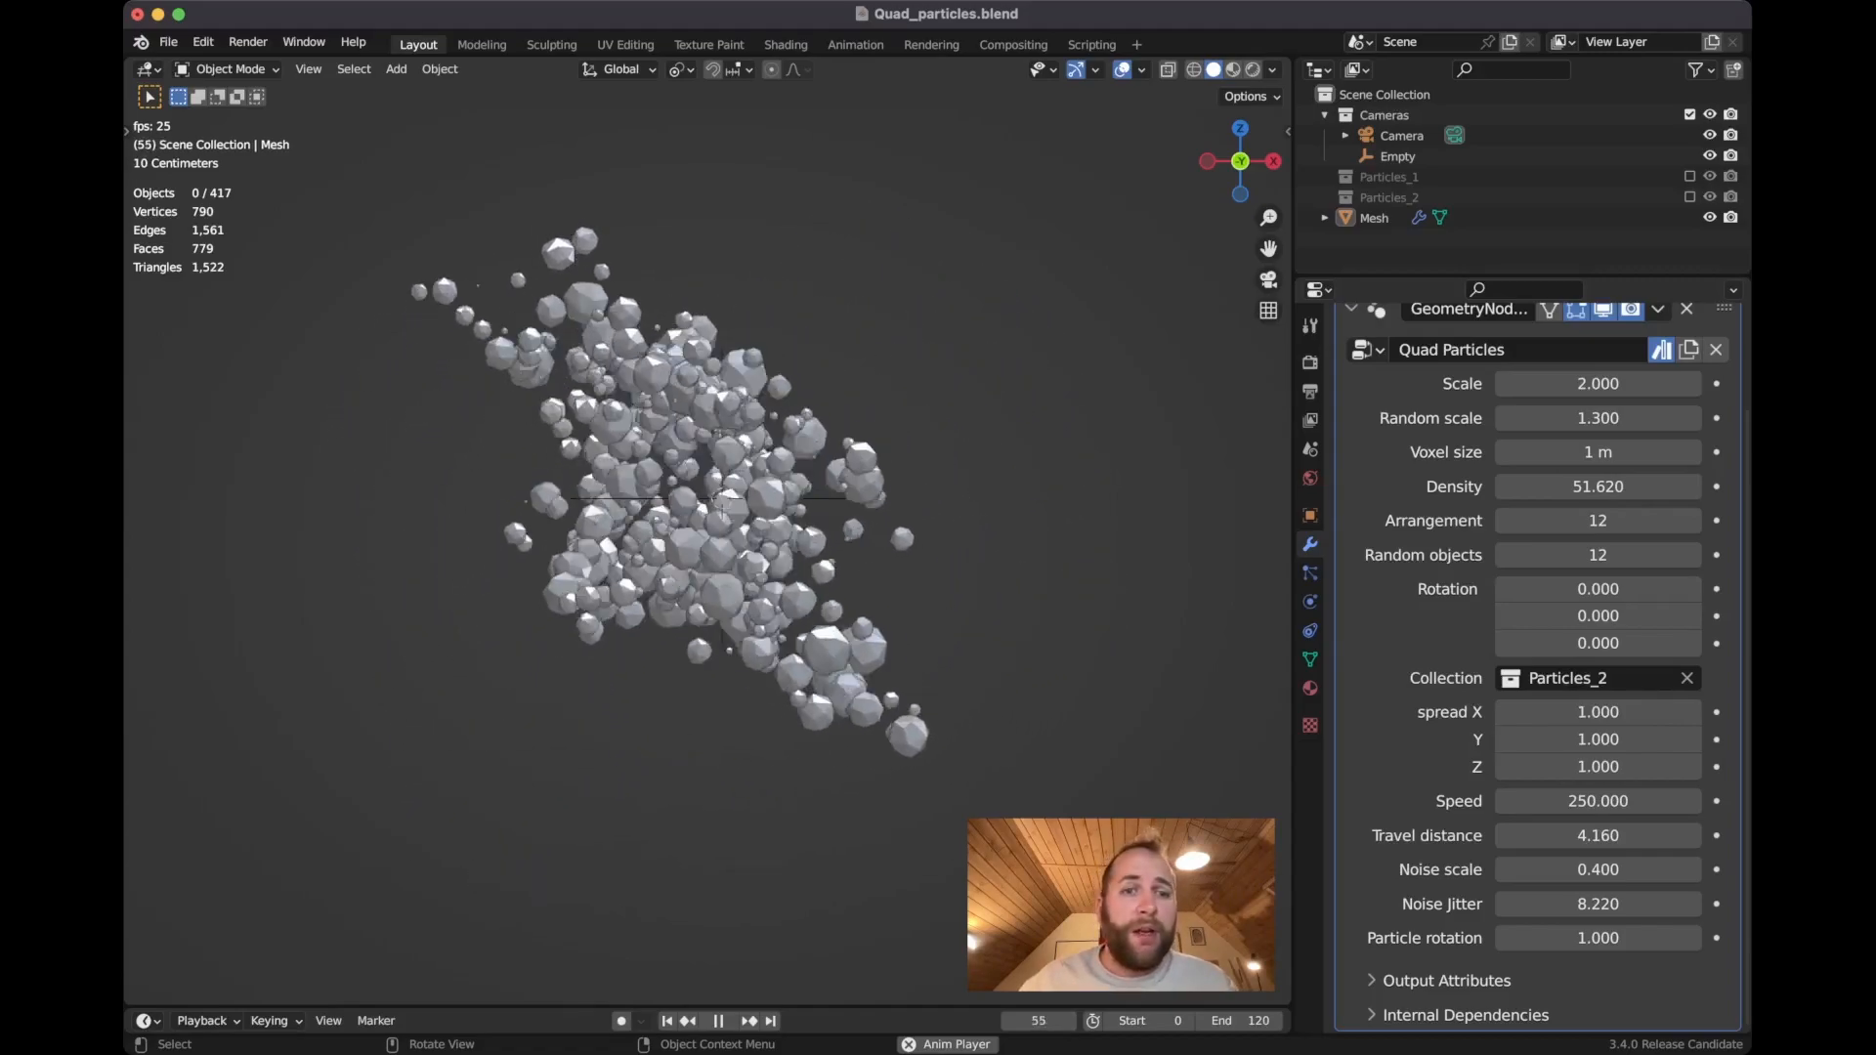
{"action": "left_click", "coordinate": [749, 1020]}
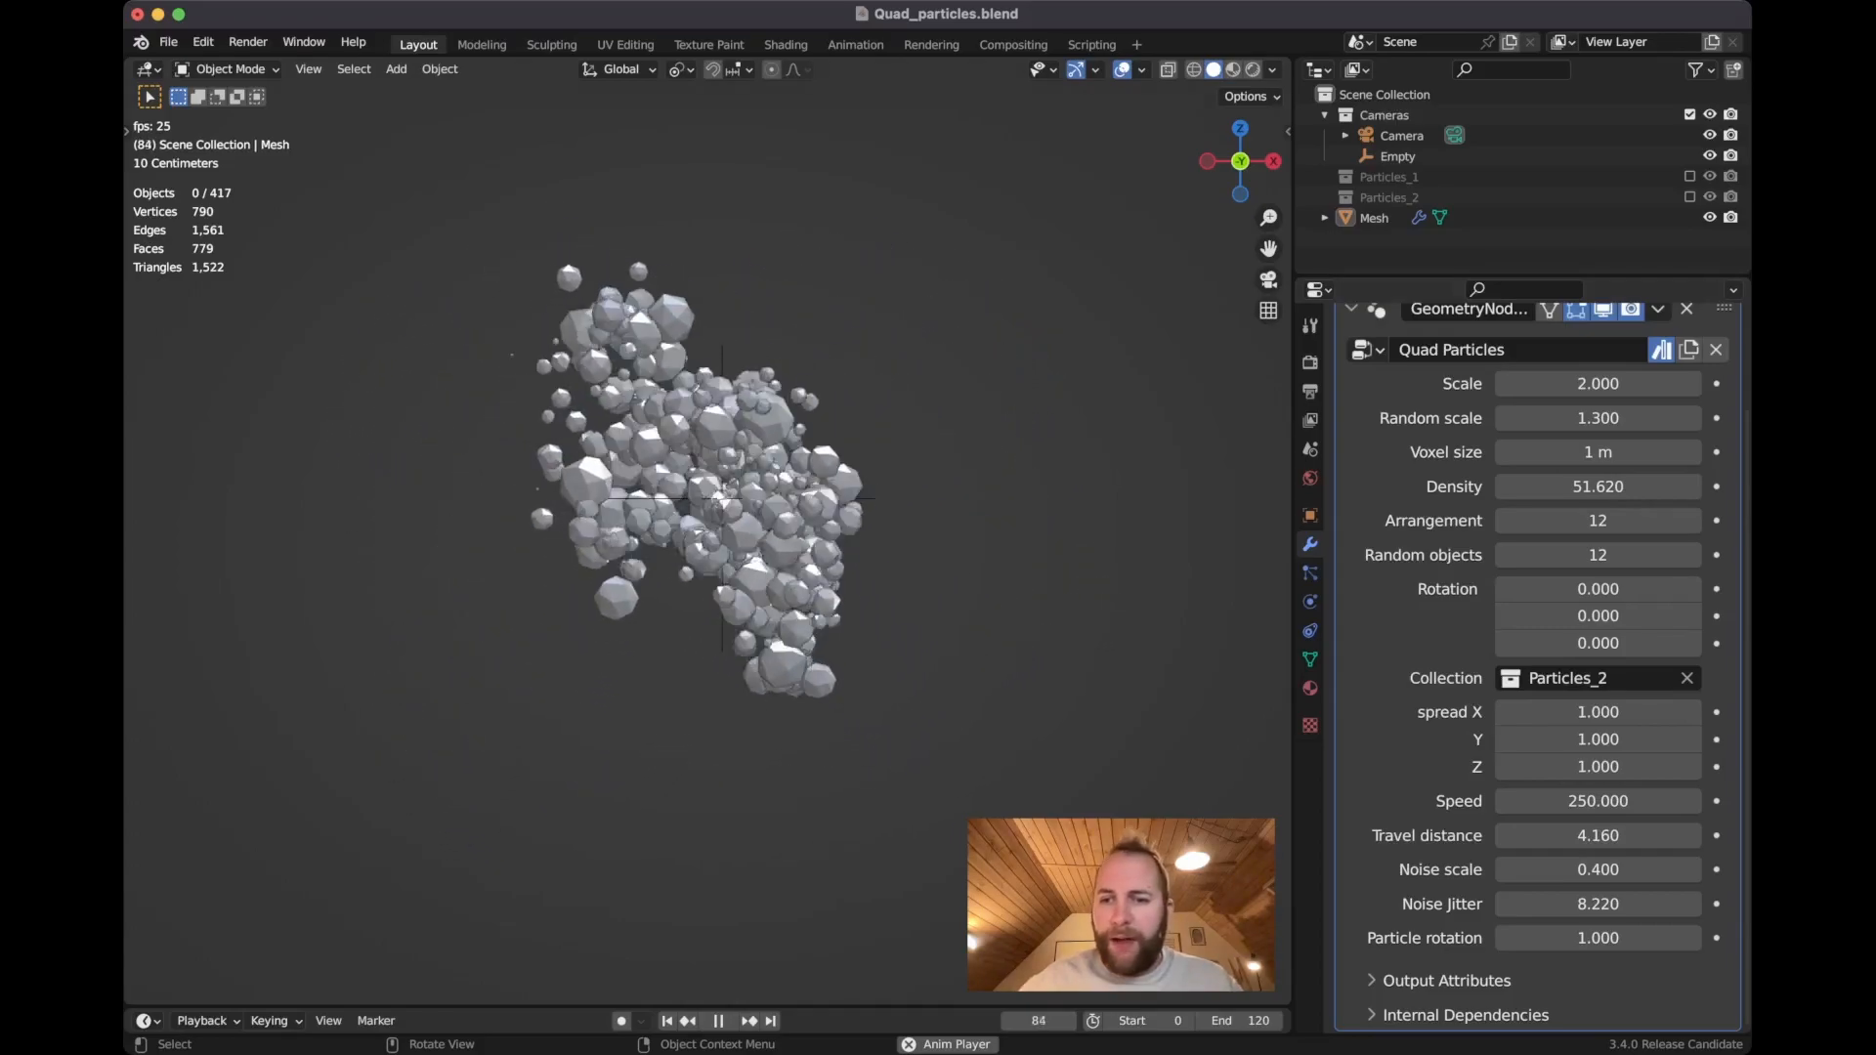
{"action": "double_click", "coordinate": [1598, 937]}
{"action": "type", "text": "50.000"}
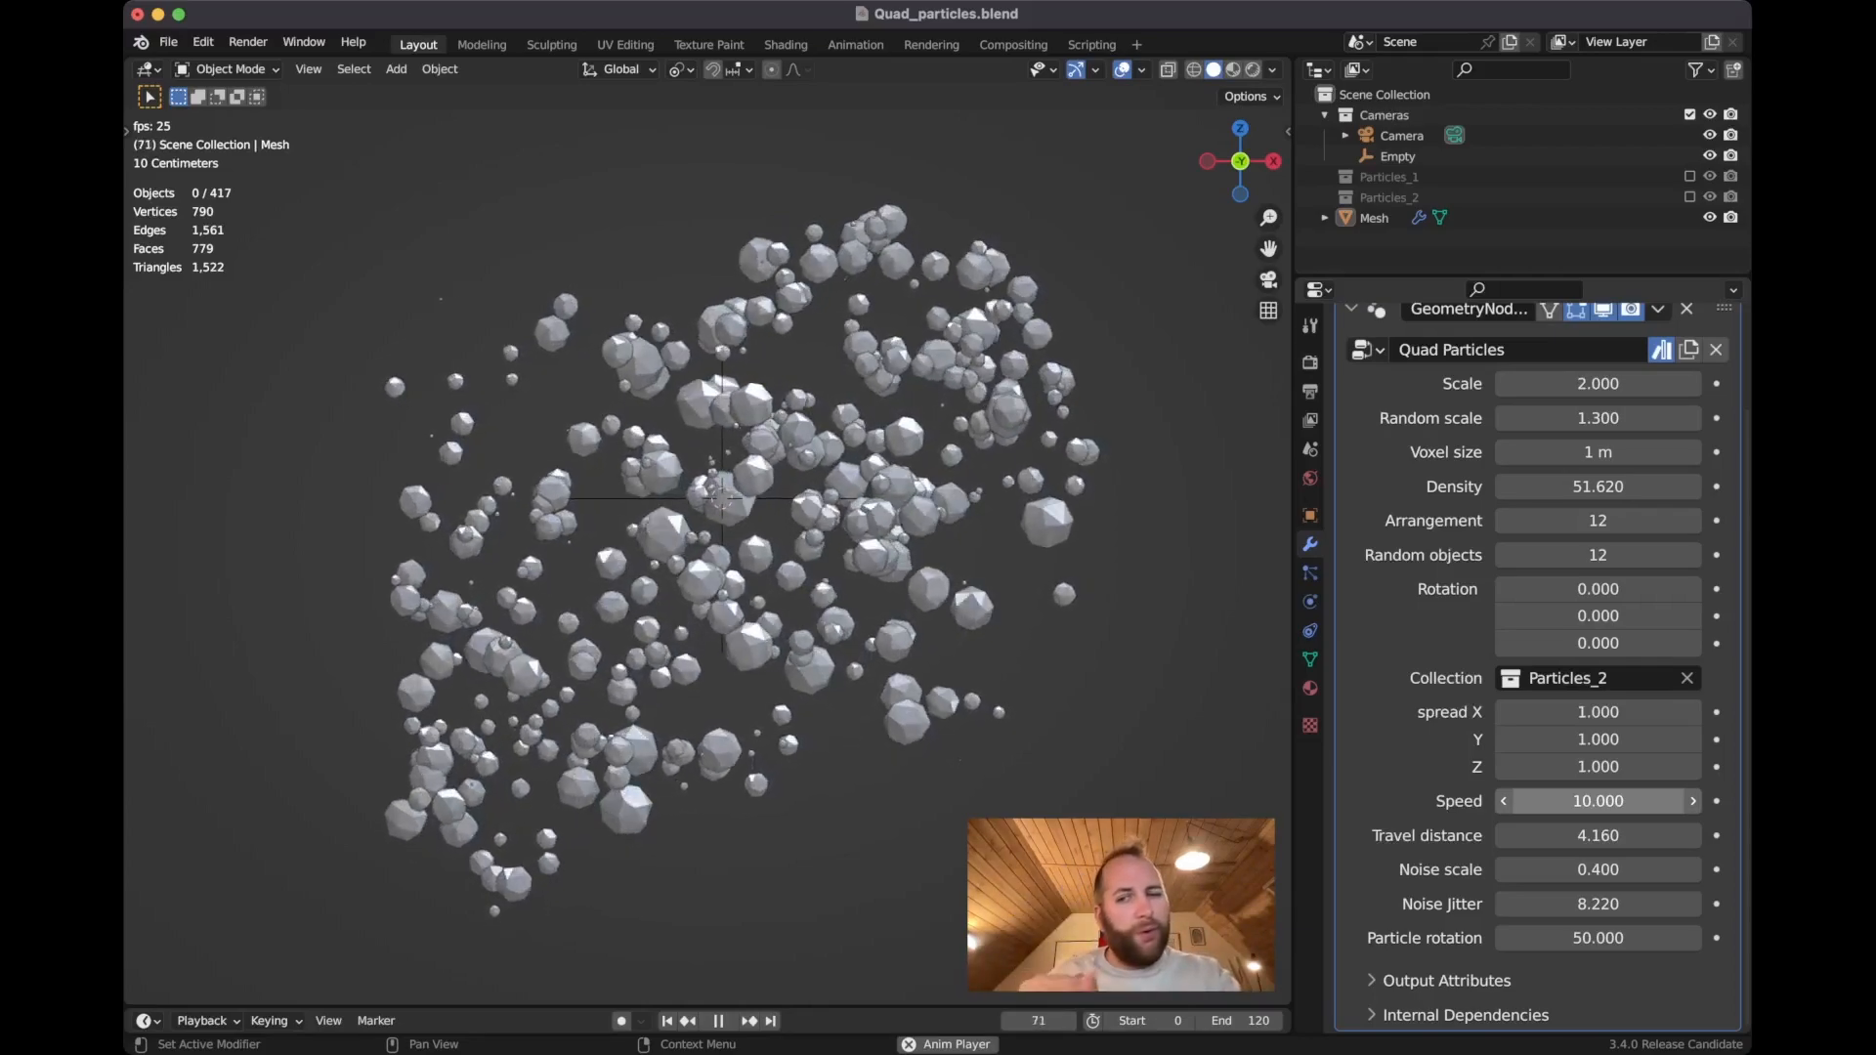
{"action": "left_click", "coordinate": [665, 1020]}
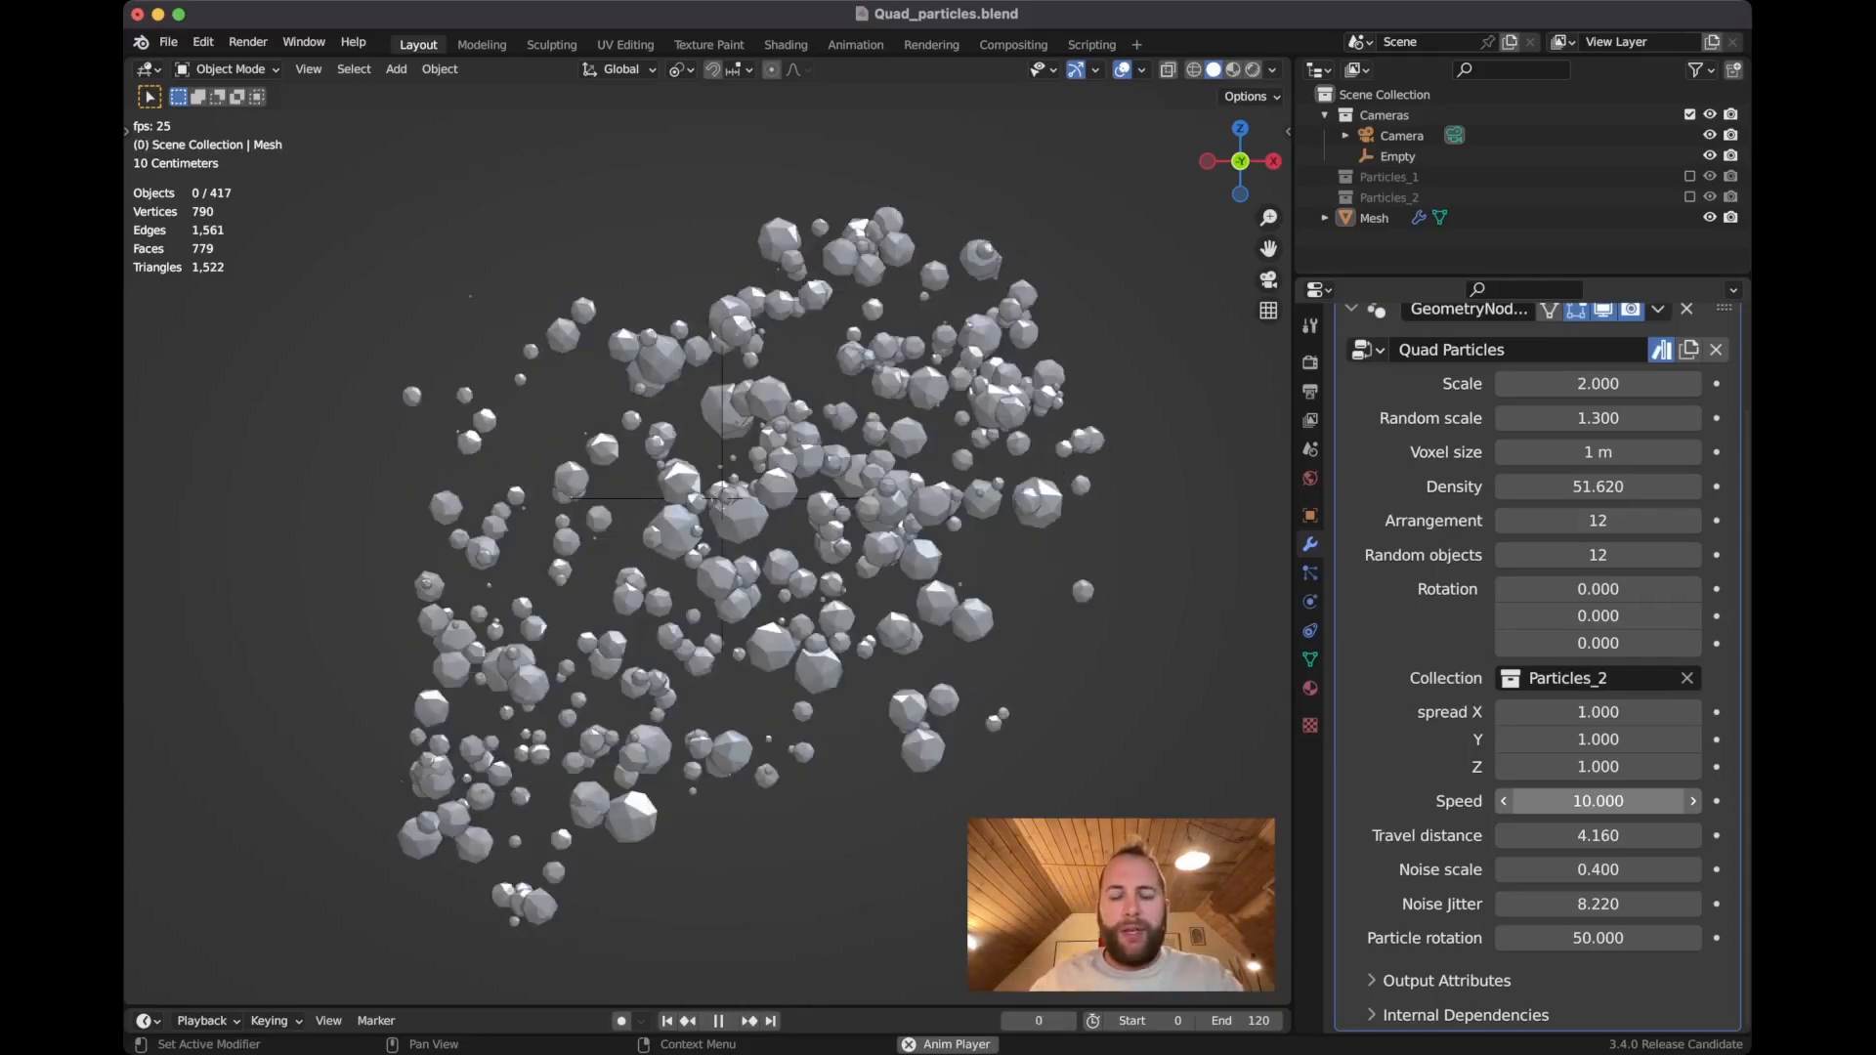
{"action": "left_click", "coordinate": [717, 1020]}
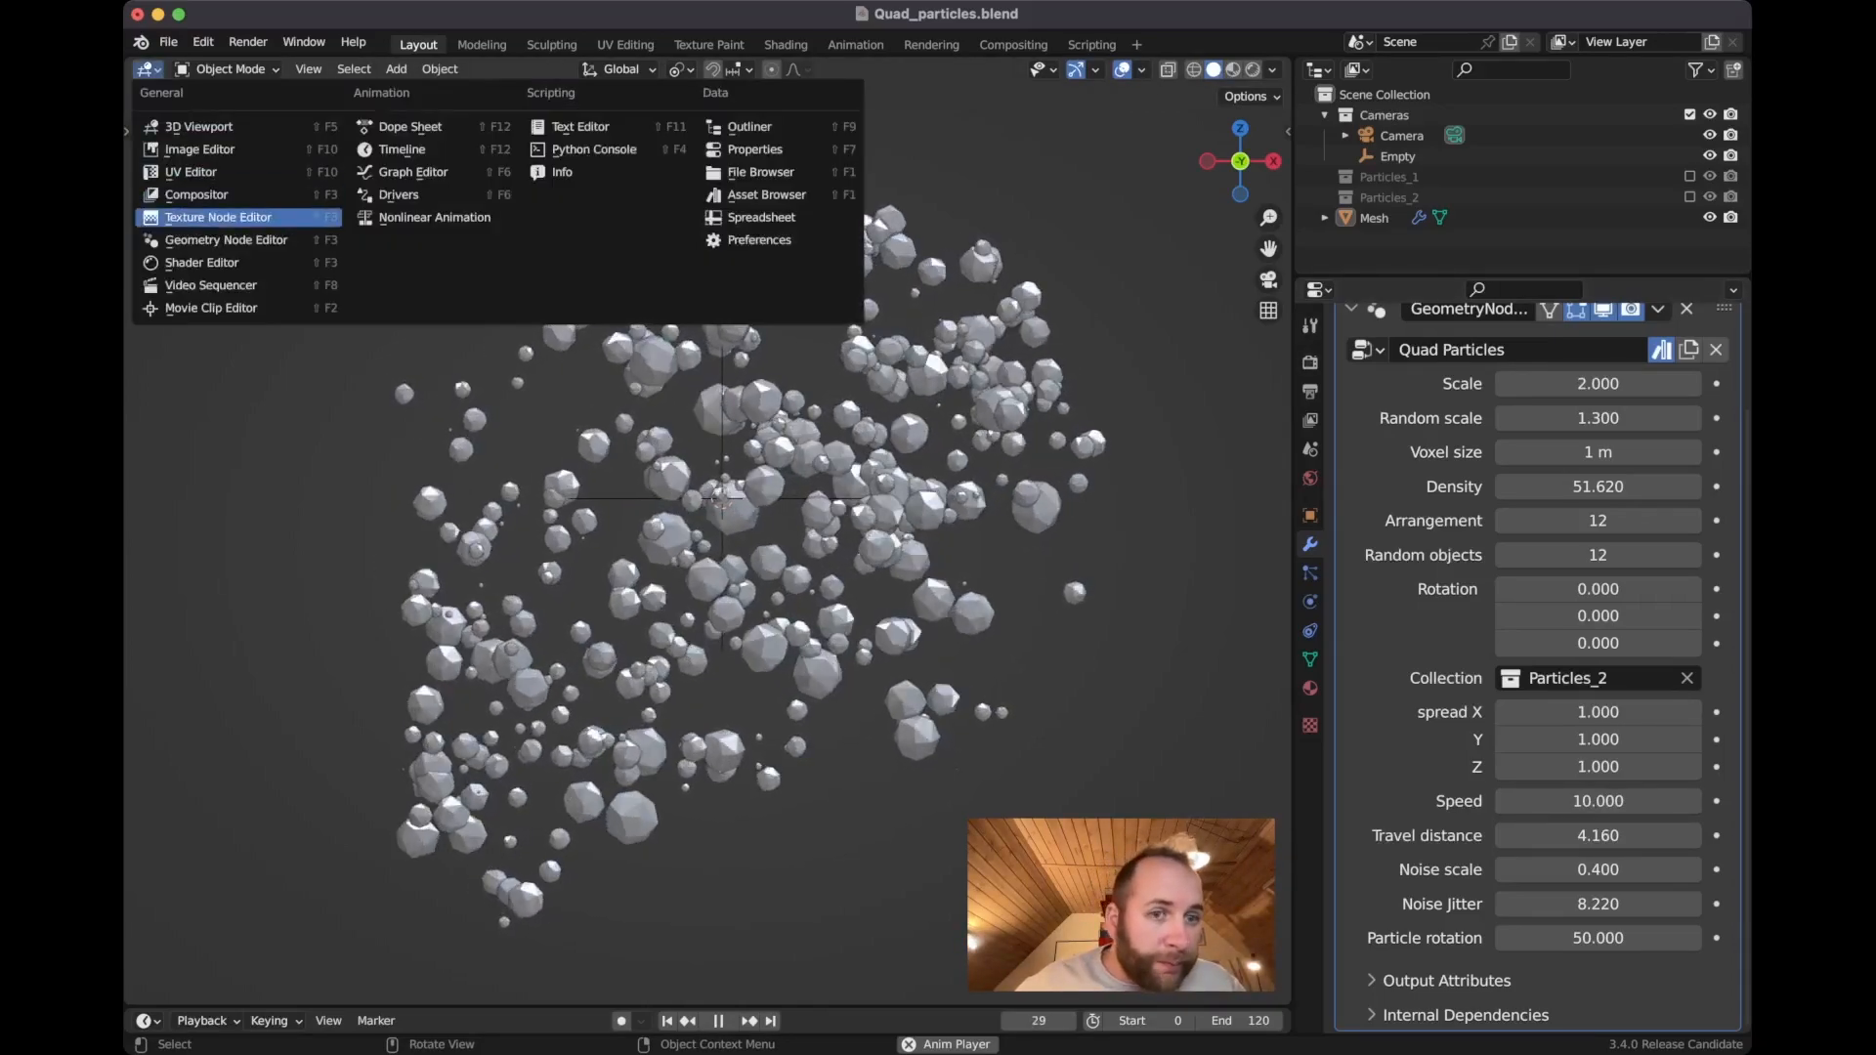
- In the Geometry Node Editor, add a group input and rename it 'Time'
{"action": "left_click", "coordinate": [226, 239]}
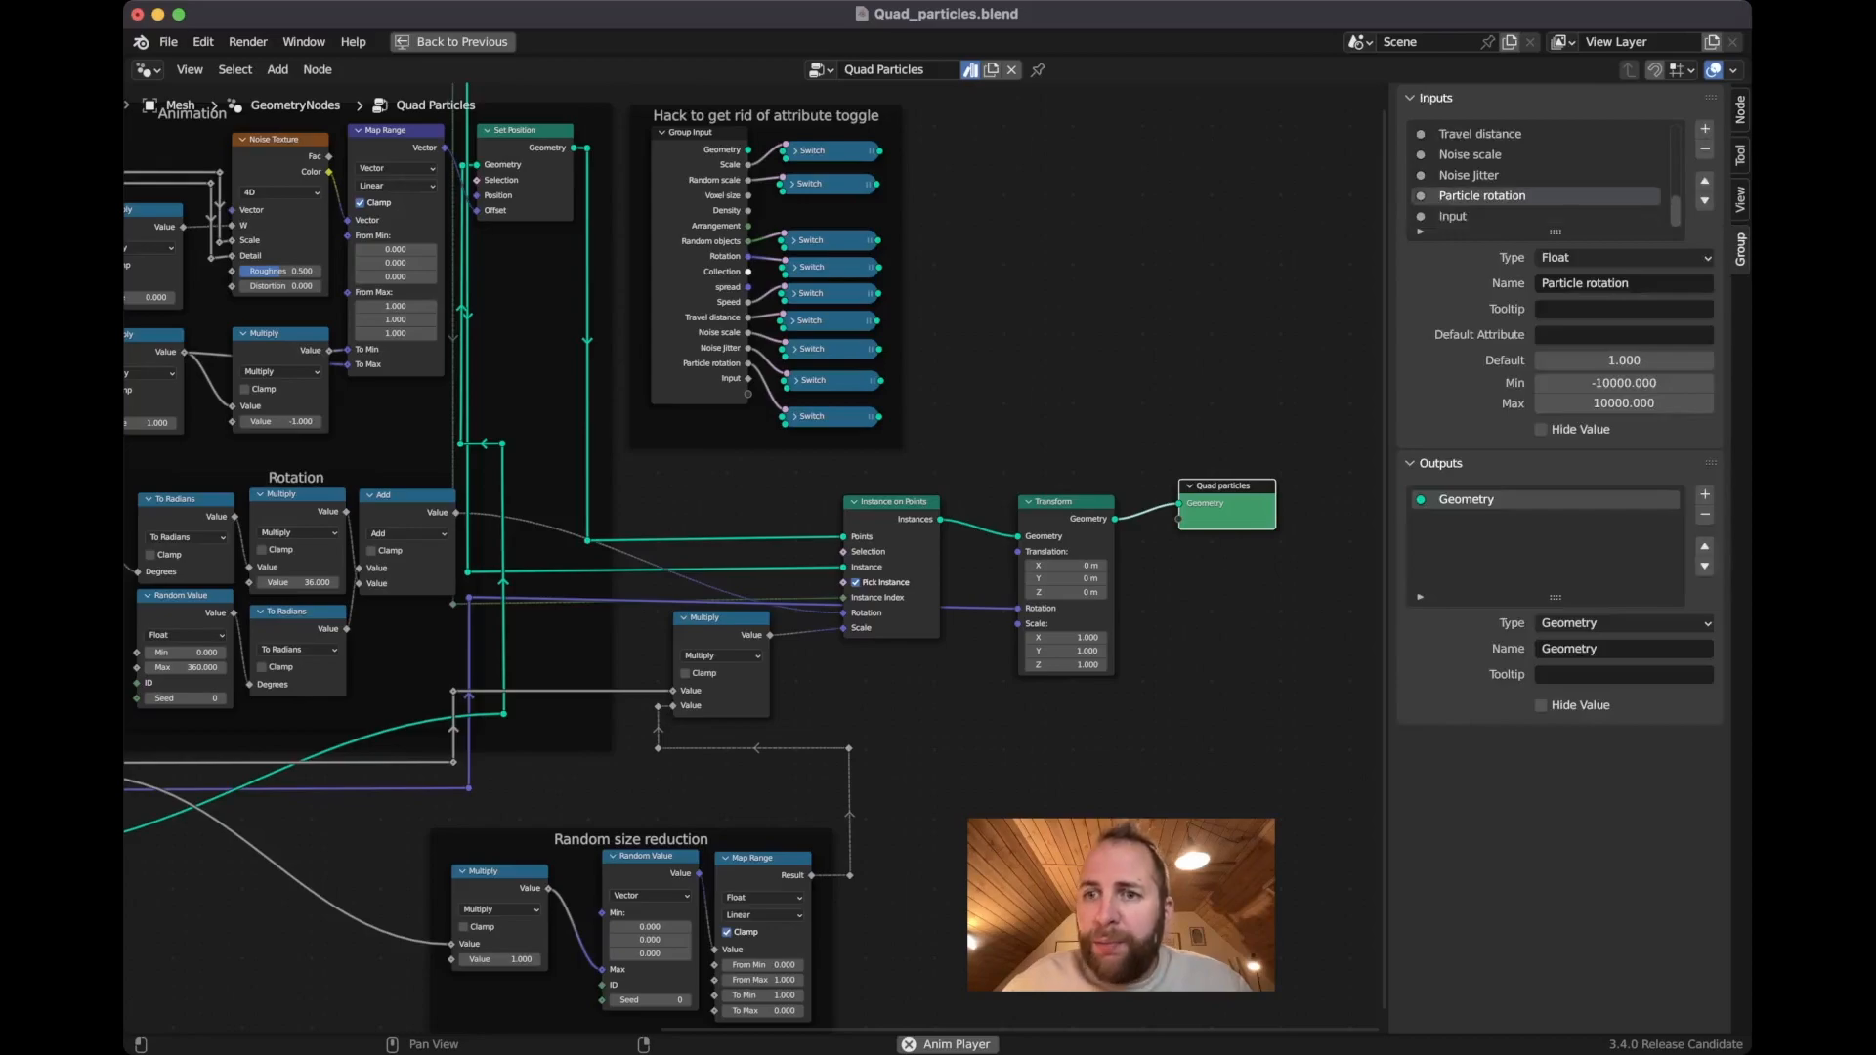
{"action": "left_click", "coordinate": [1454, 217]}
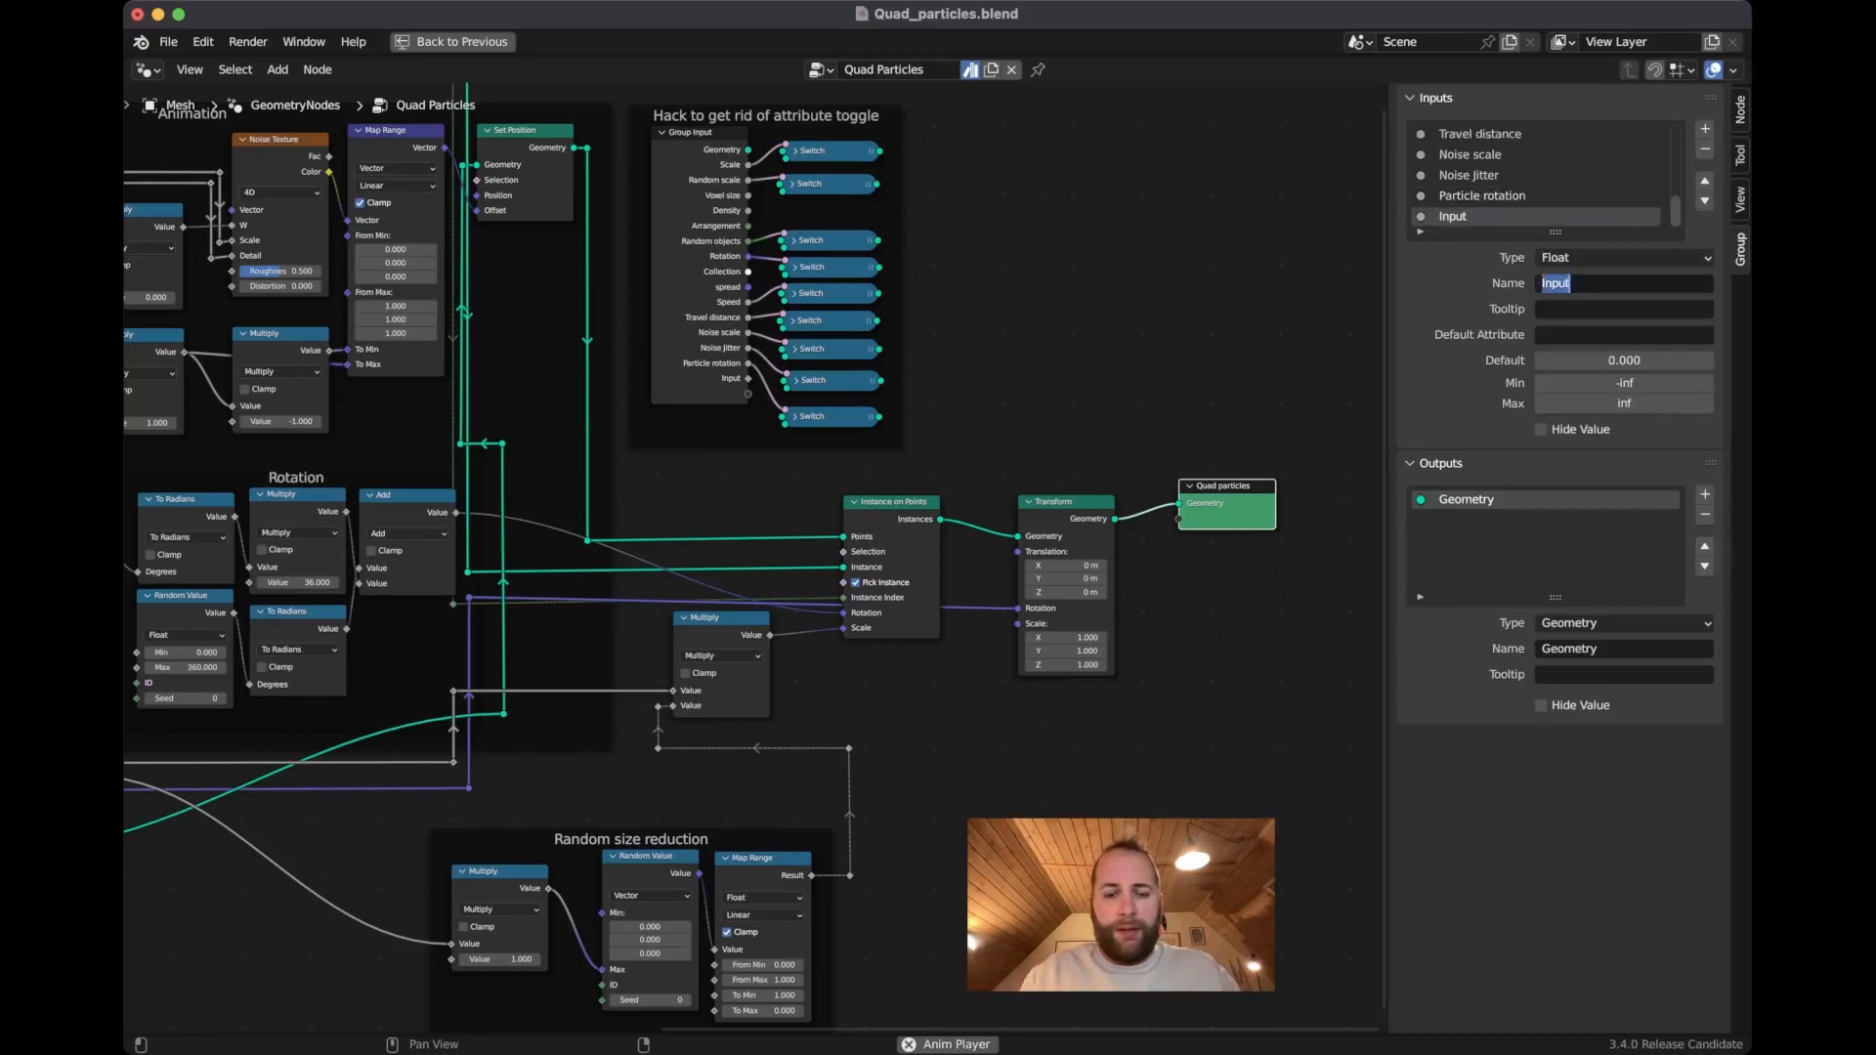
{"action": "type", "text": "Tiem"}
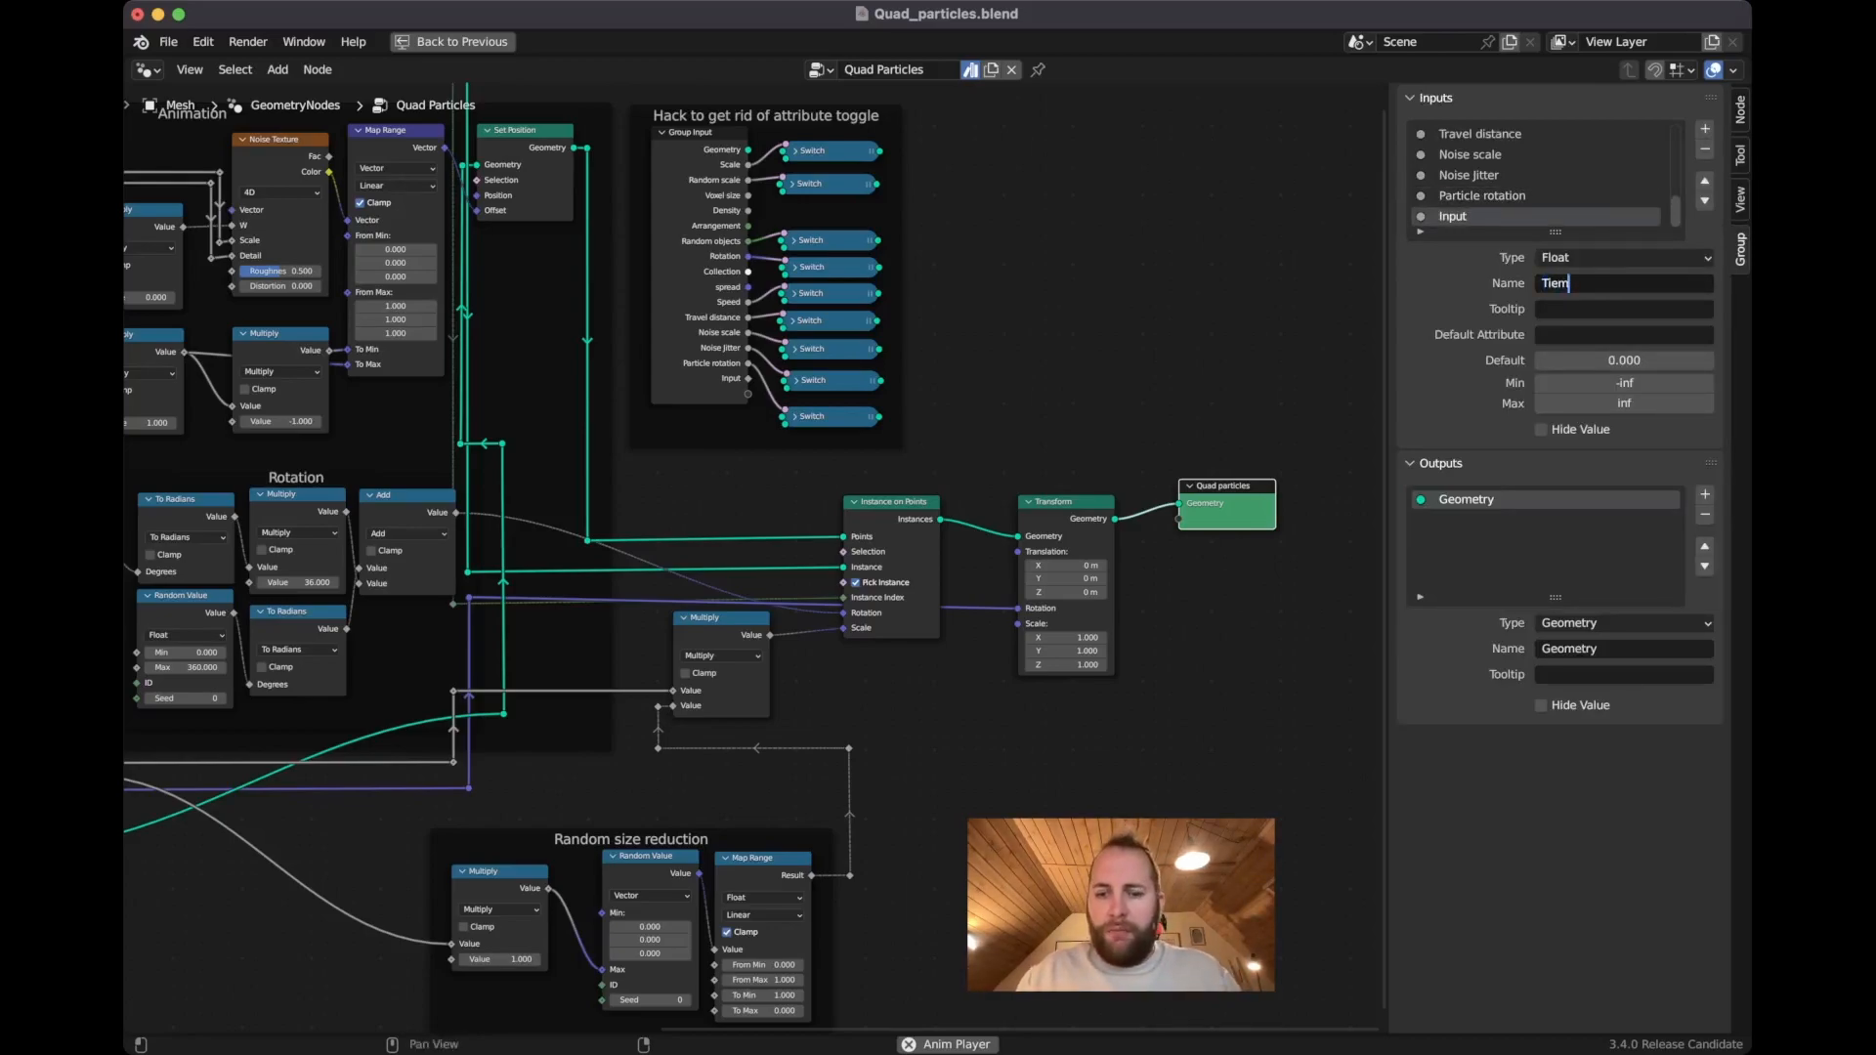
{"action": "type", "text": "Time"}
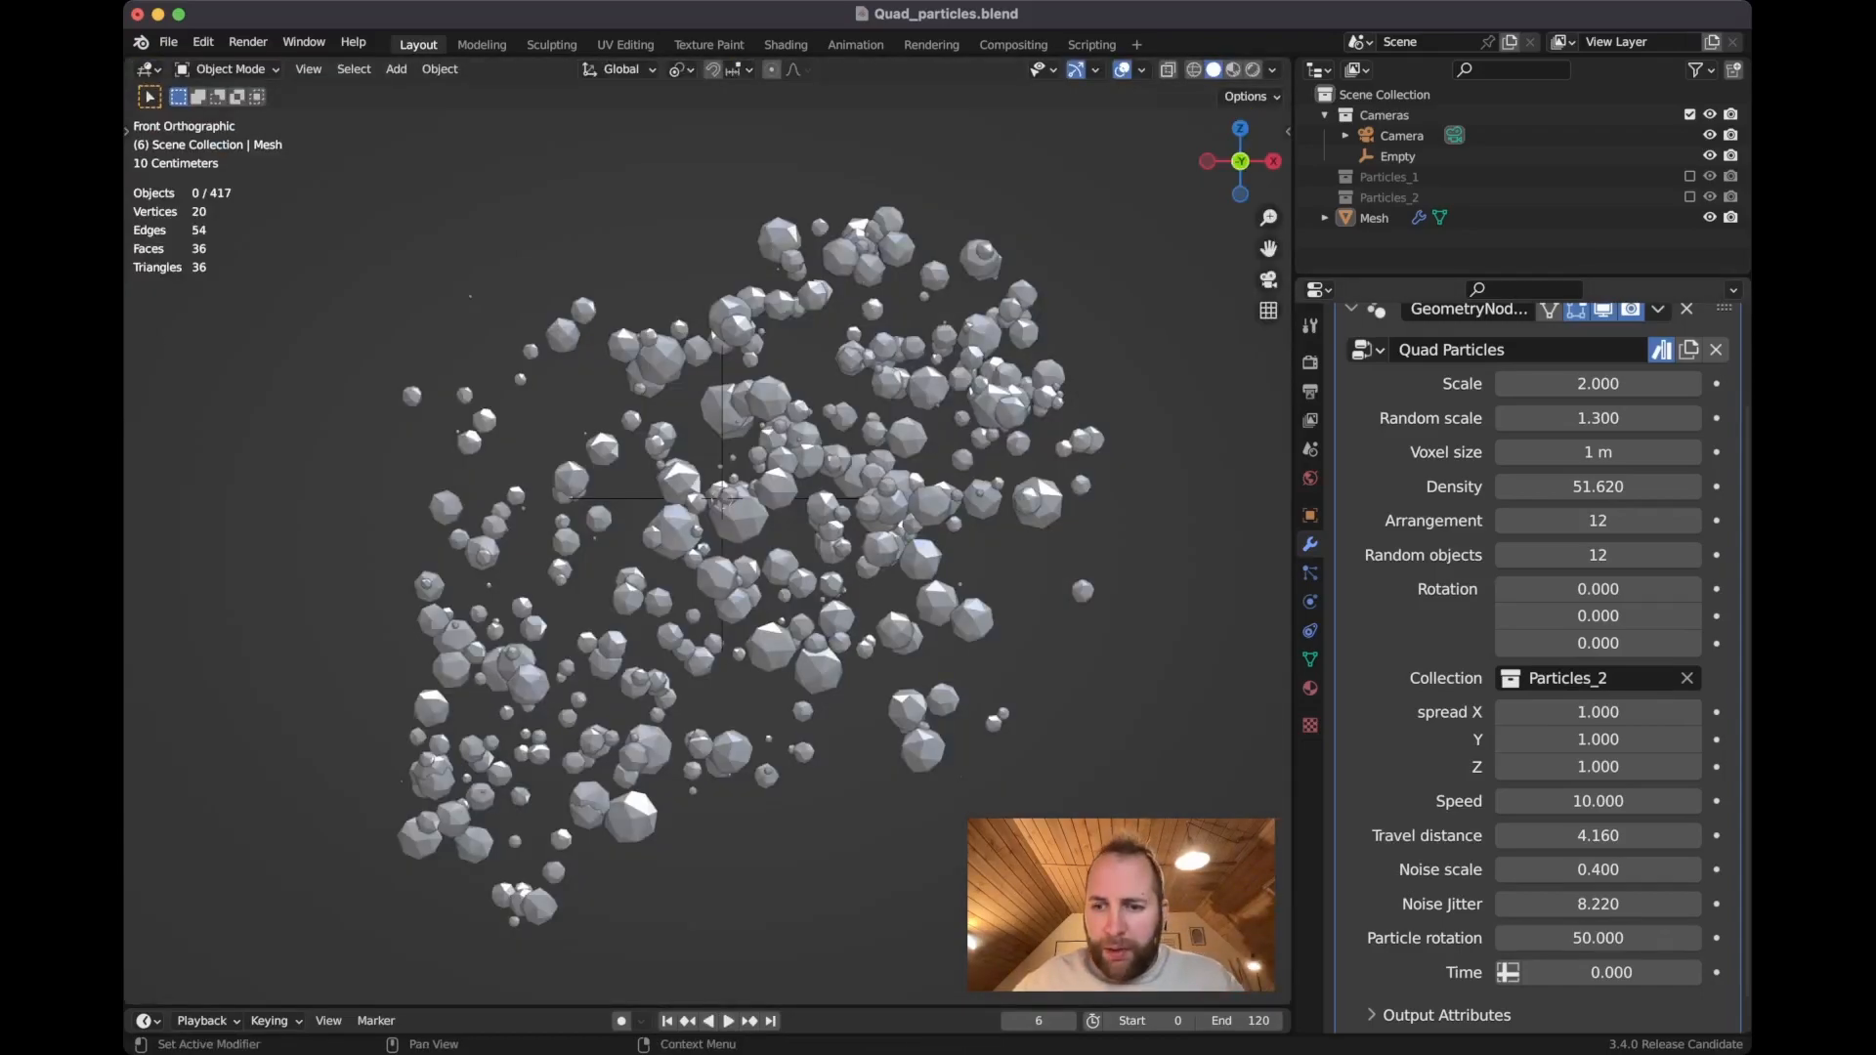
- Set the Time input to 100 at frame 120 and keyframe it
{"action": "left_click_drag", "start_coordinate": [1598, 971], "coordinate": [1529, 971]}
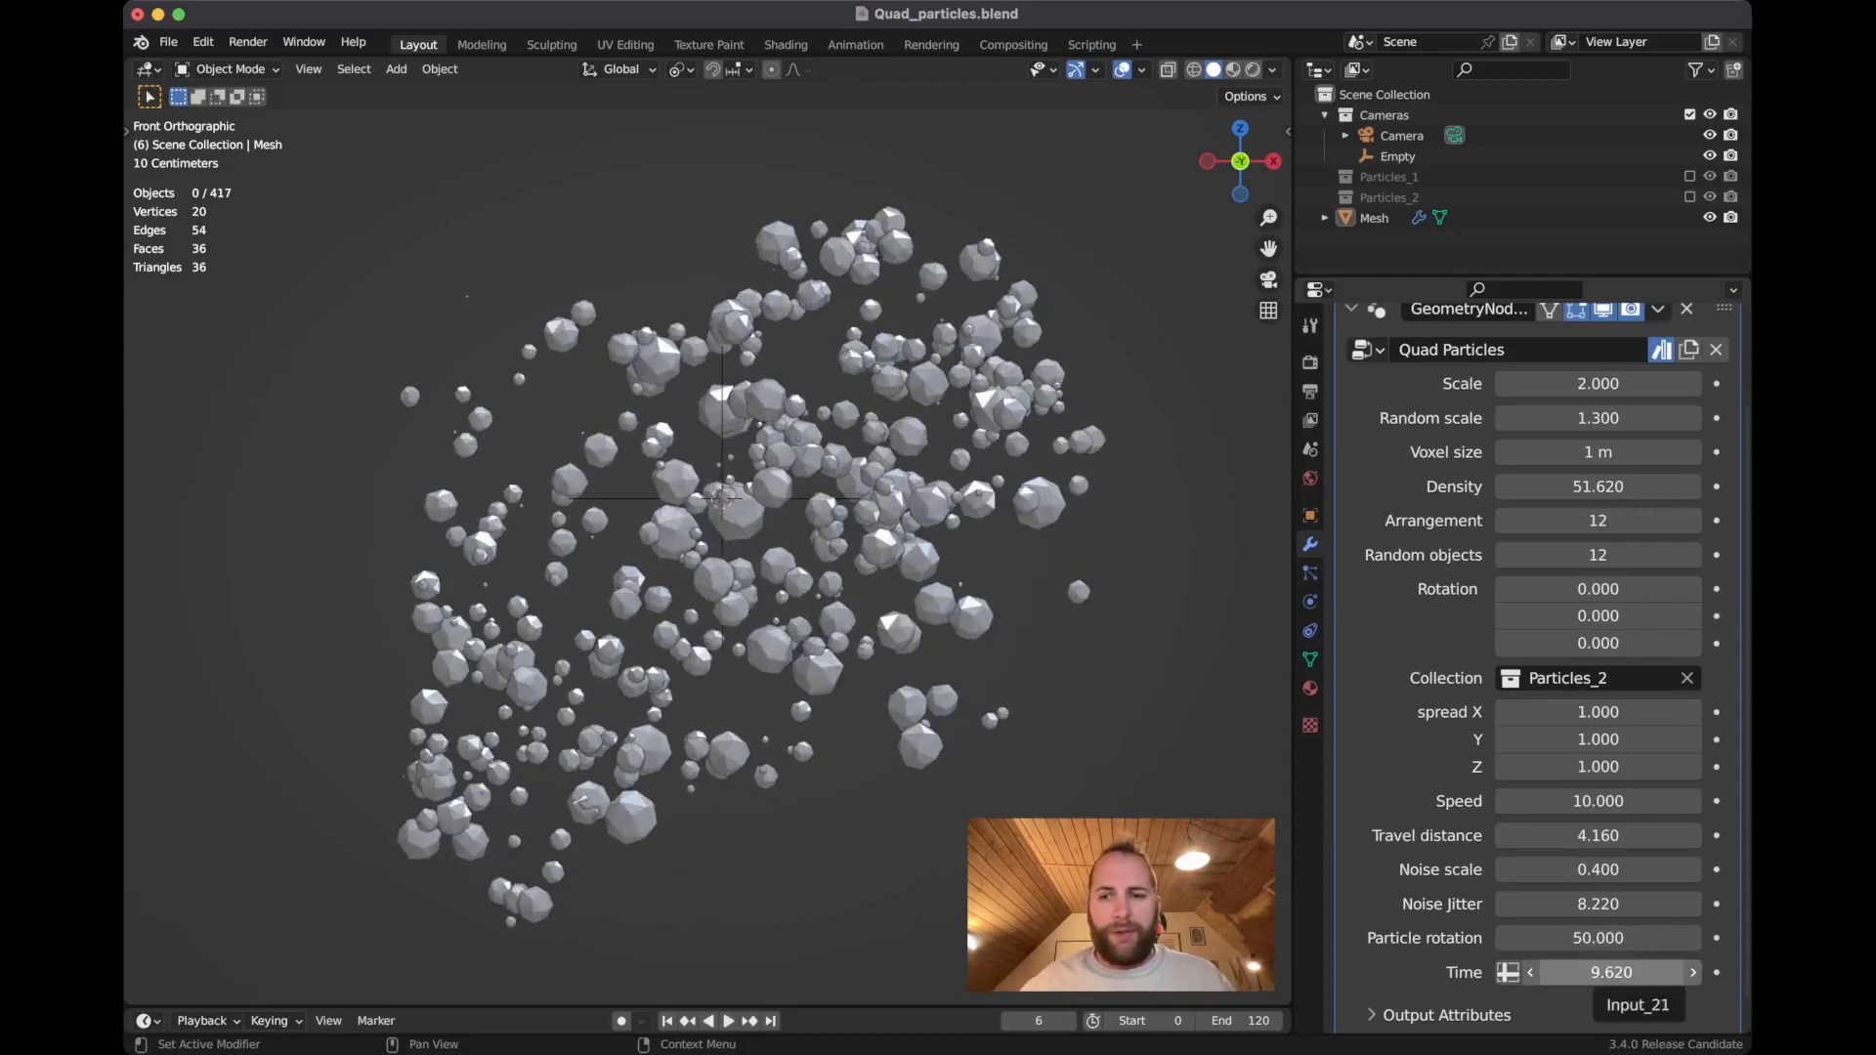
{"action": "double_click", "coordinate": [1610, 972]}
{"action": "type", "text": "100.000"}
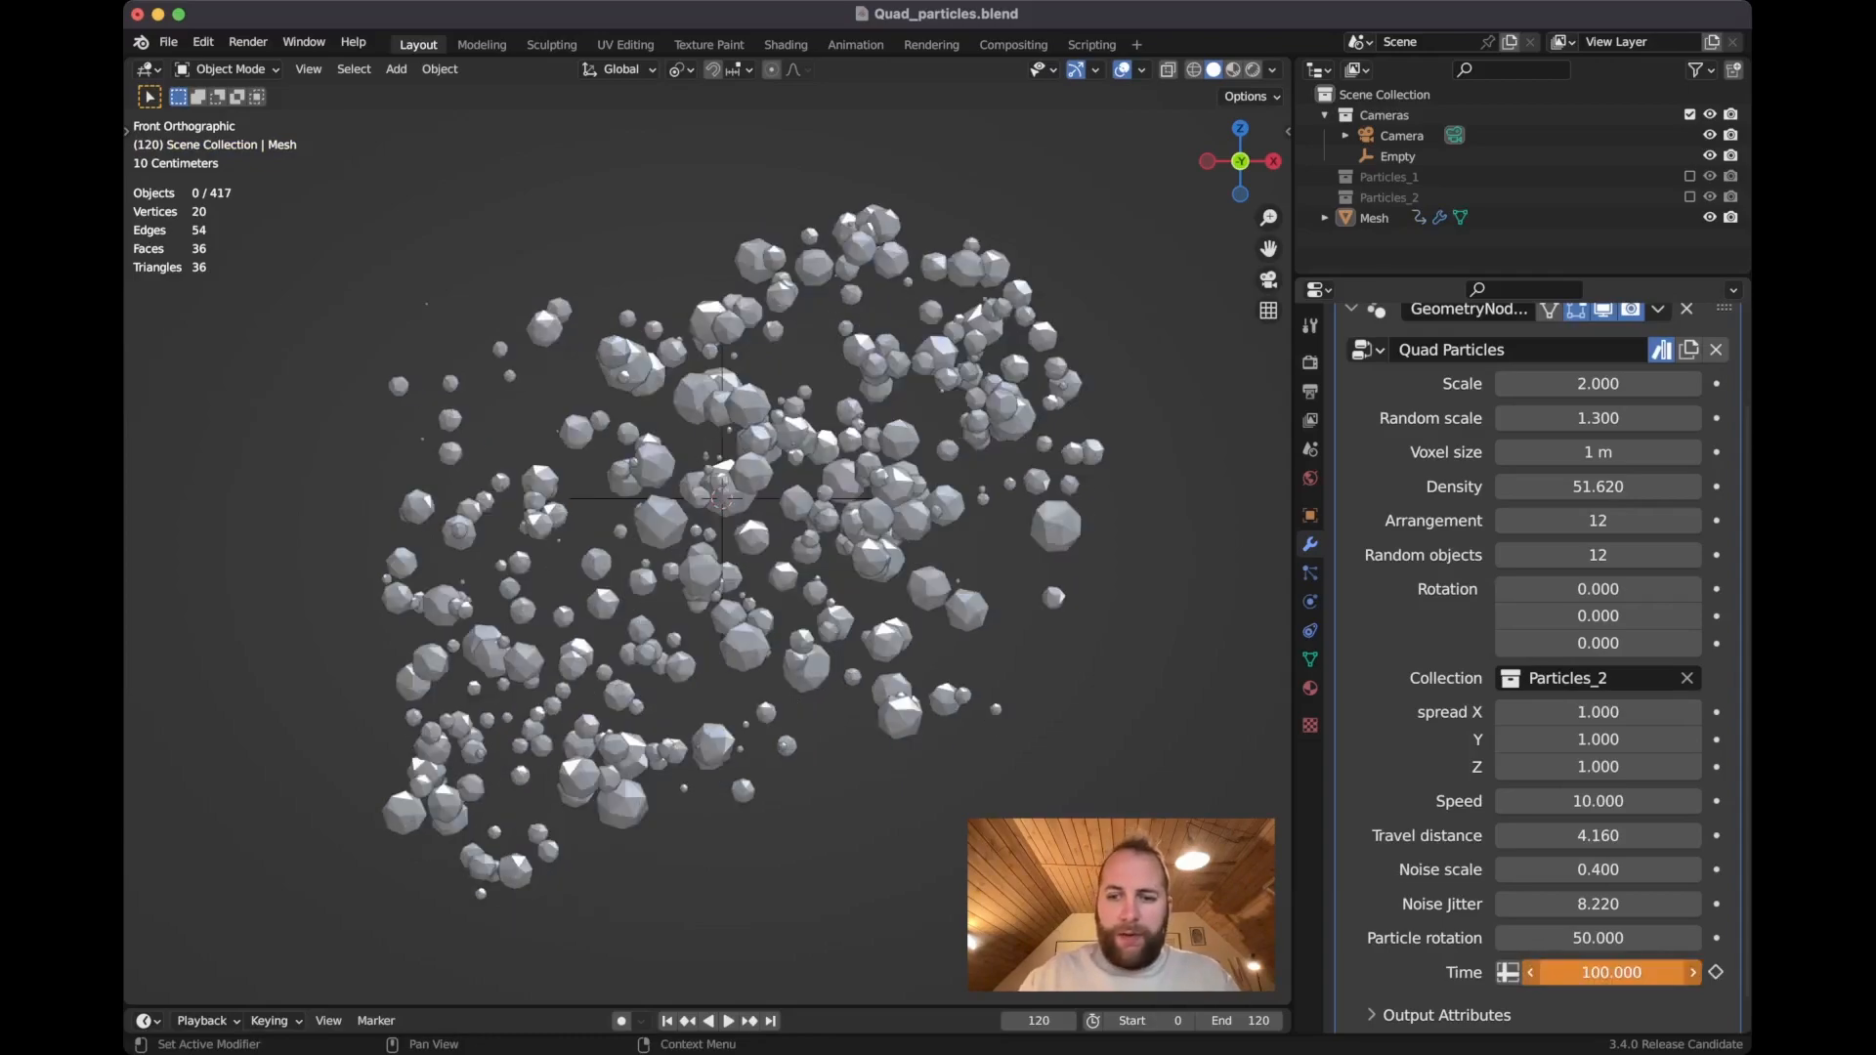
{"action": "left_click", "coordinate": [729, 1020]}
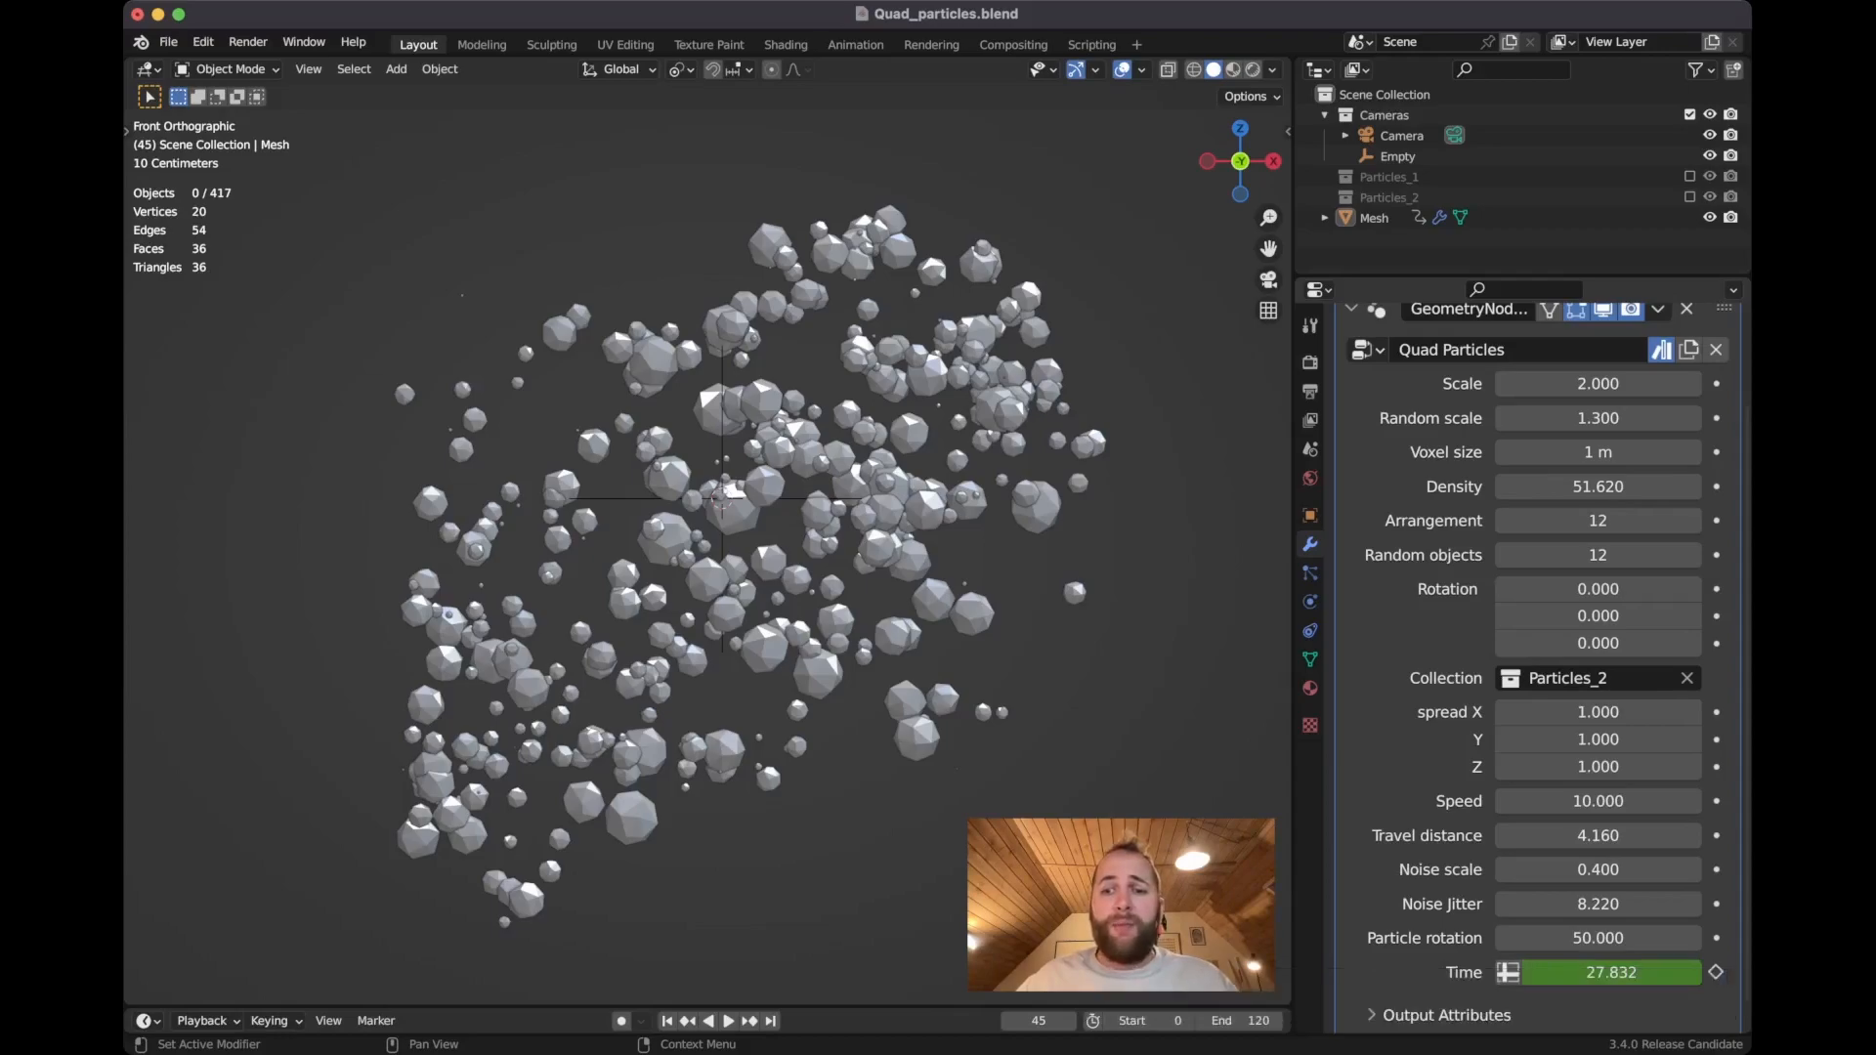
{"action": "left_click", "coordinate": [146, 69]}
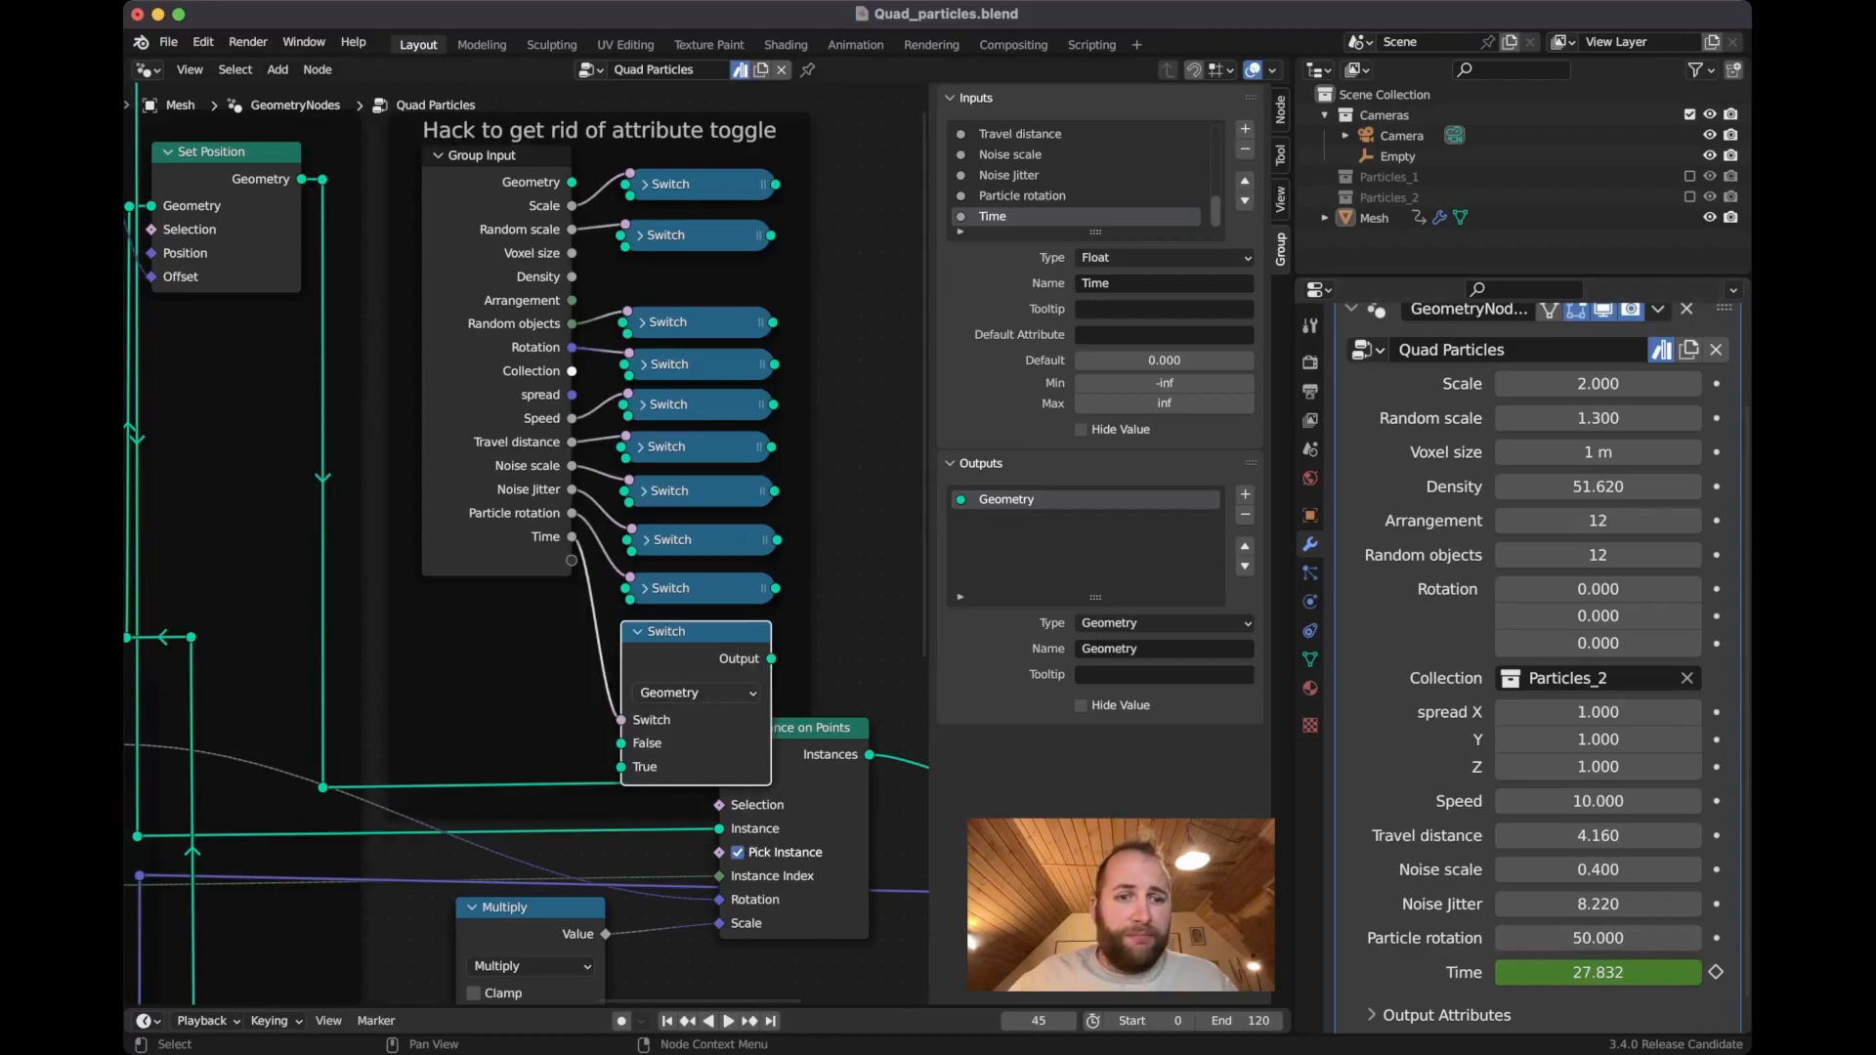
- Link Group Input's Time socket into the node tree, then return to the 3D Viewport
{"action": "left_click", "coordinate": [638, 630]}
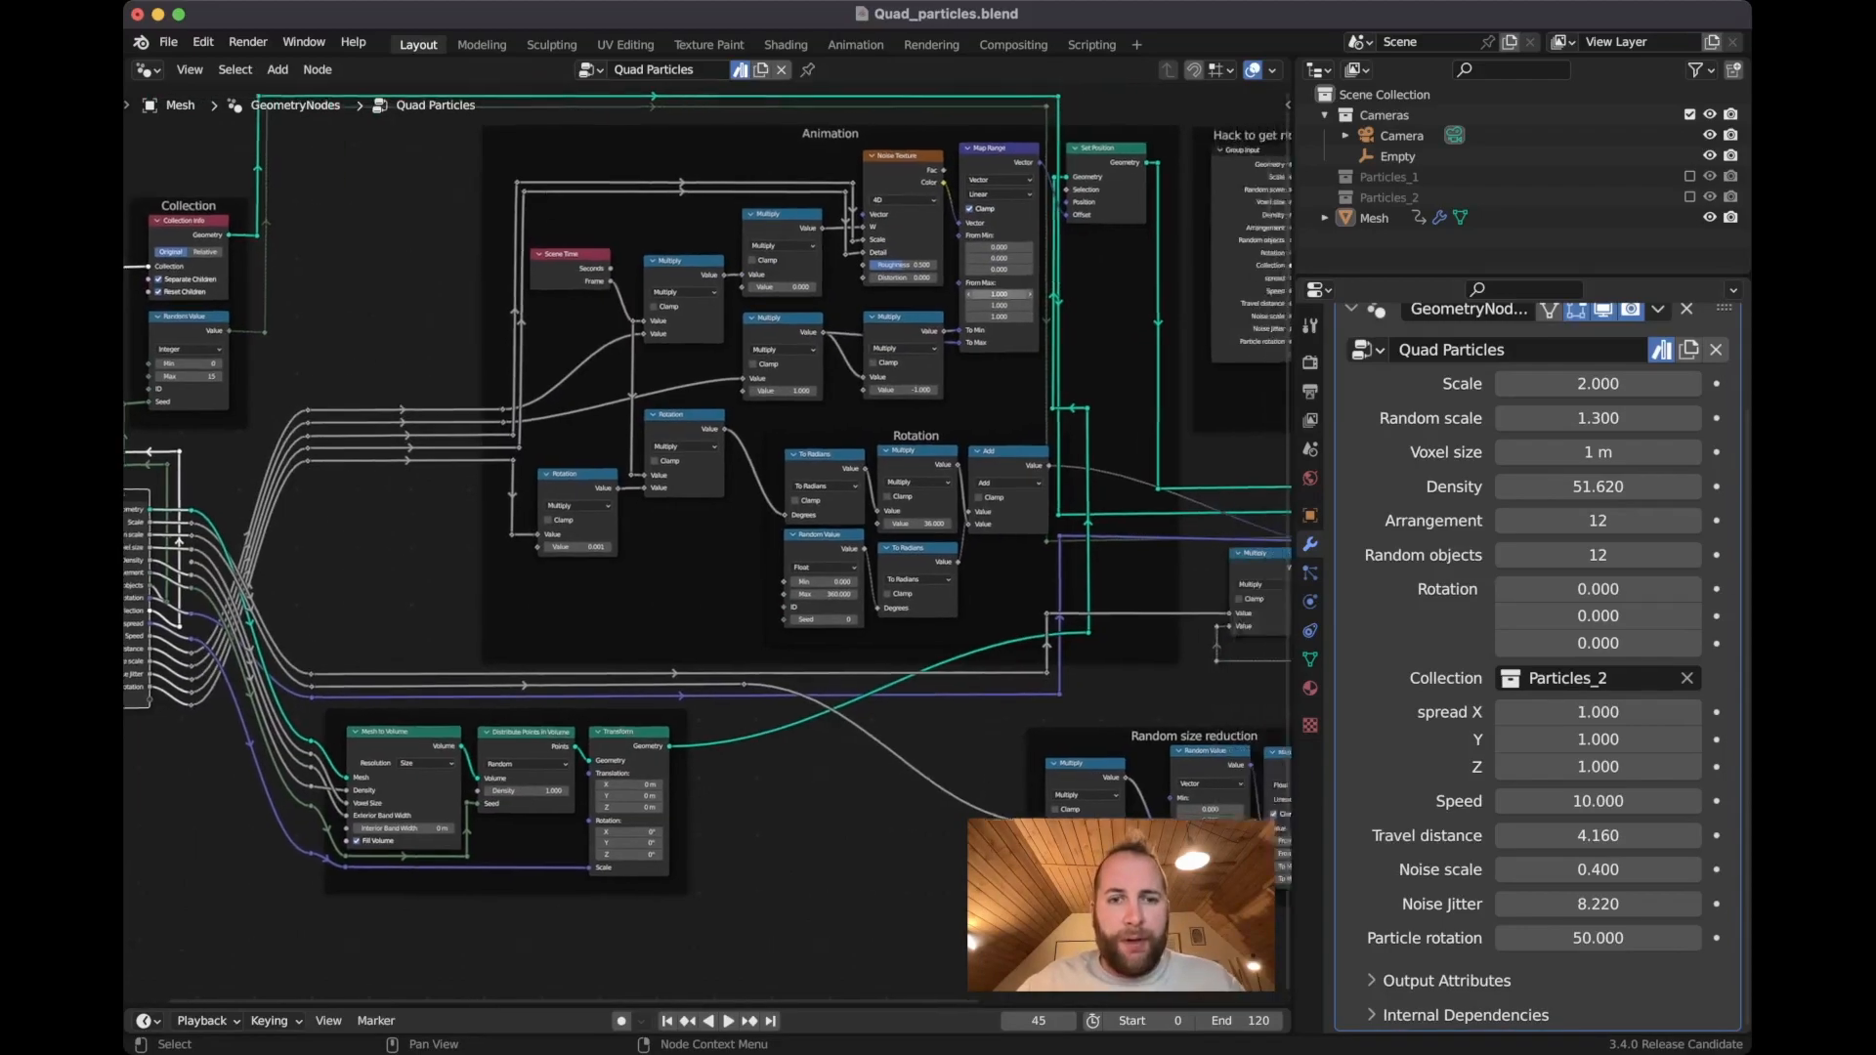
{"action": "scroll", "scroll_direction": "down", "scroll_amount": 3}
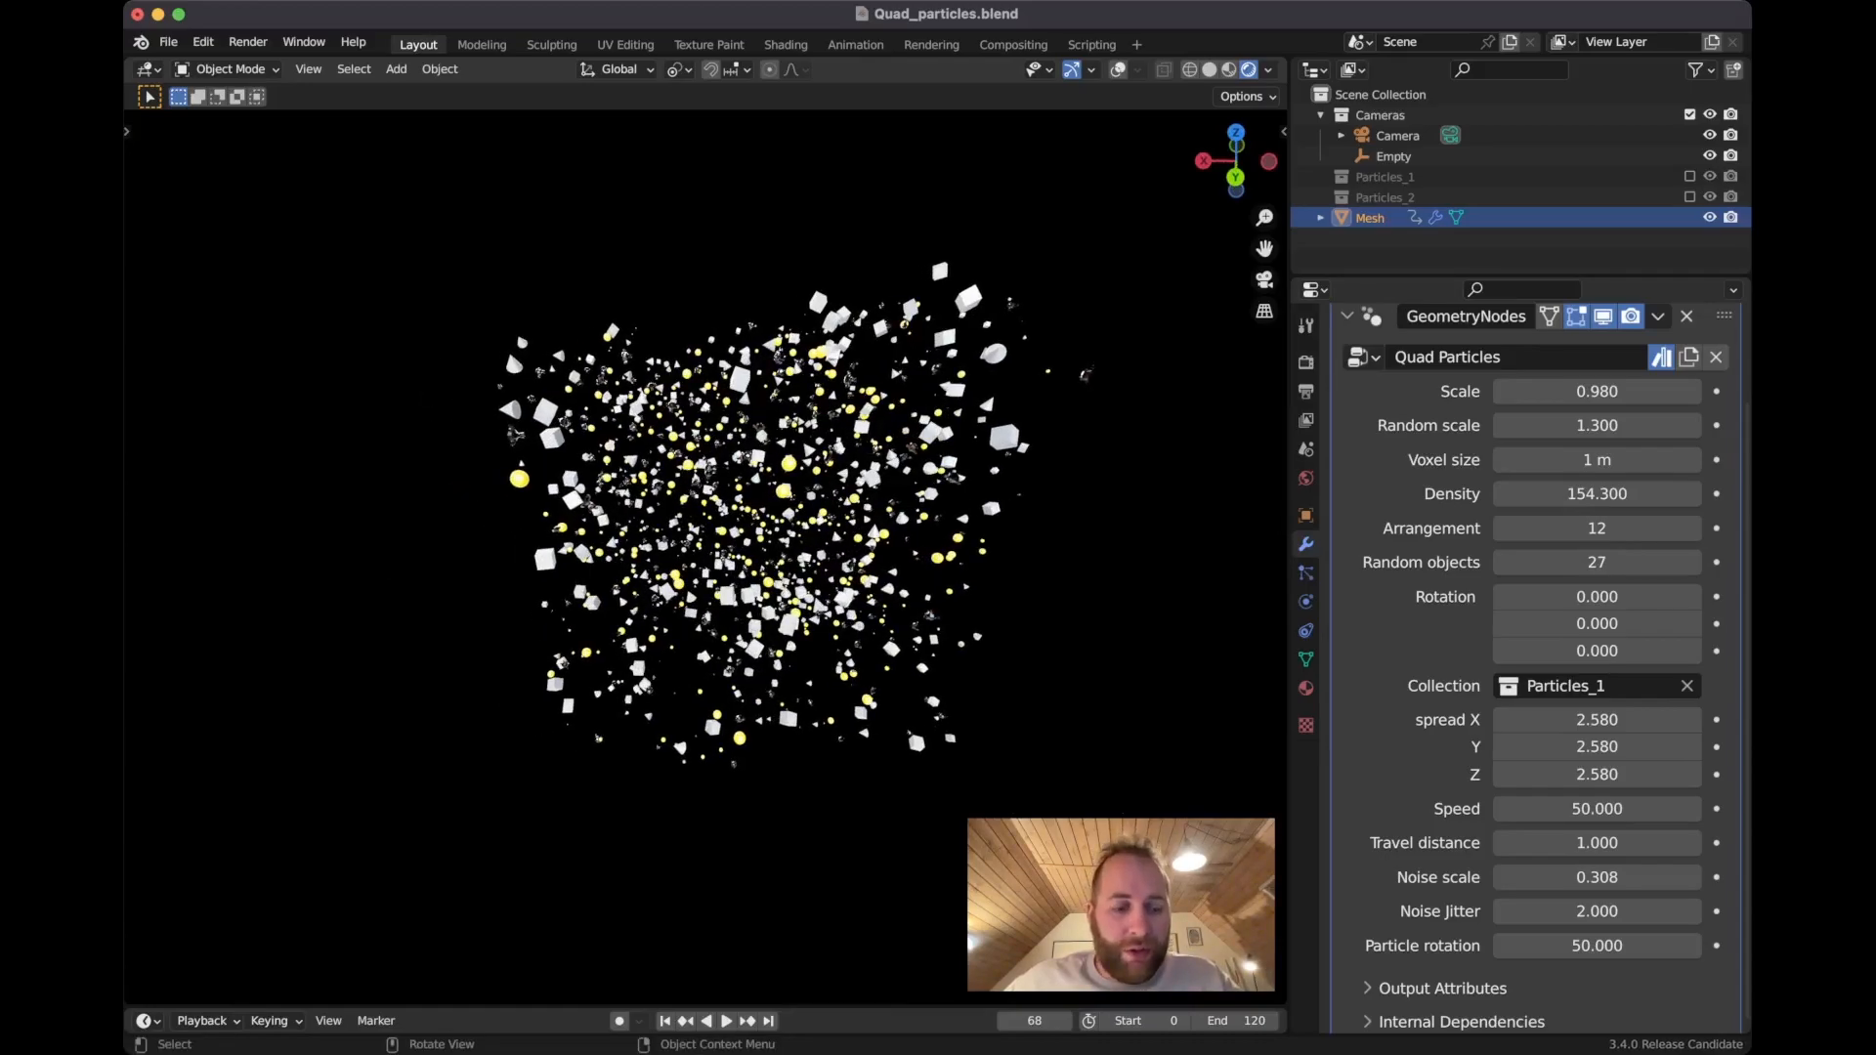
- Enter Edit Mode on the emitter mesh and add a cube primitive to it
{"action": "key", "text": "Tab"}
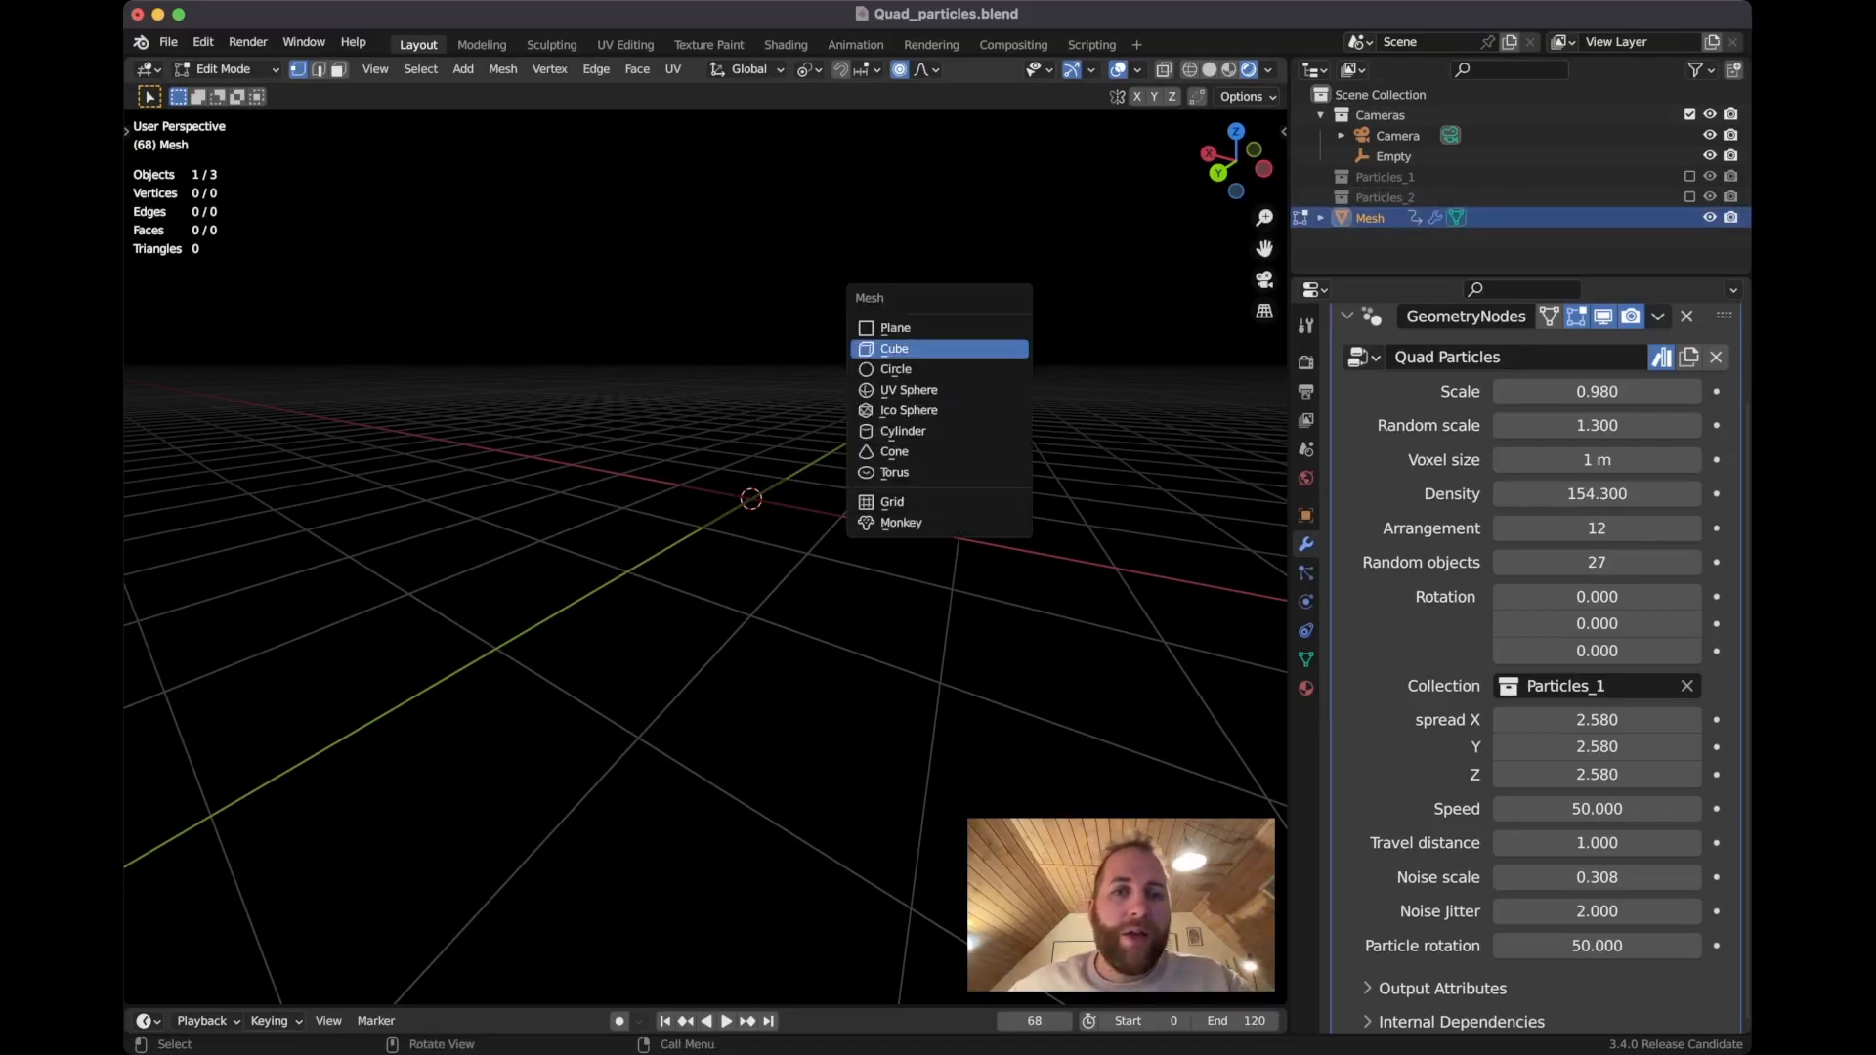
{"action": "left_click", "coordinate": [894, 471]}
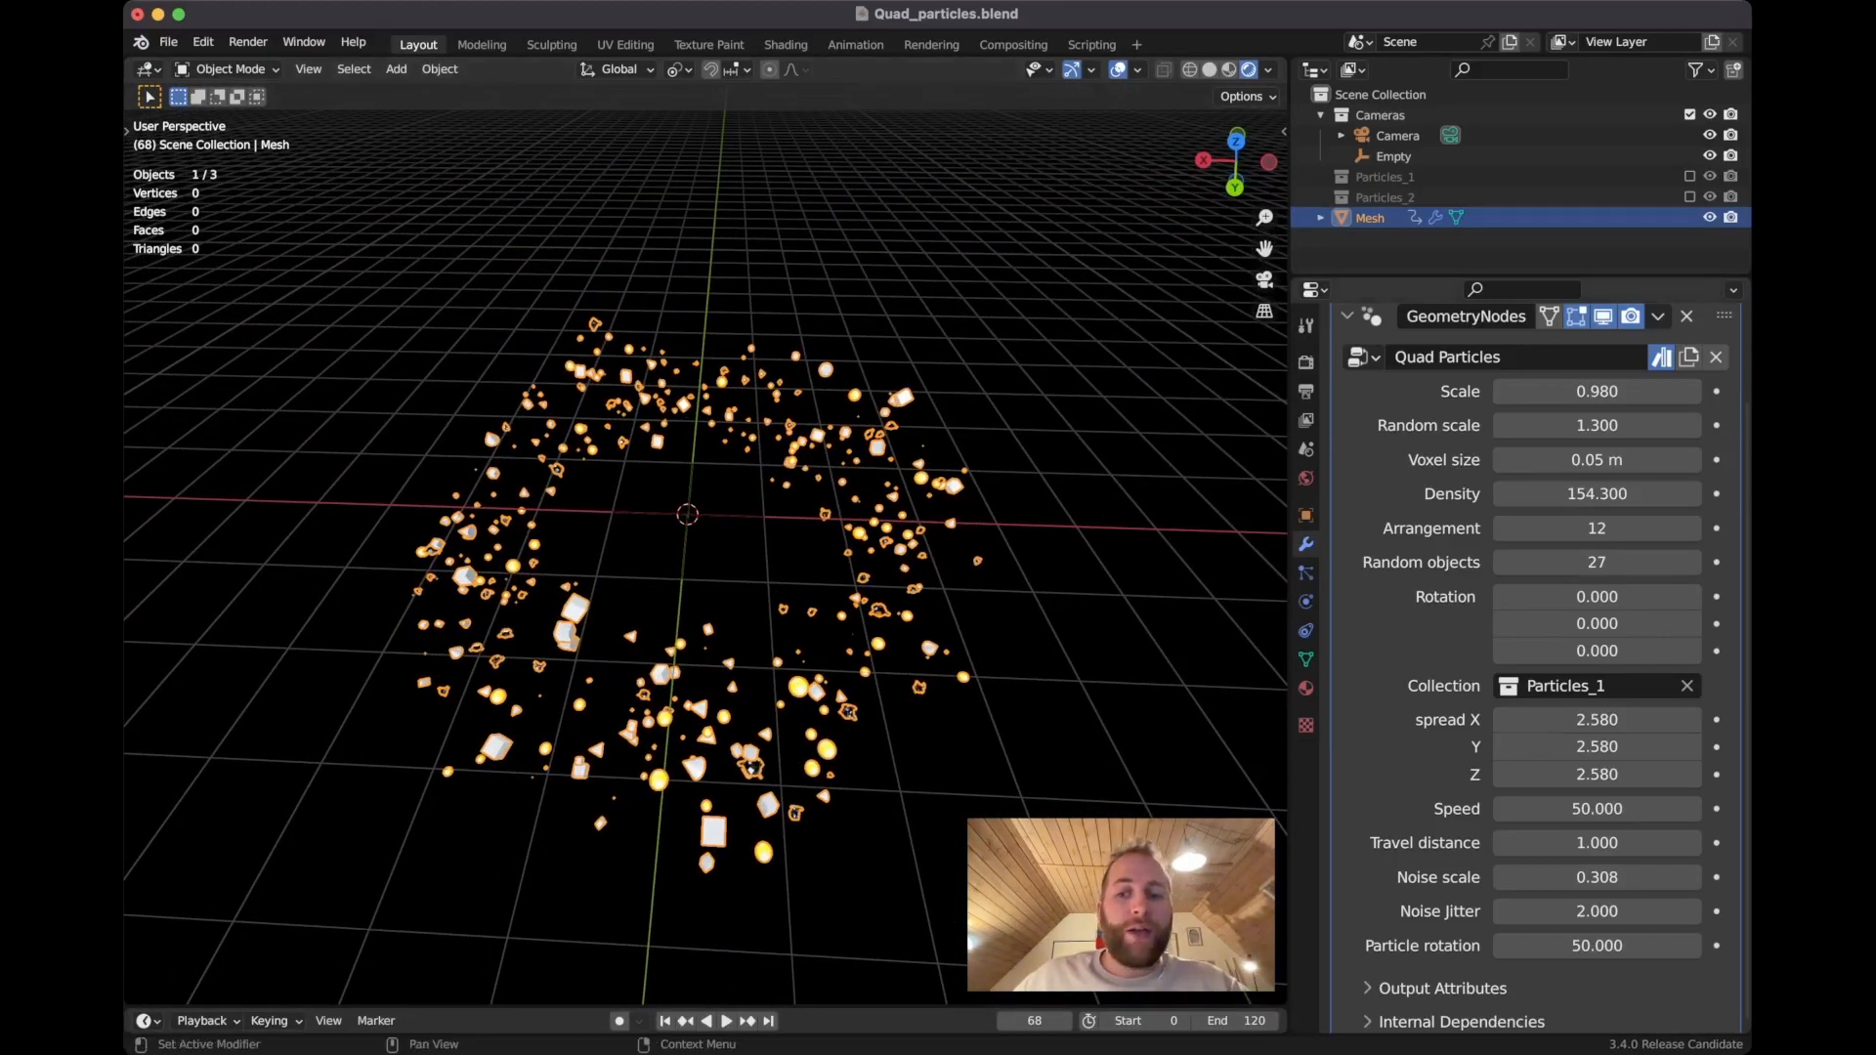
- Tune Quad Particles to Travel distance 0.68, Density 134.42 and Voxel size 0.87 m
{"action": "left_click_drag", "start_coordinate": [1595, 843], "coordinate": [1651, 842]}
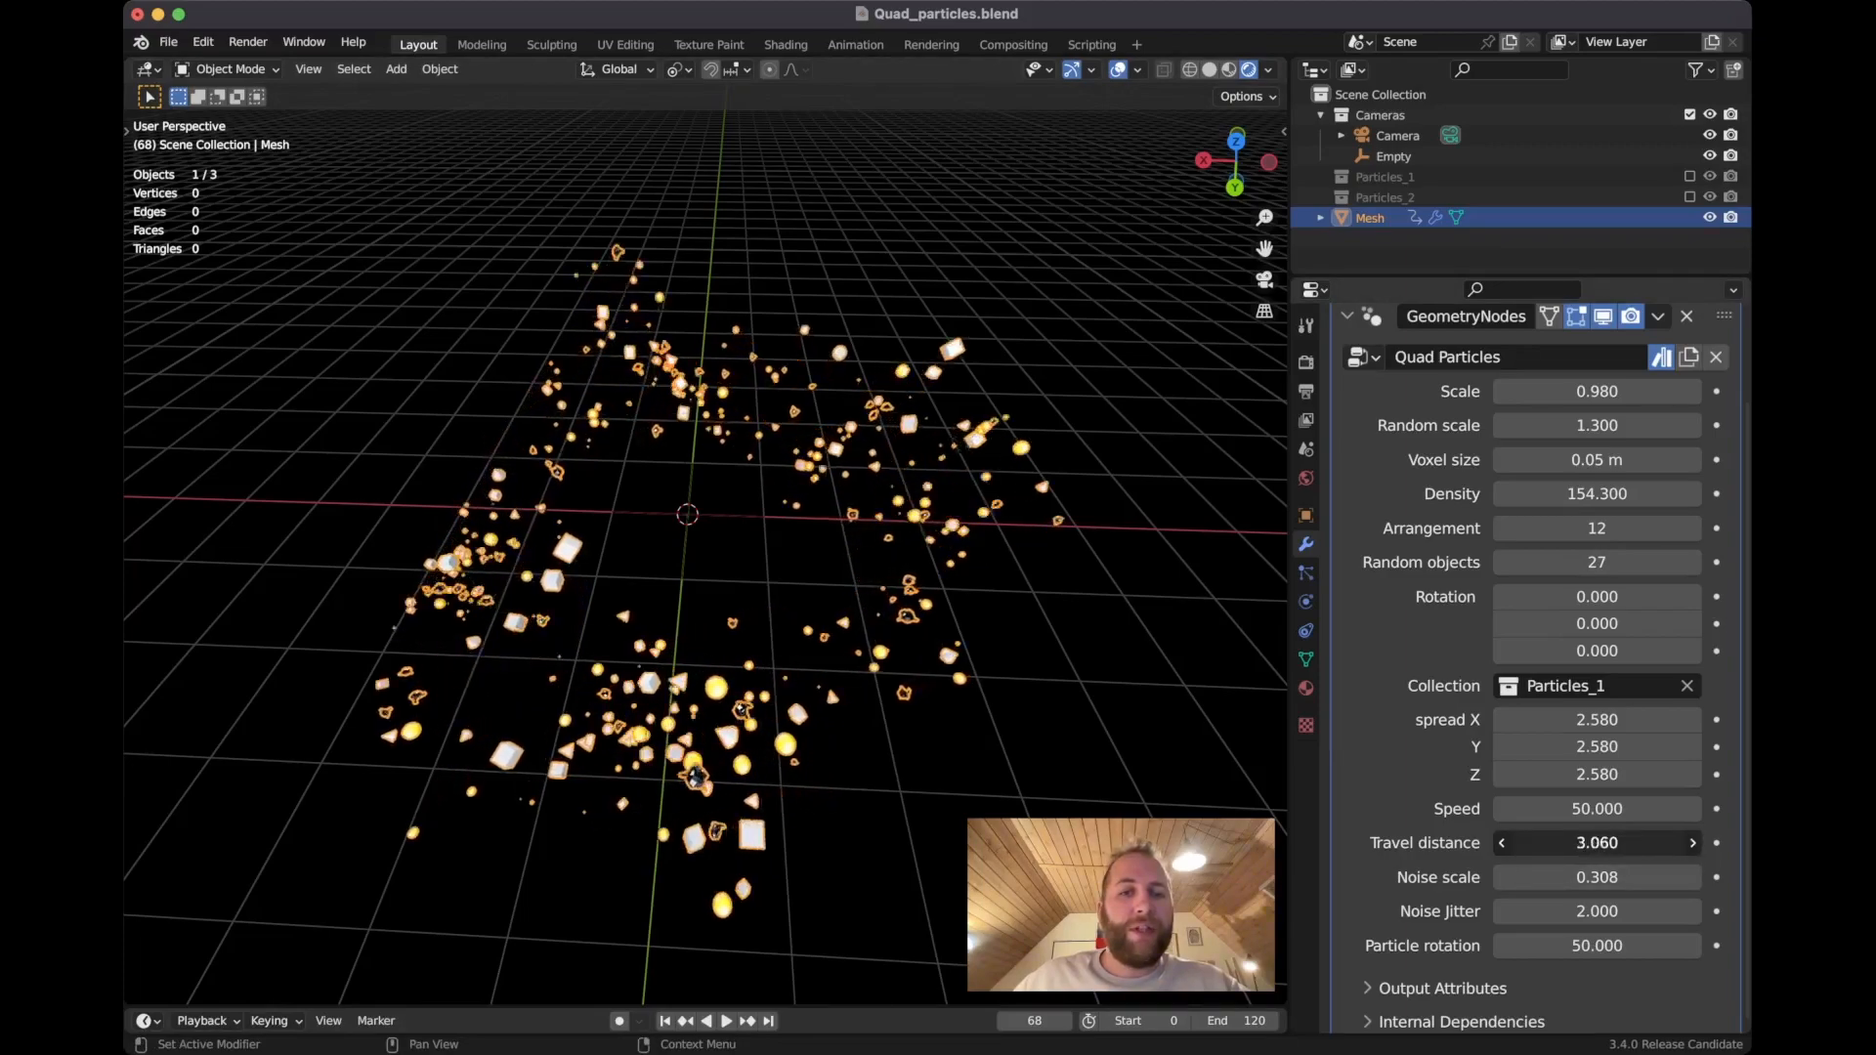
{"action": "left_click_drag", "start_coordinate": [1595, 843], "coordinate": [1544, 842]}
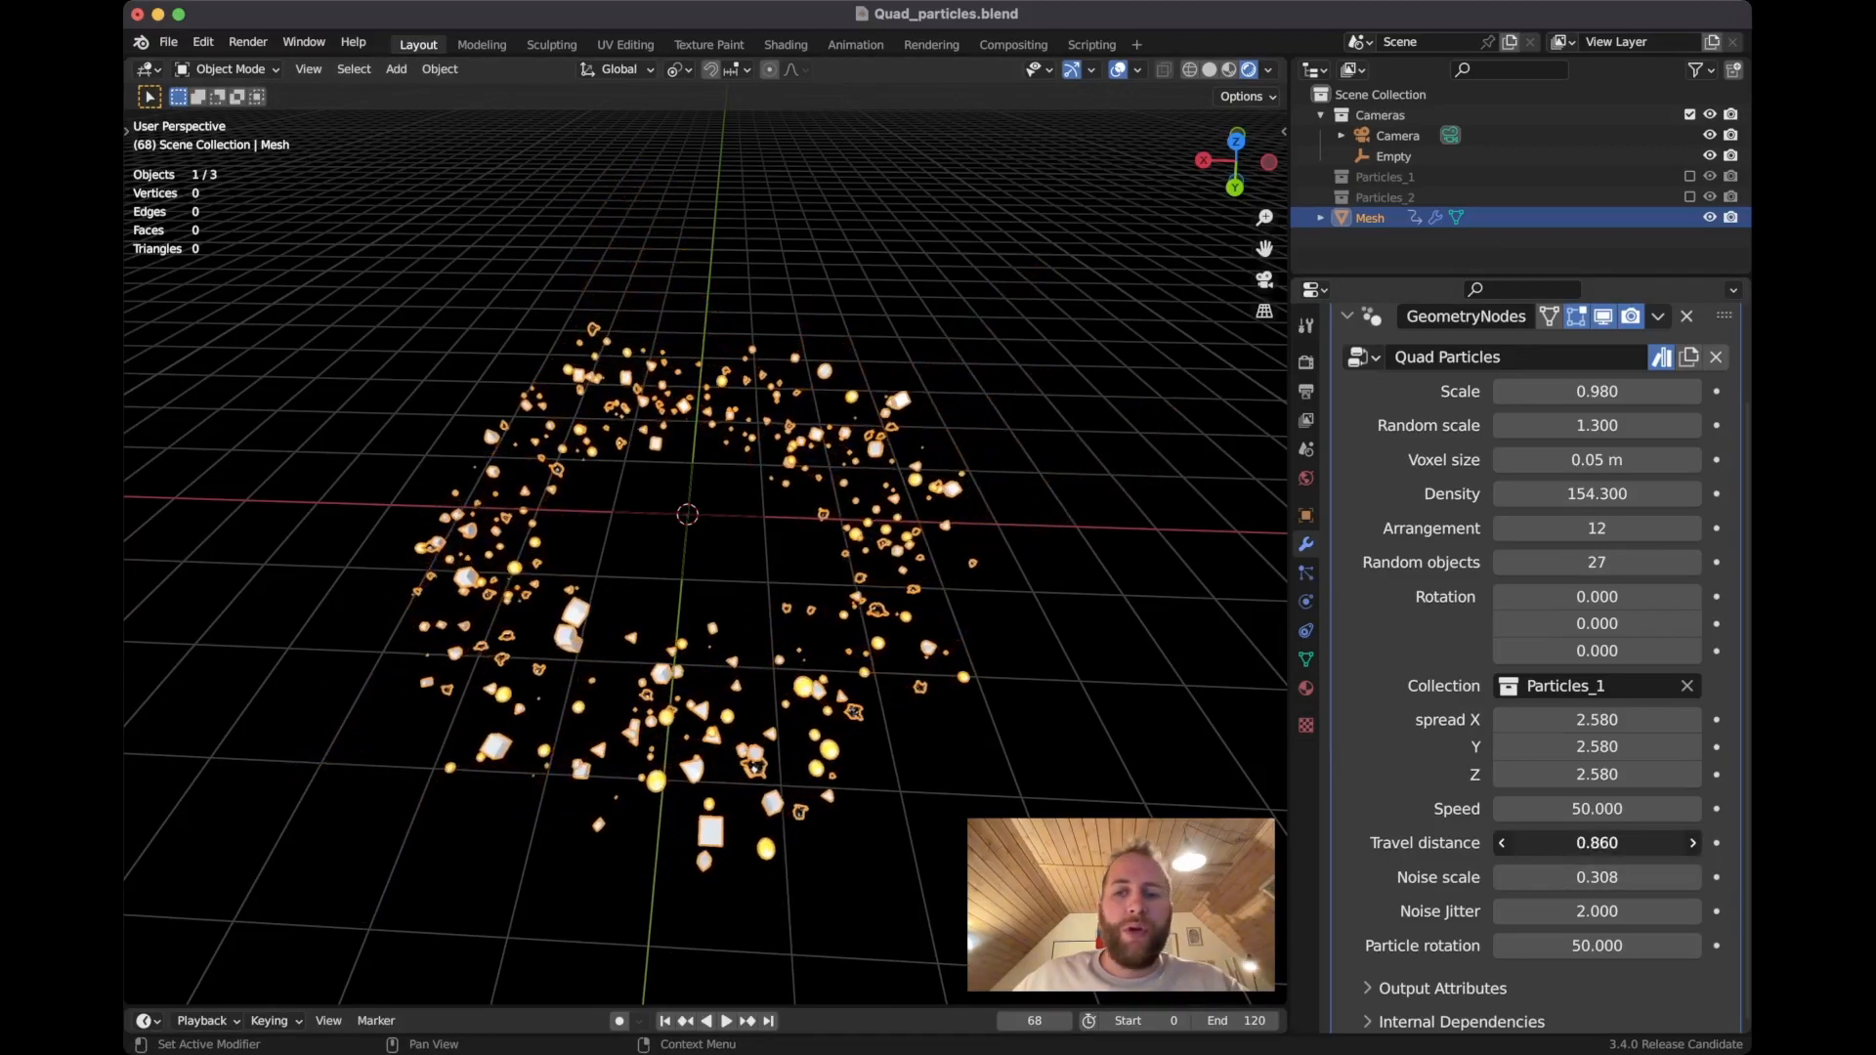
{"action": "left_click_drag", "start_coordinate": [1596, 842], "coordinate": [1675, 842]}
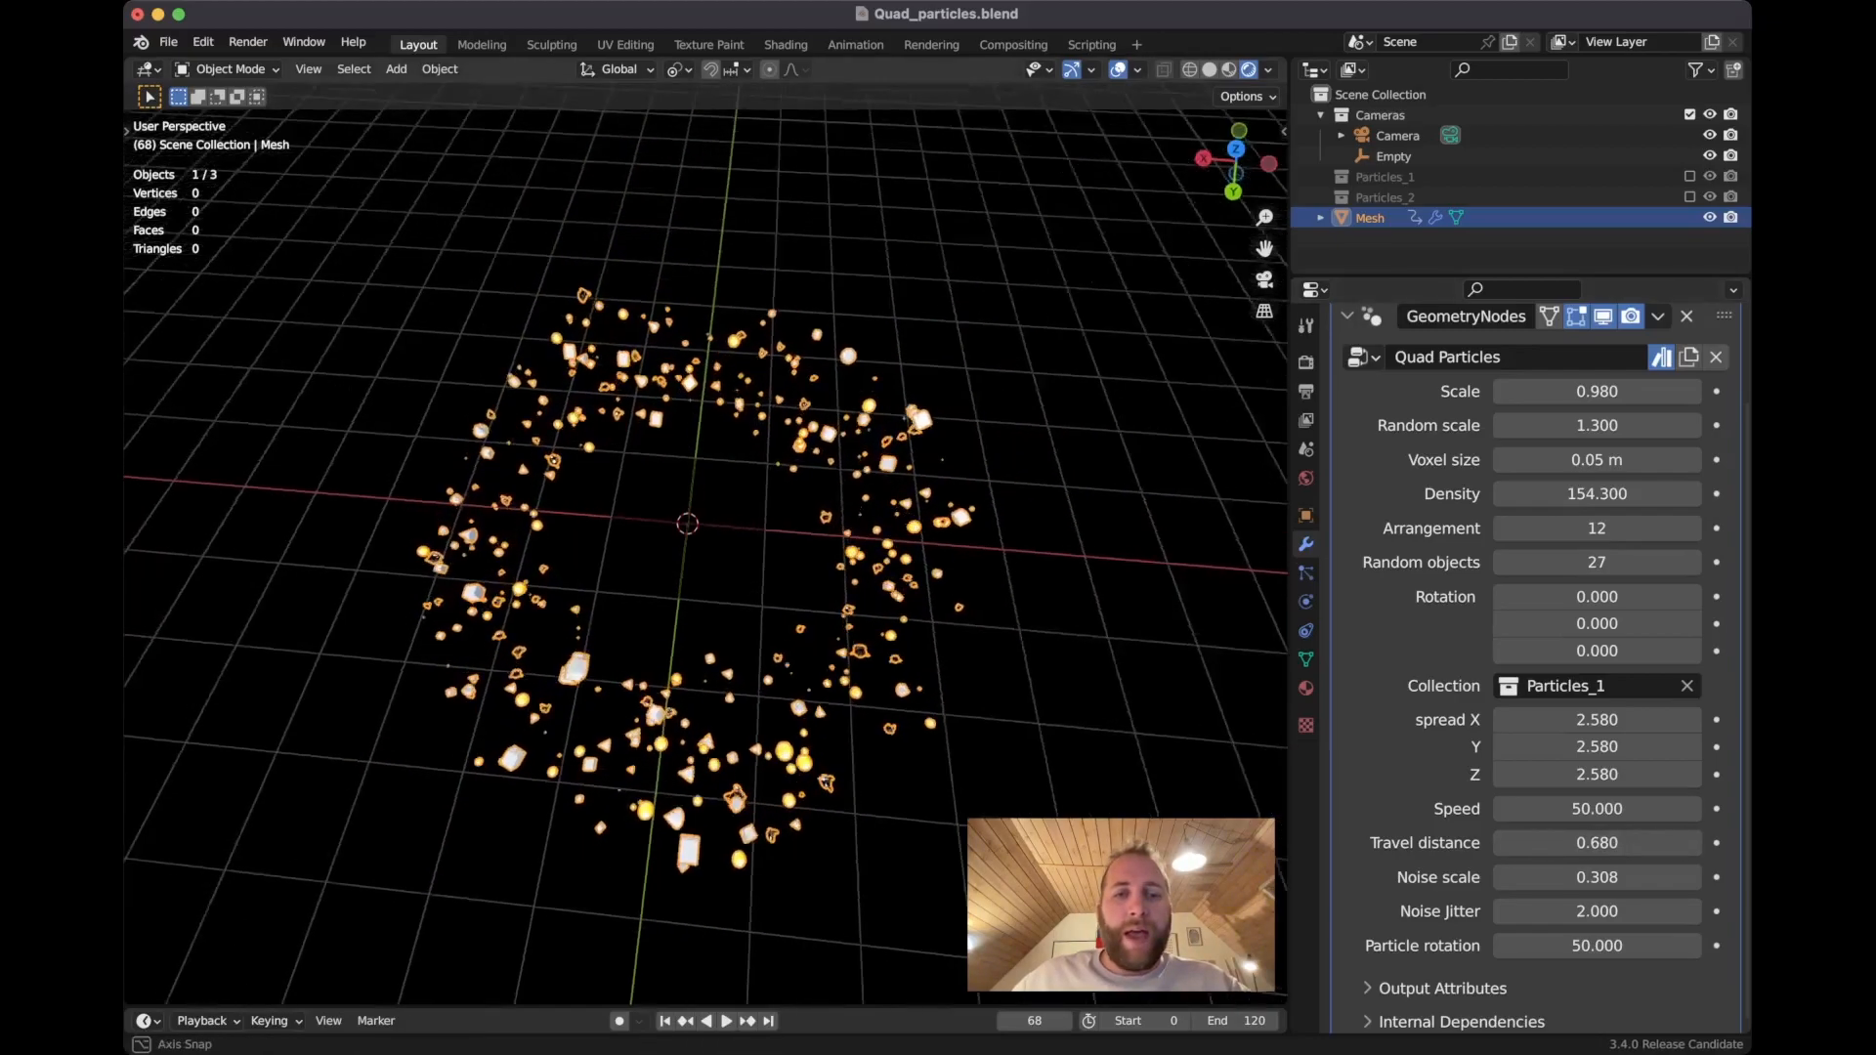
{"action": "left_click_drag", "start_coordinate": [1596, 493], "coordinate": [1567, 492]}
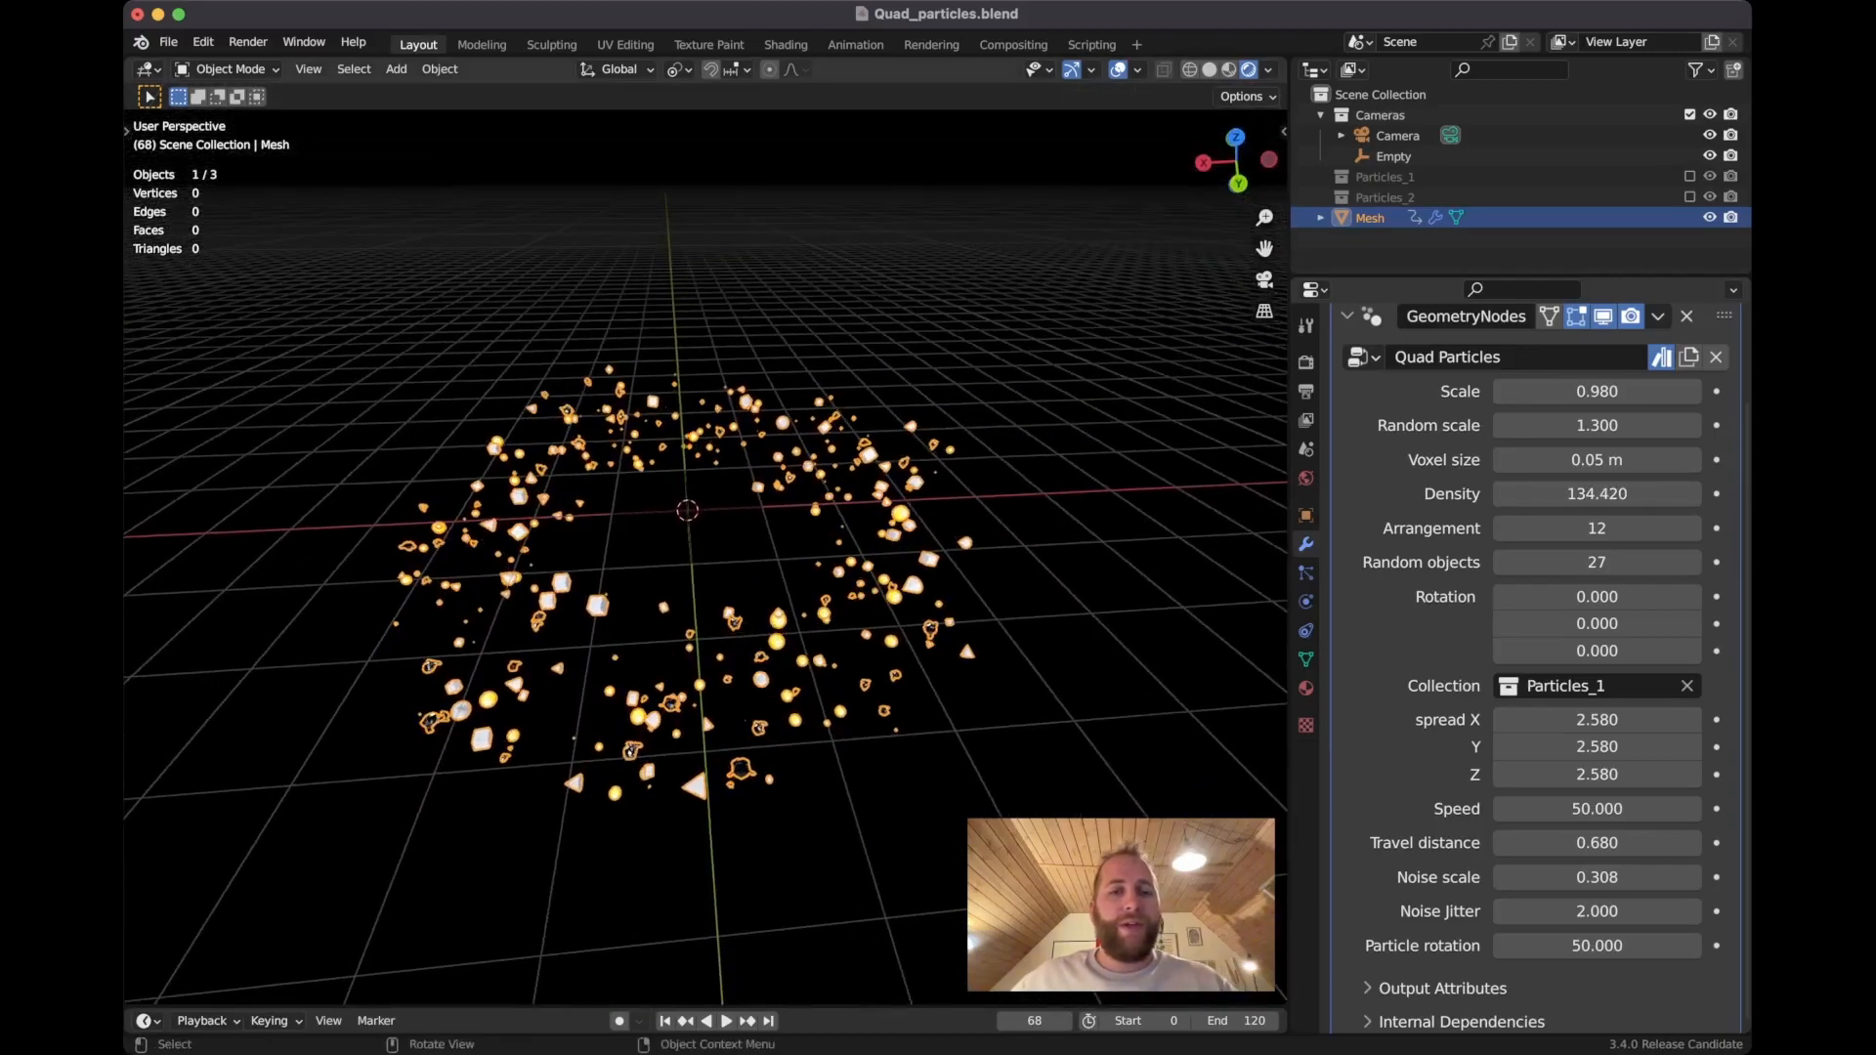
{"action": "left_click", "coordinate": [725, 1020]}
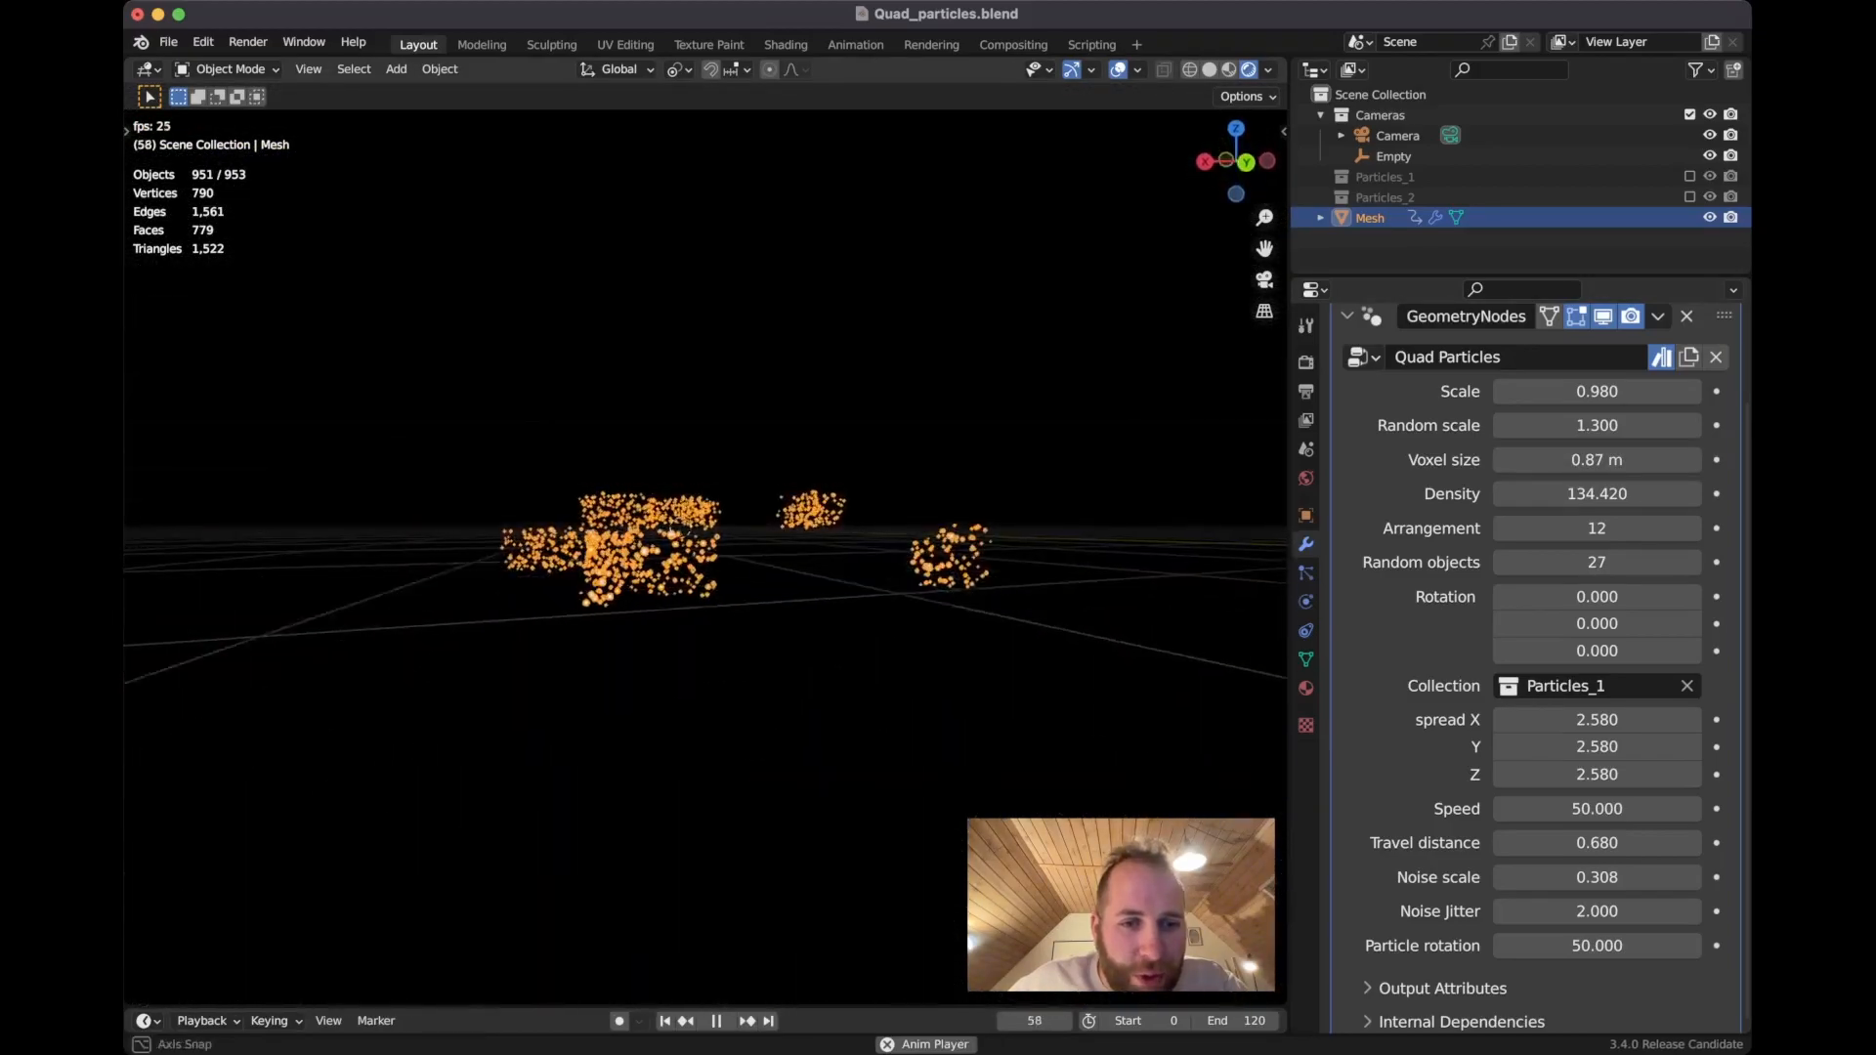
- Return Voxel size to 0.05 m and bring up the Add Mesh shape menu
{"action": "left_click", "coordinate": [1596, 425]}
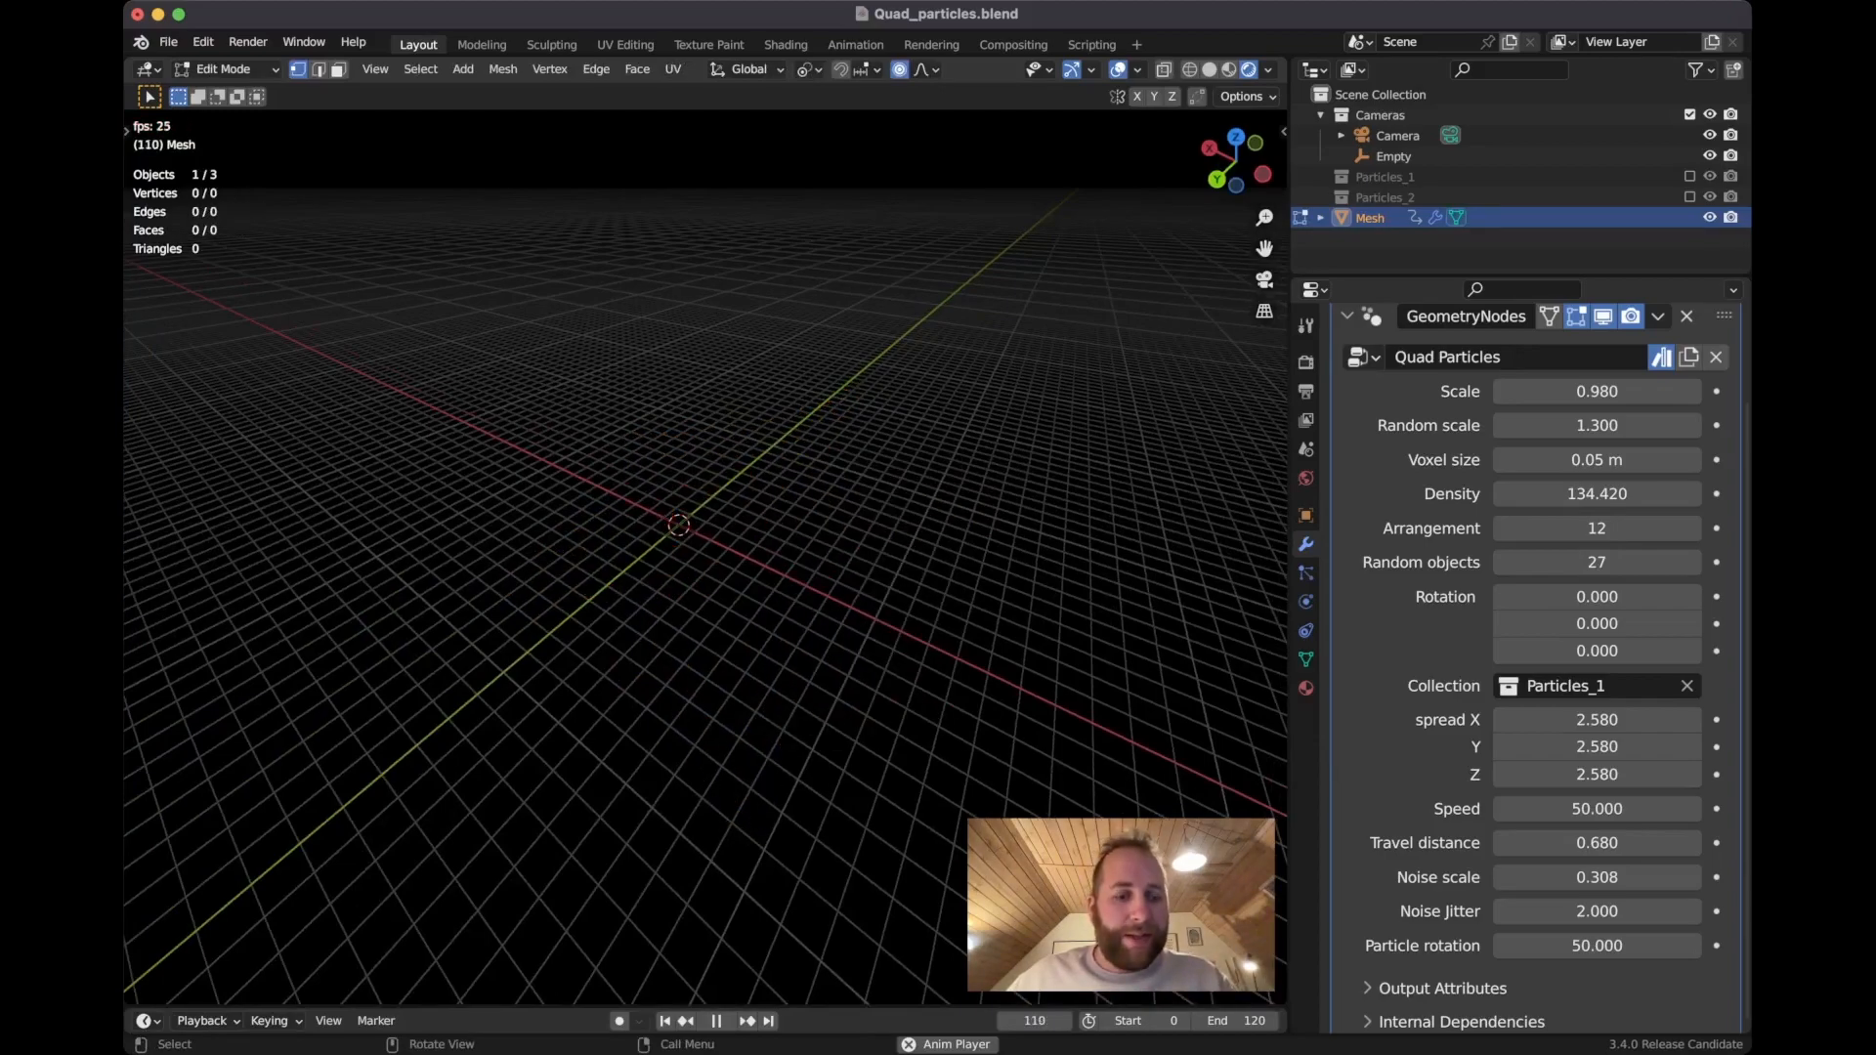
{"action": "left_click", "coordinate": [462, 69]}
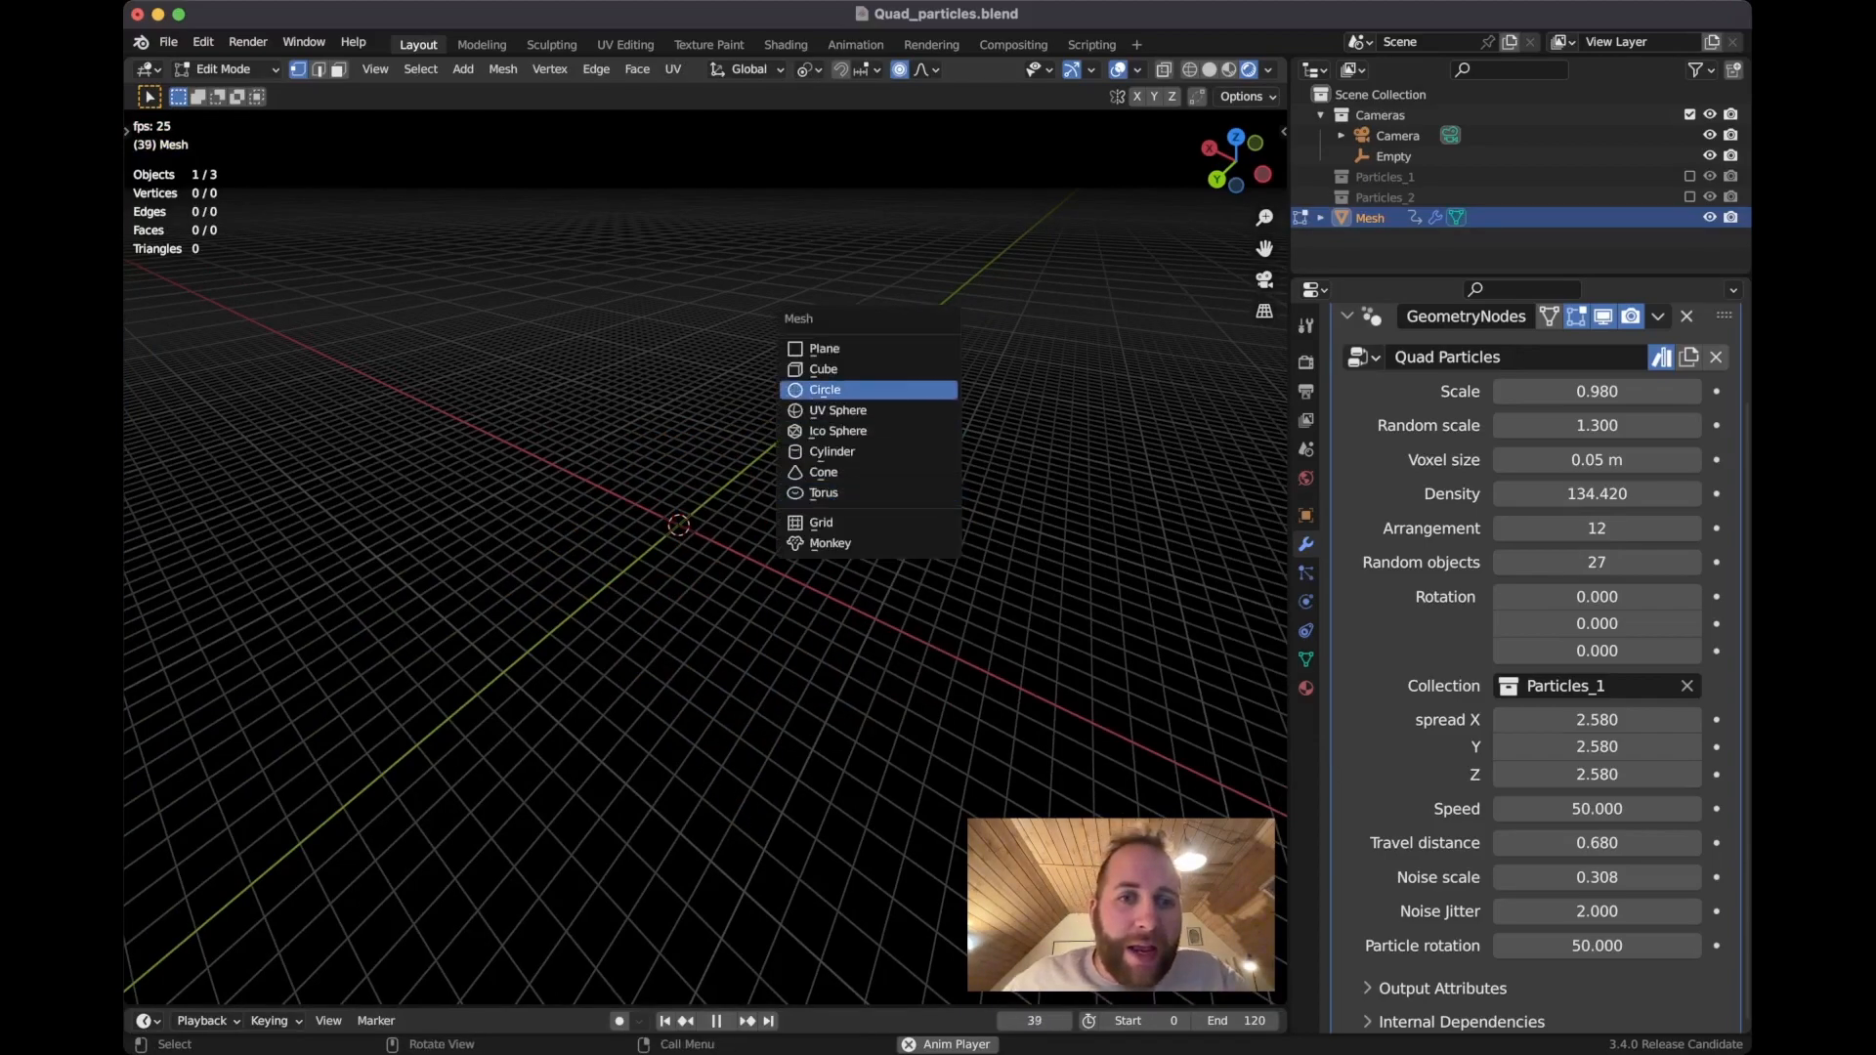